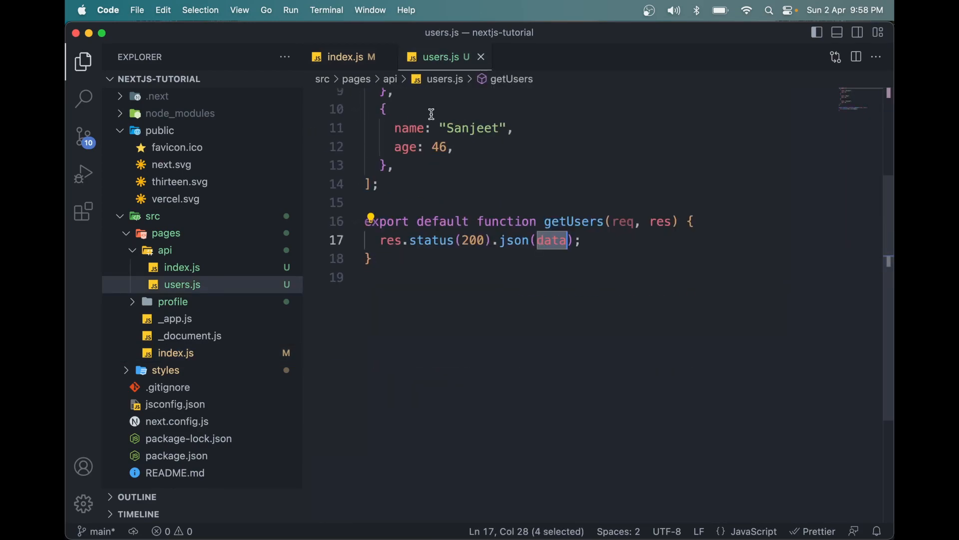
Step: Compare the running form page with postUsers logging name and age, scrolling to Post User
click(346, 57)
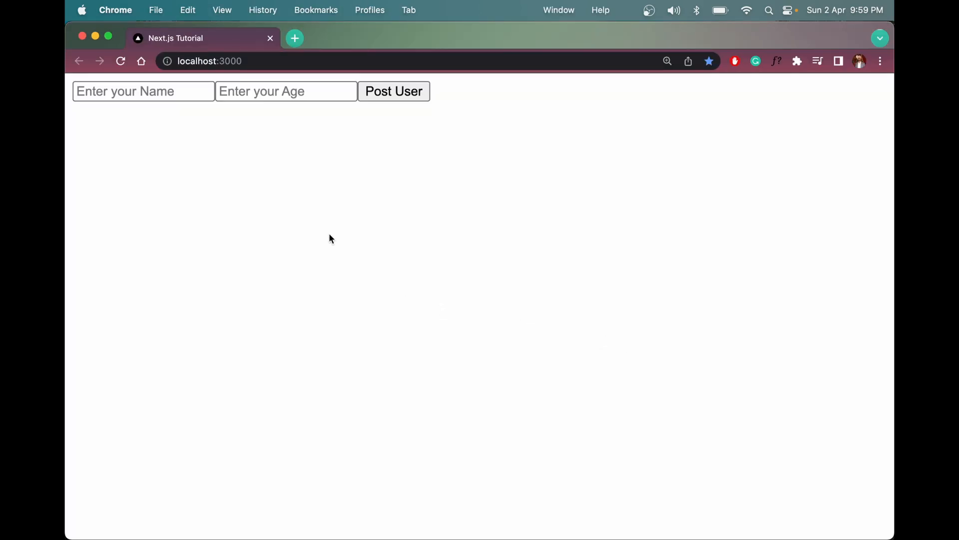
click(143, 91)
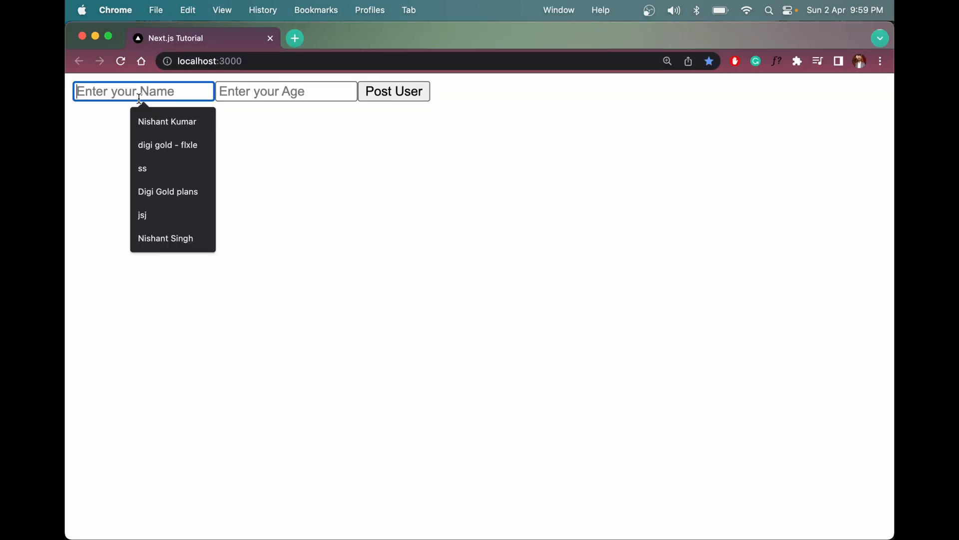
click(286, 91)
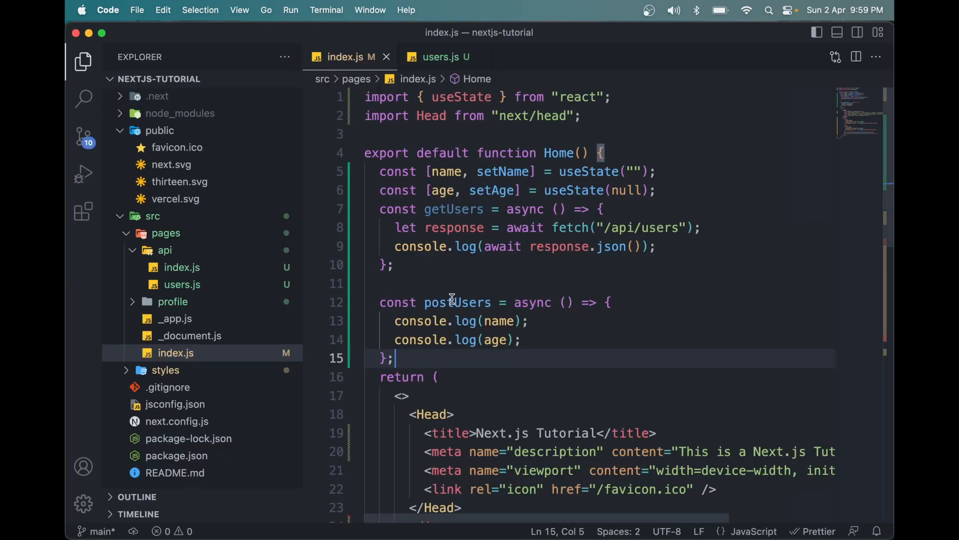
double_click(458, 302)
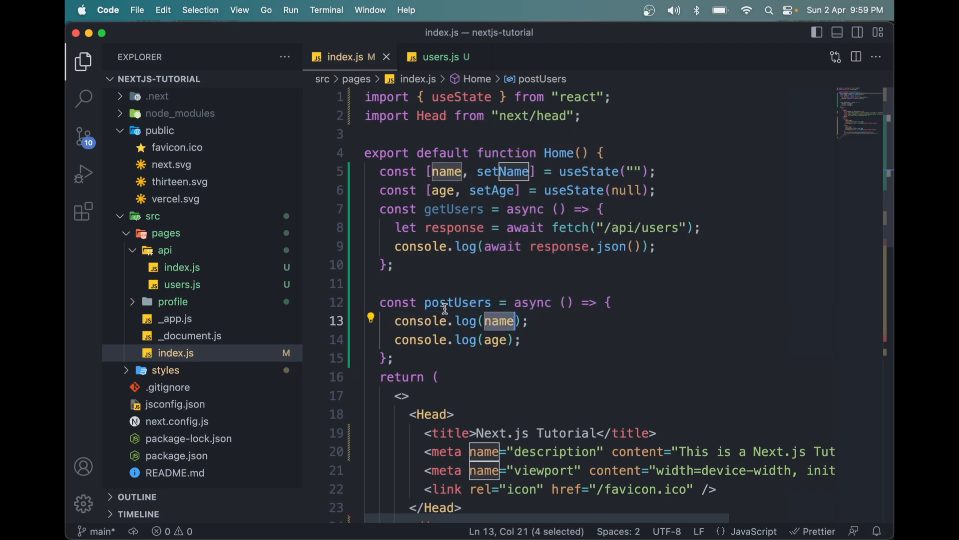
scroll(down, 3)
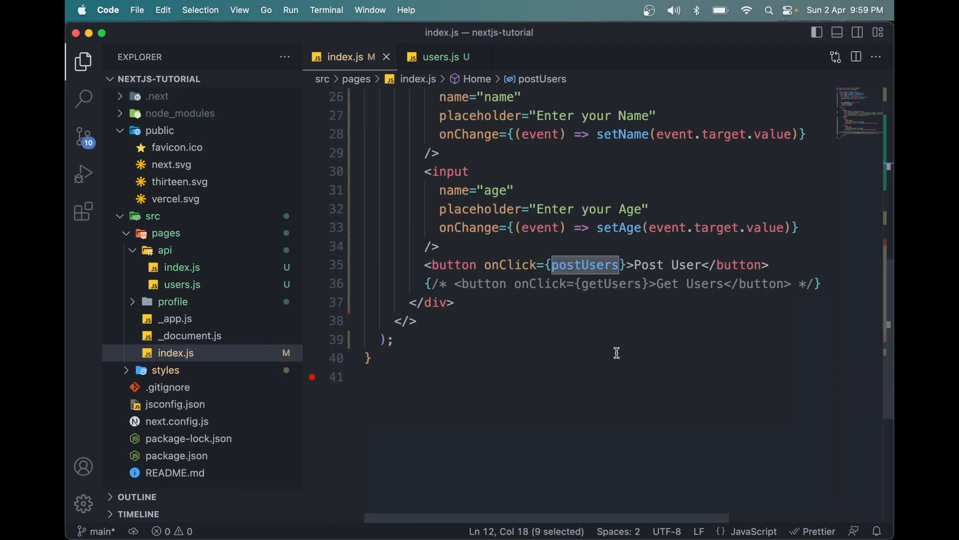
right_click(455, 275)
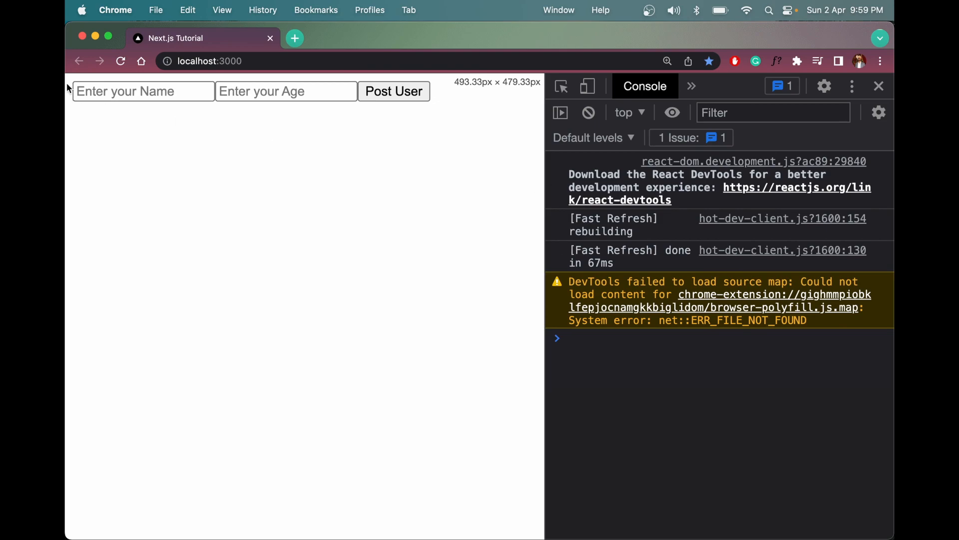
text(Nishant Kumar)
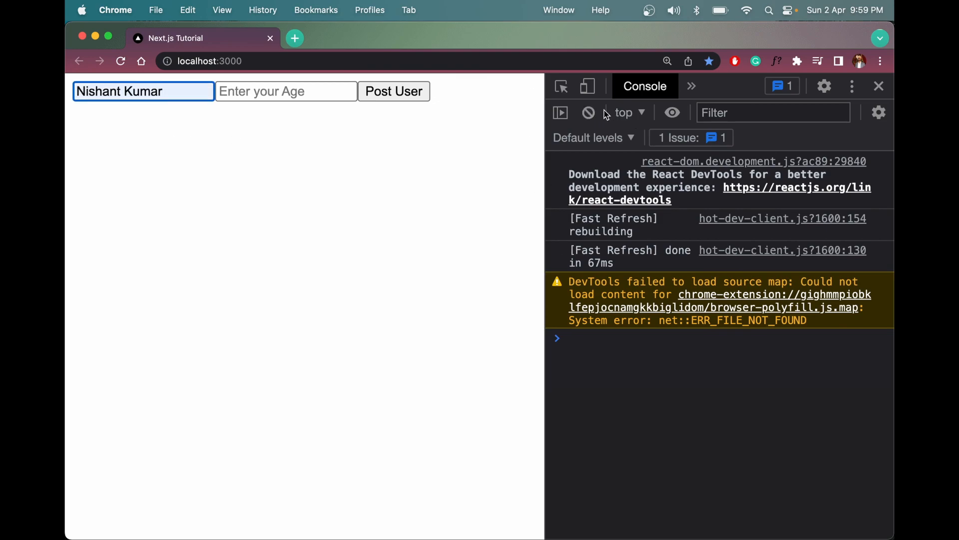
text(26)
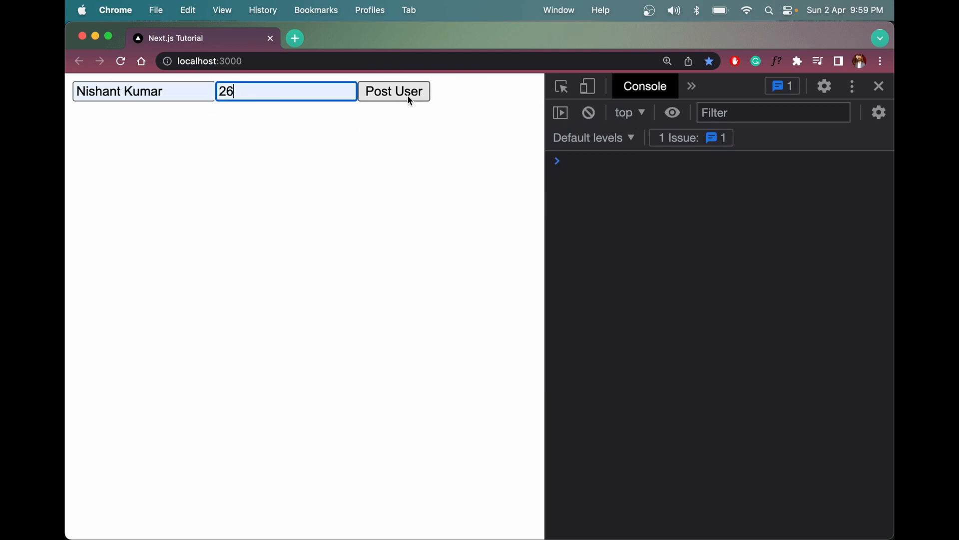
click(394, 91)
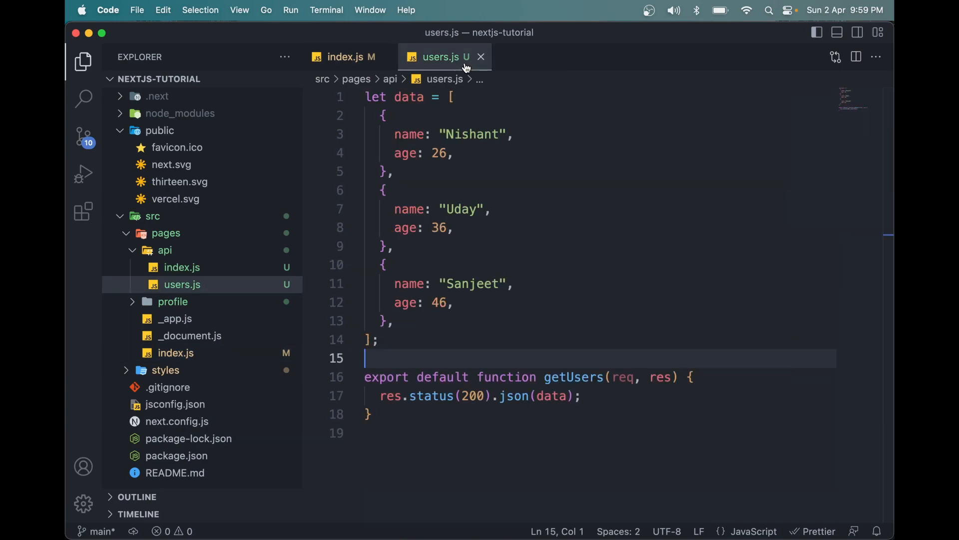
Step: Wrap res.status(200).json(data) in a GET request-method check in users.js
click(344, 57)
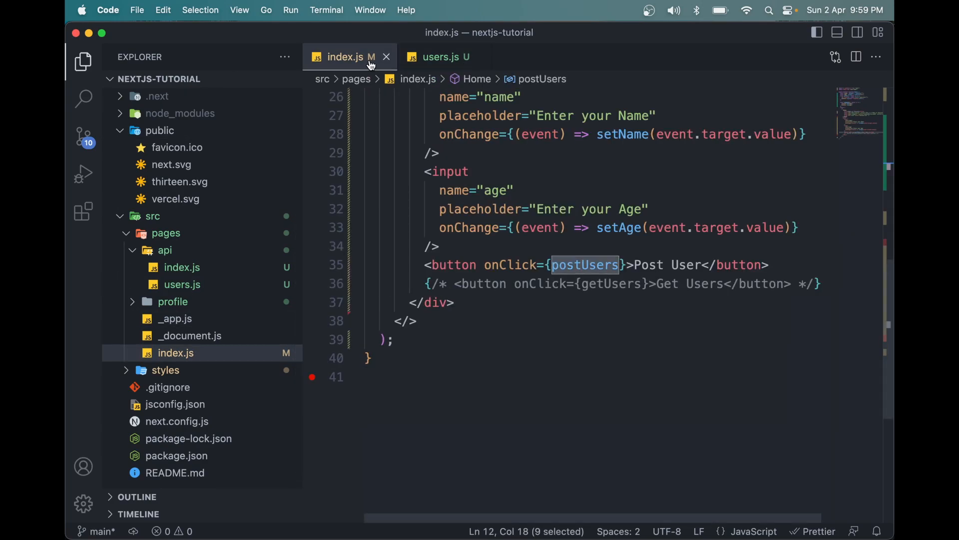
click(438, 56)
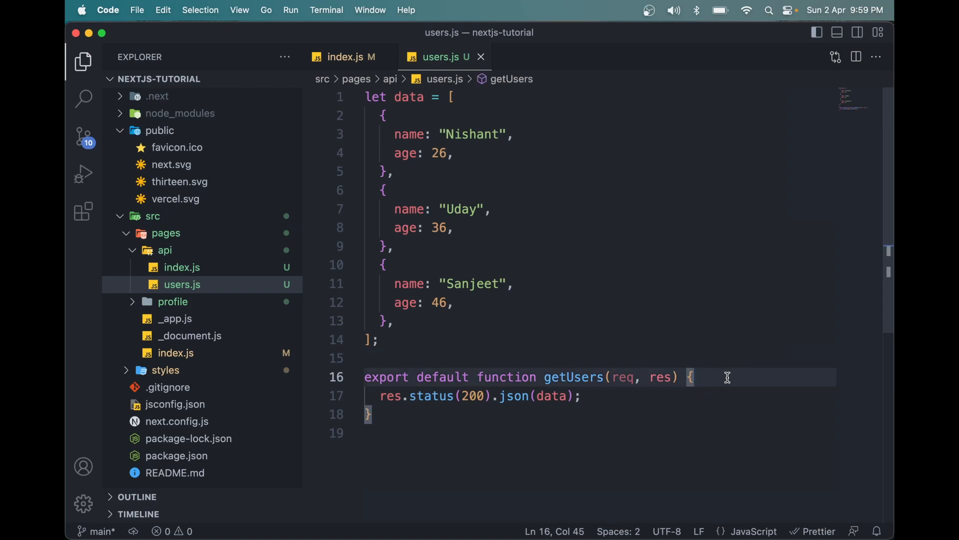
text(if()
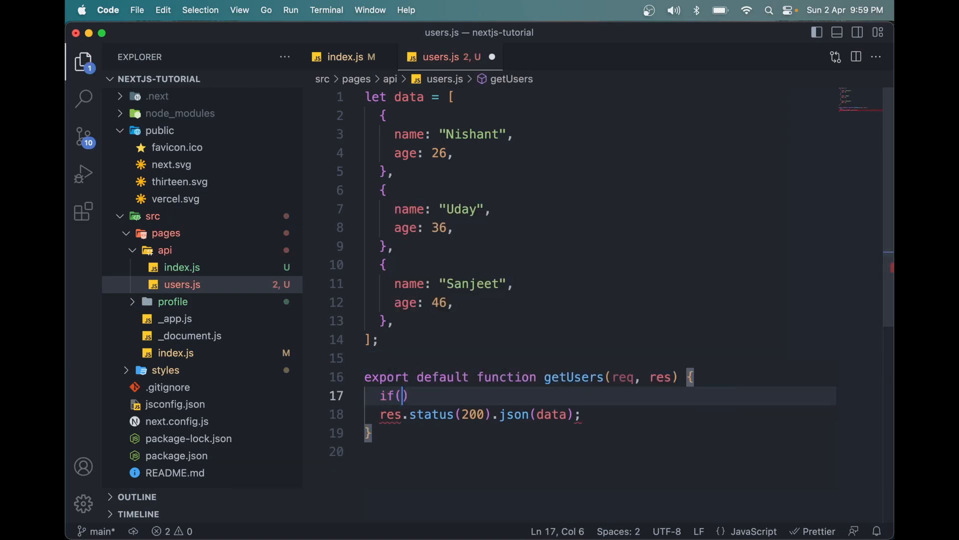
text(re)
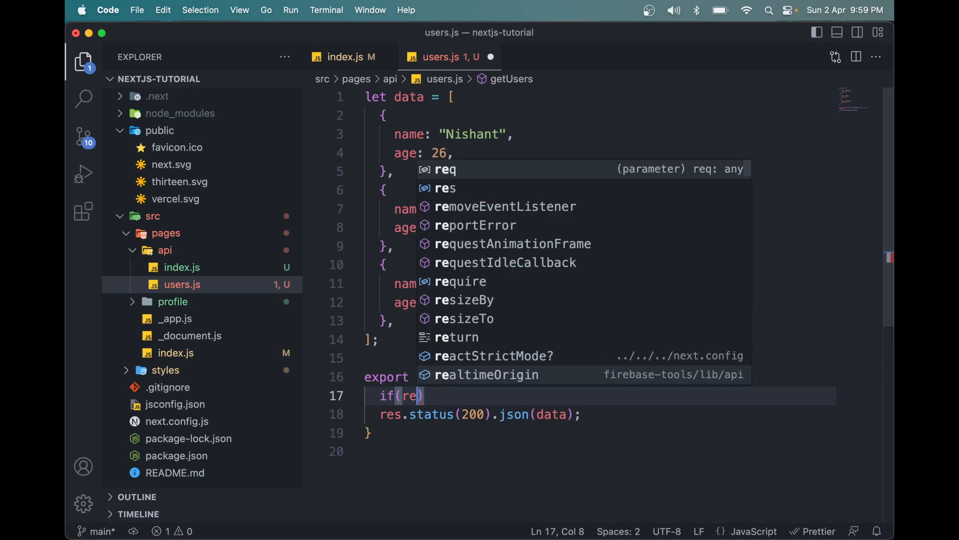
text(.name)
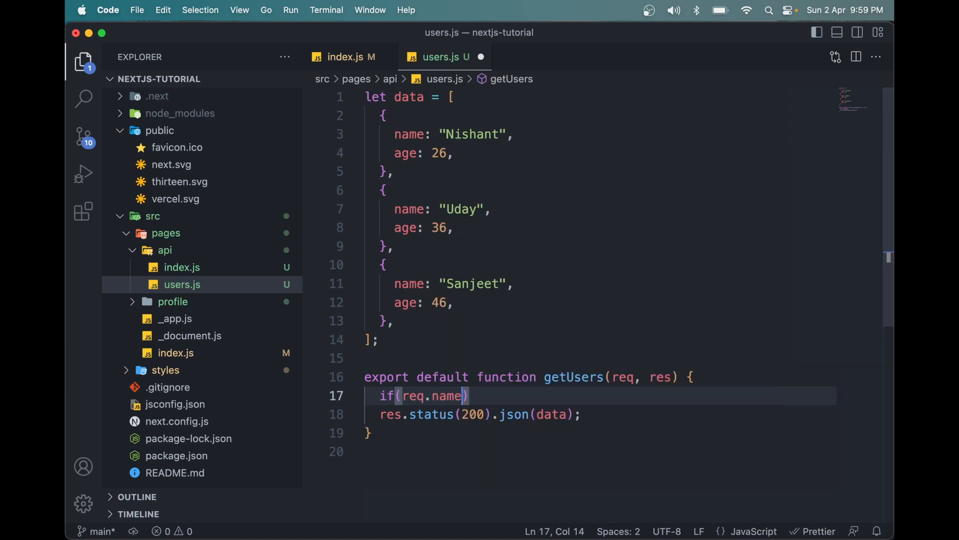
key(Backspace)
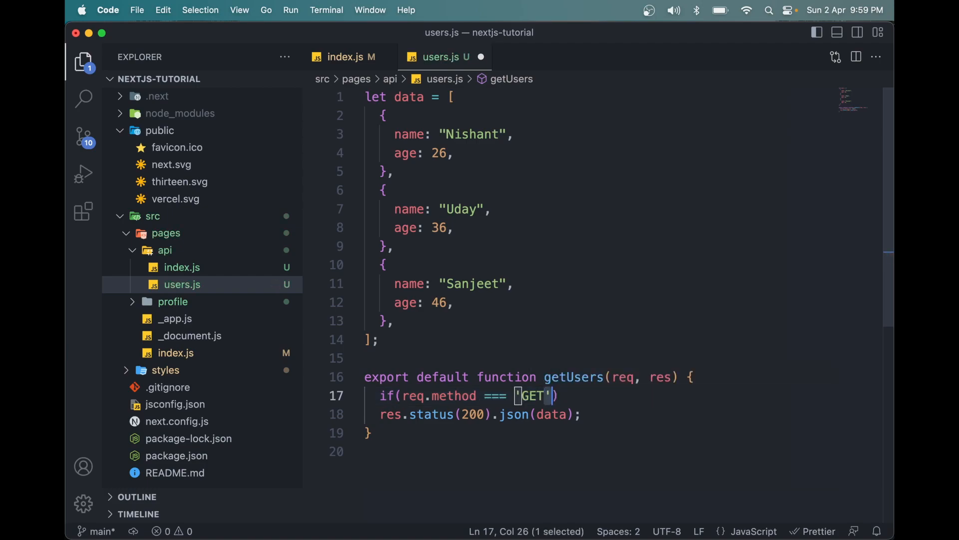
text({)
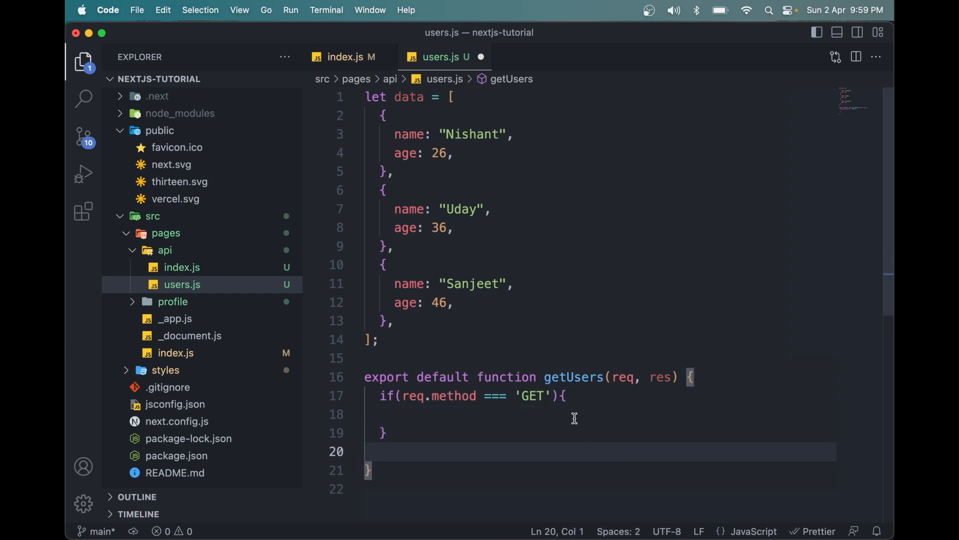
text(res.status(200).json(data);)
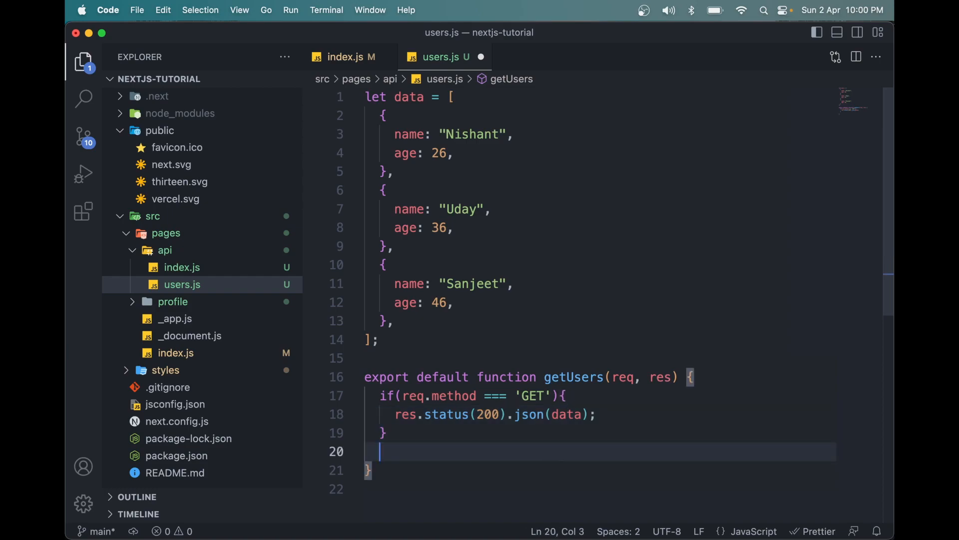
Step: Add an empty else-if POST branch, rename the handler to users, and save
text(els)
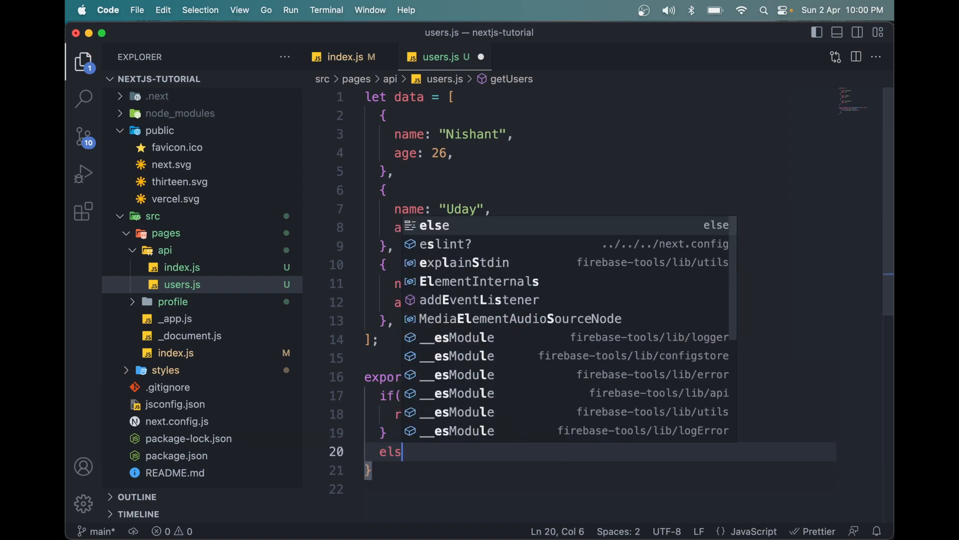
text(if(re)
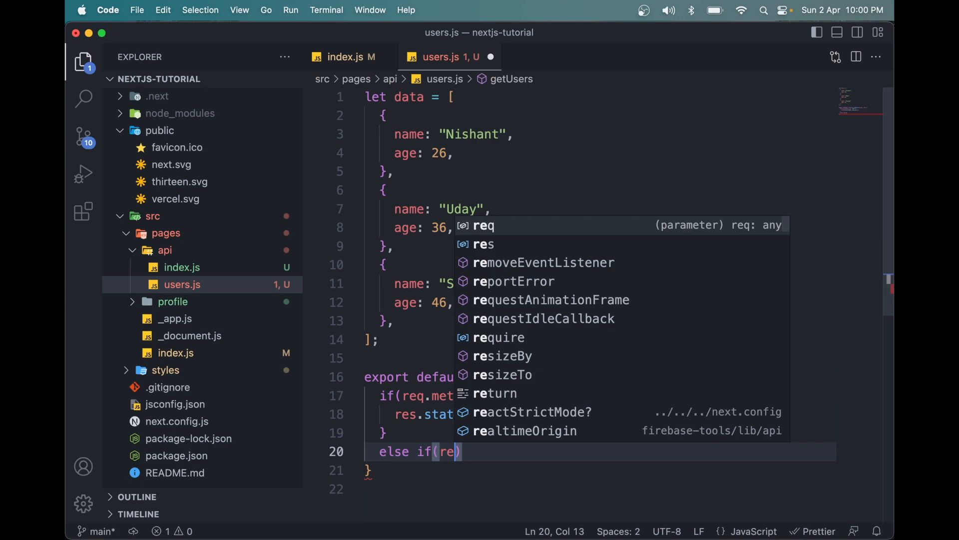
text(.method =)
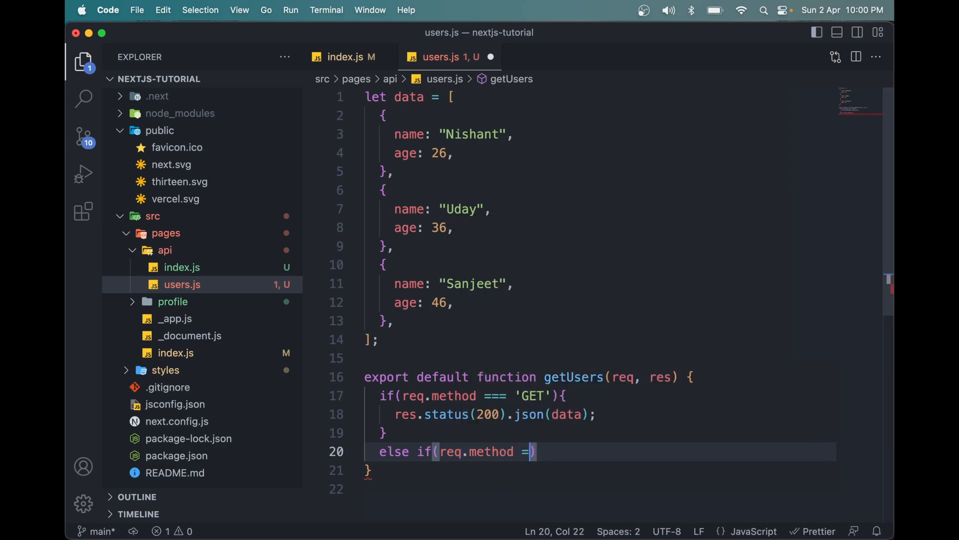
text(== 'P')
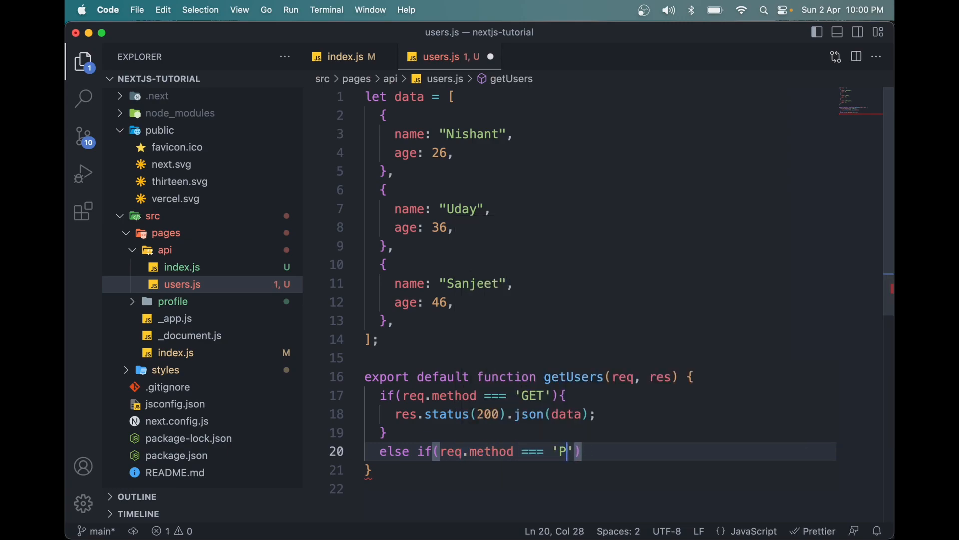
text(OST)
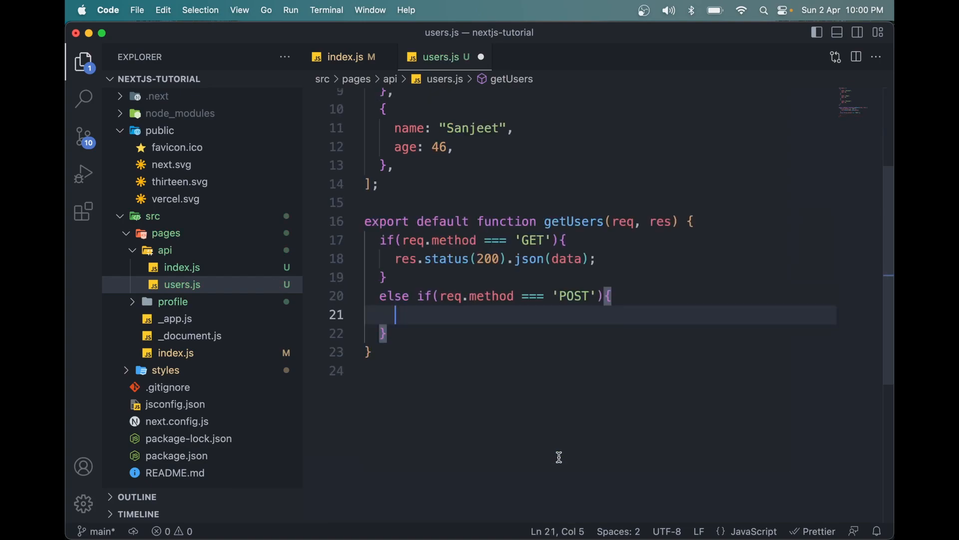
mouse_move(713, 295)
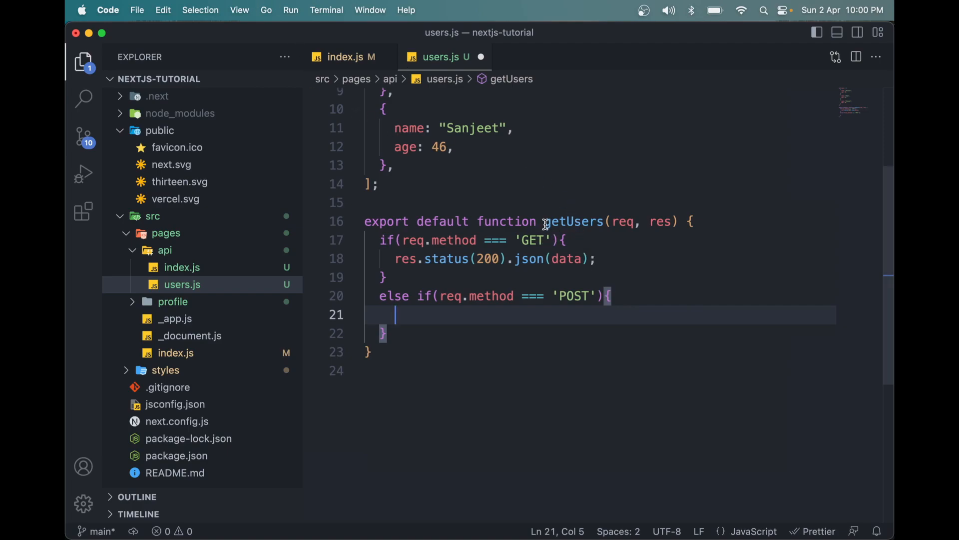
text(users)
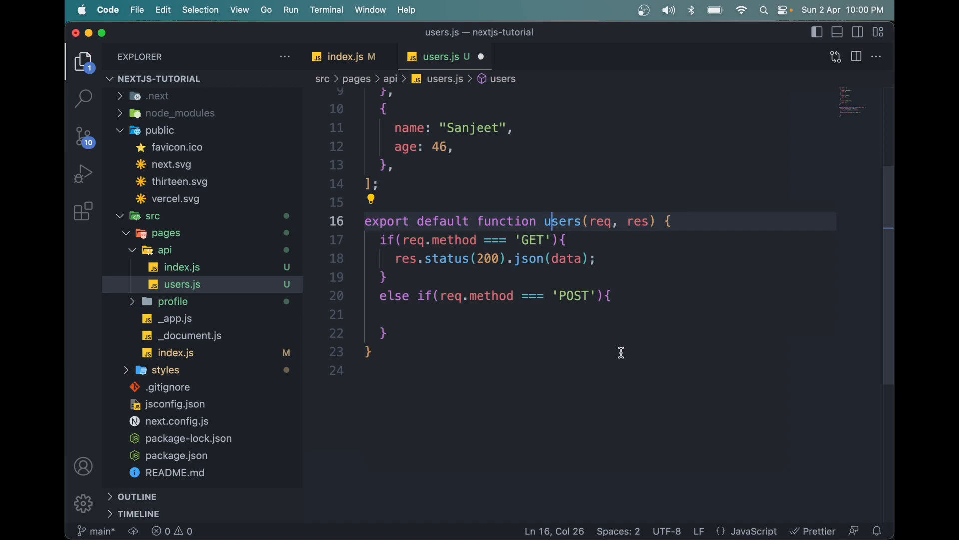
key(cmd+s)
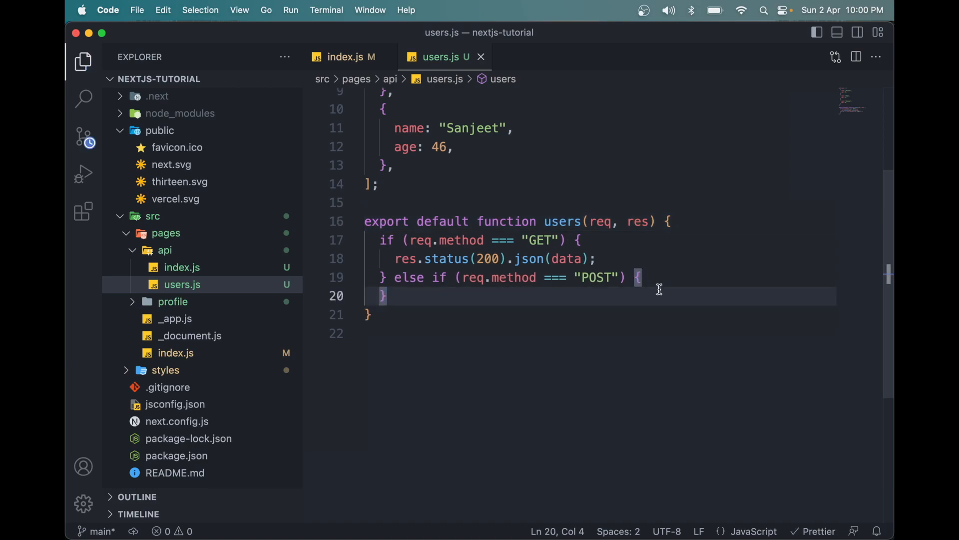
Step: Start a fetch to '/api/users' in postUsers with method 'POST'
click(344, 57)
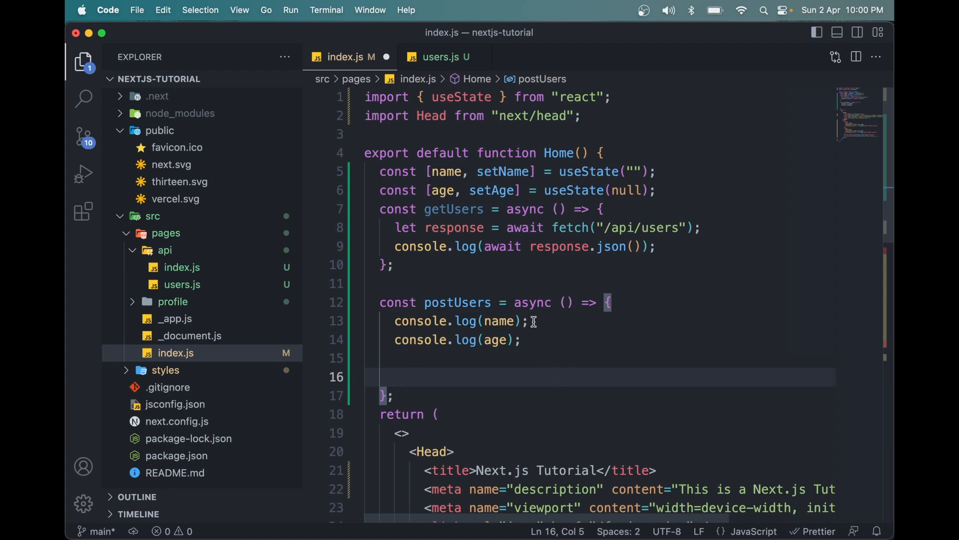
double_click(559, 245)
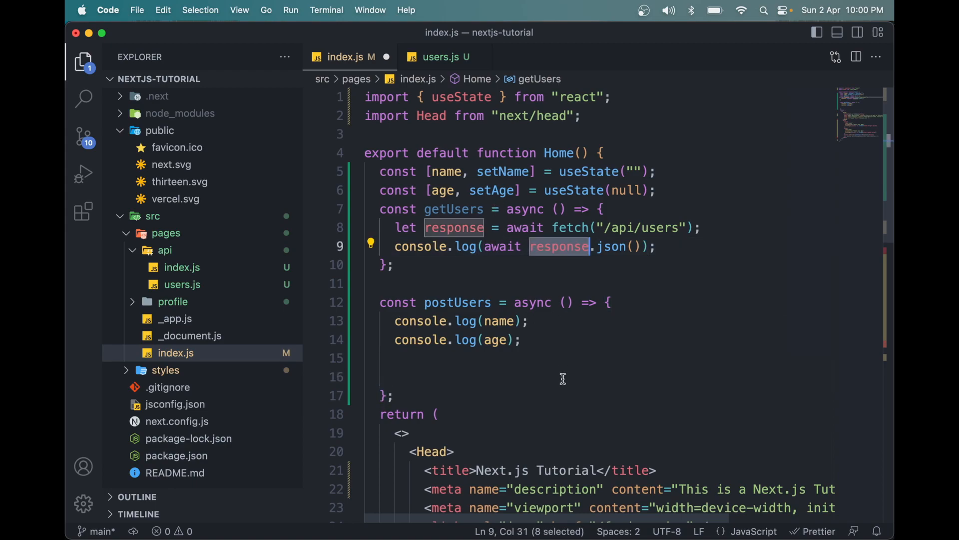
text(fetch('/)
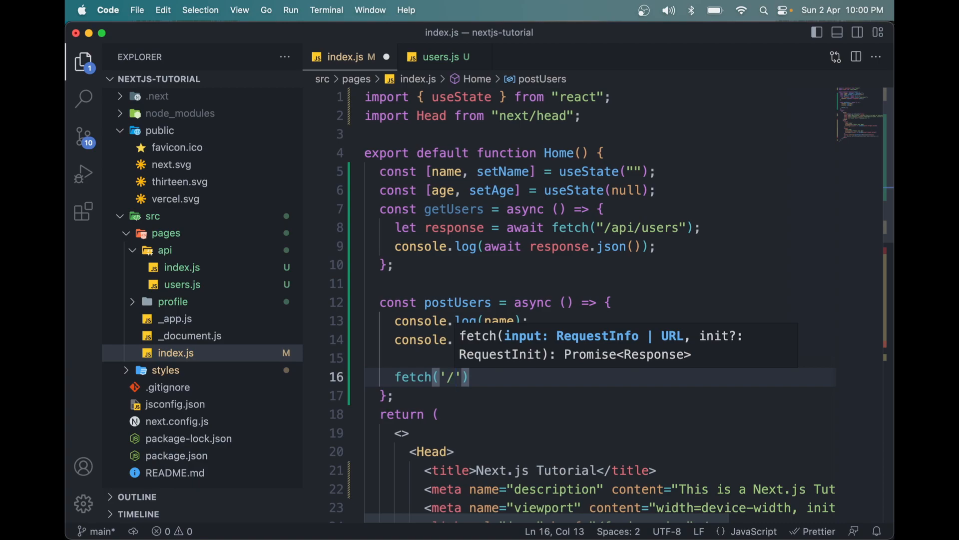
text(a)
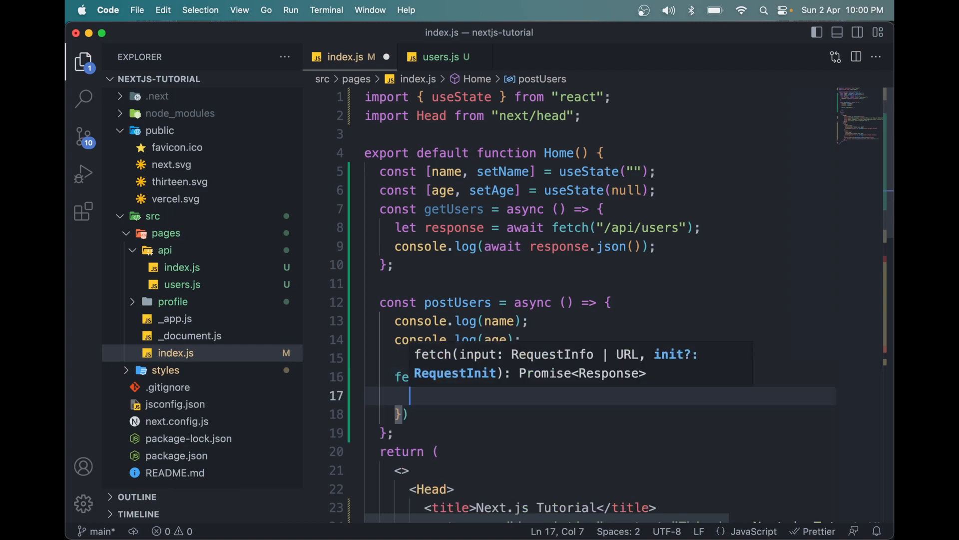
mouse_move(522, 392)
text(method)
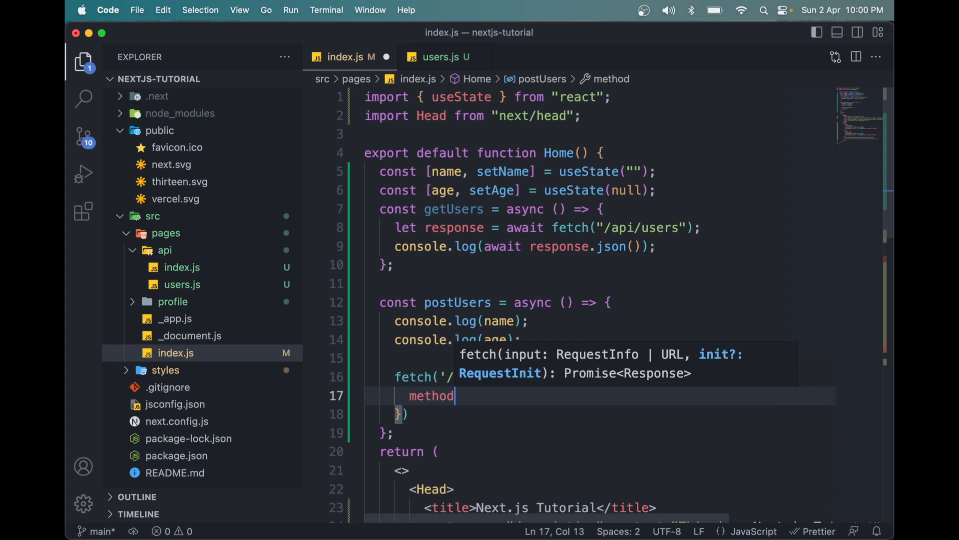
text(: 'POST')
text(b)
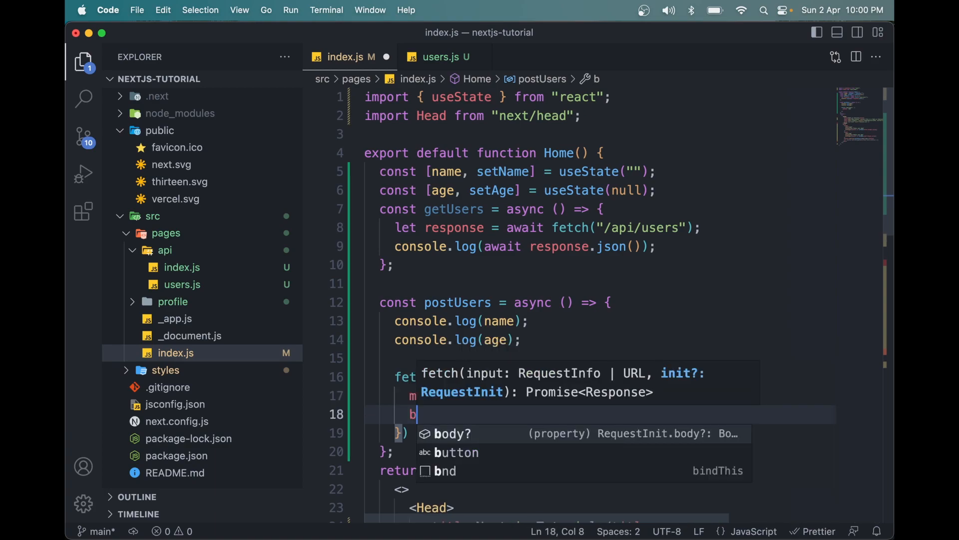
text(ody)
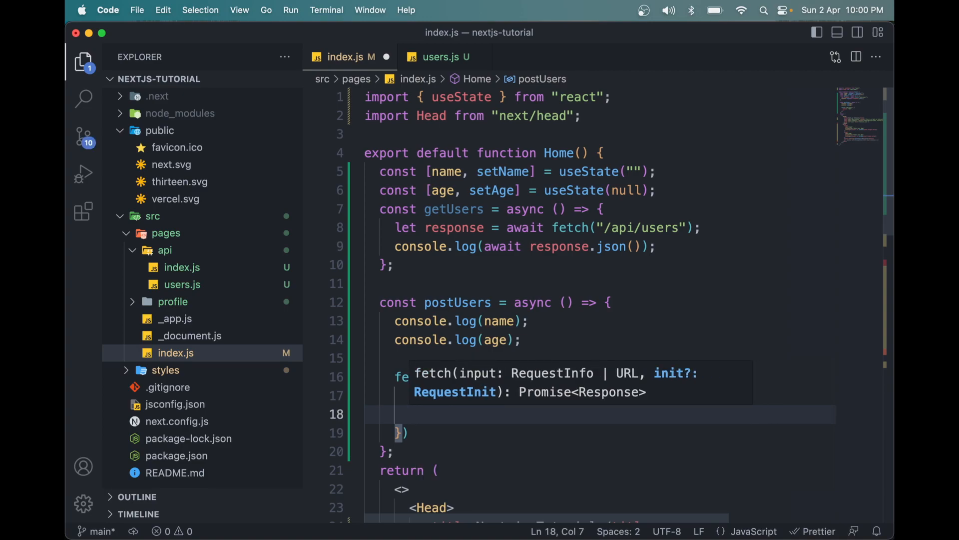
text(headers{)
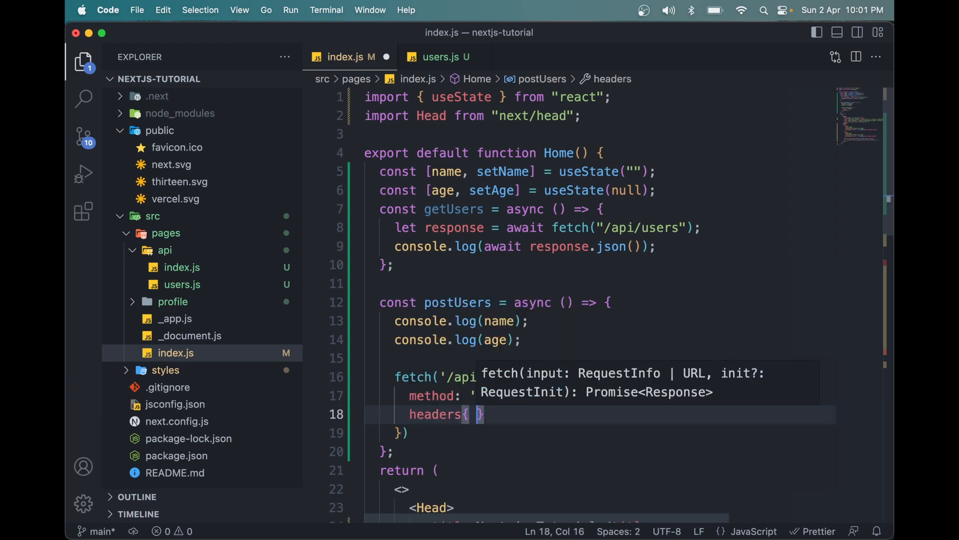
key(Backspace)
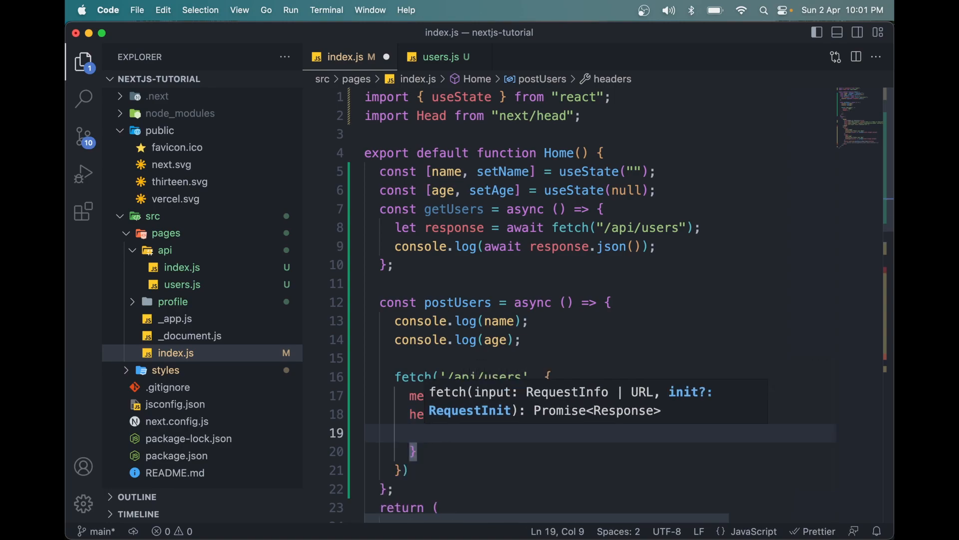
mouse_move(612, 508)
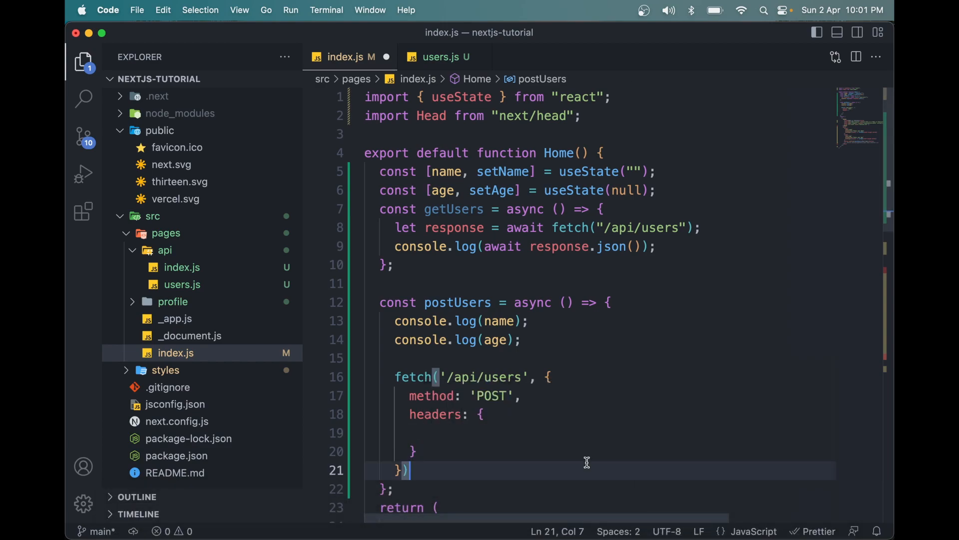
Step: Add headers with 'Content-Type': 'application/json' to the fetch options
click(424, 432)
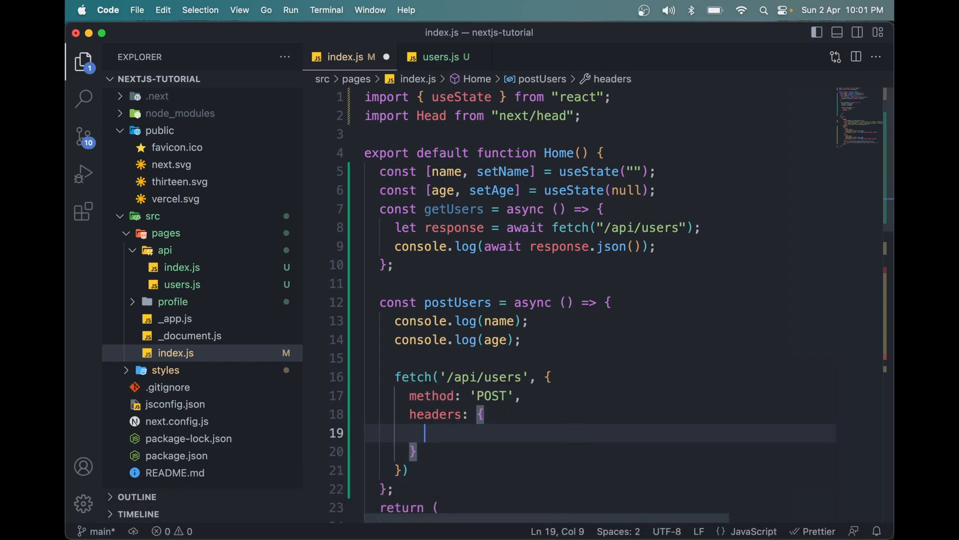
text('Content-')
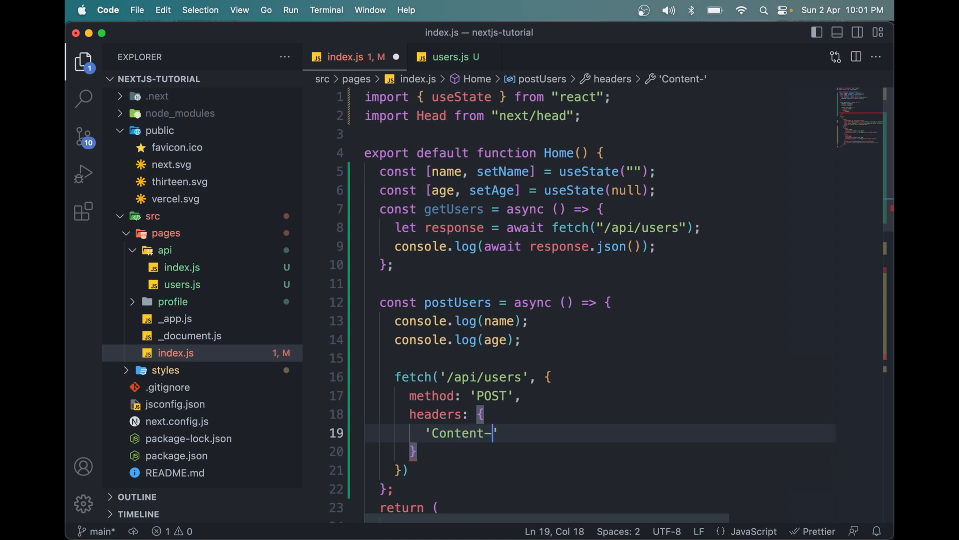
text(Type')
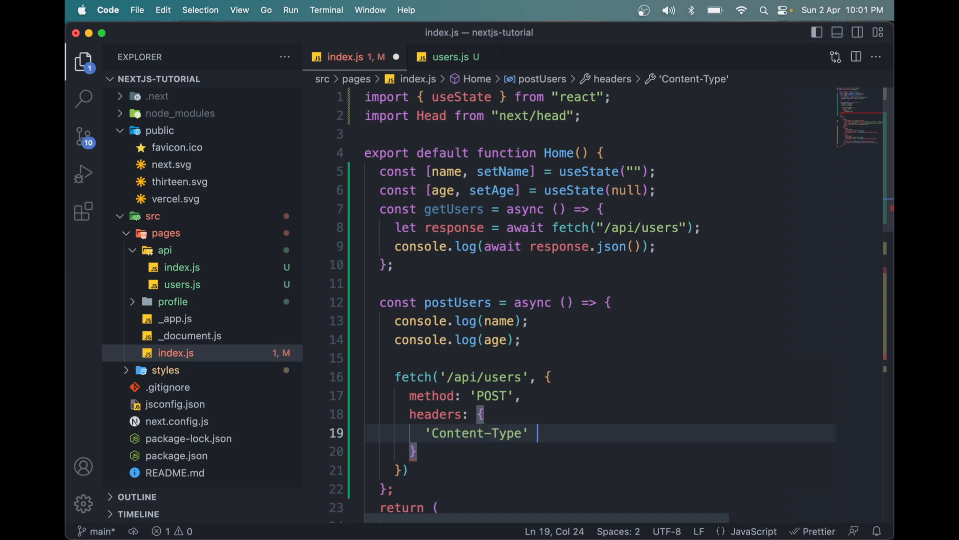
text(: 'app')
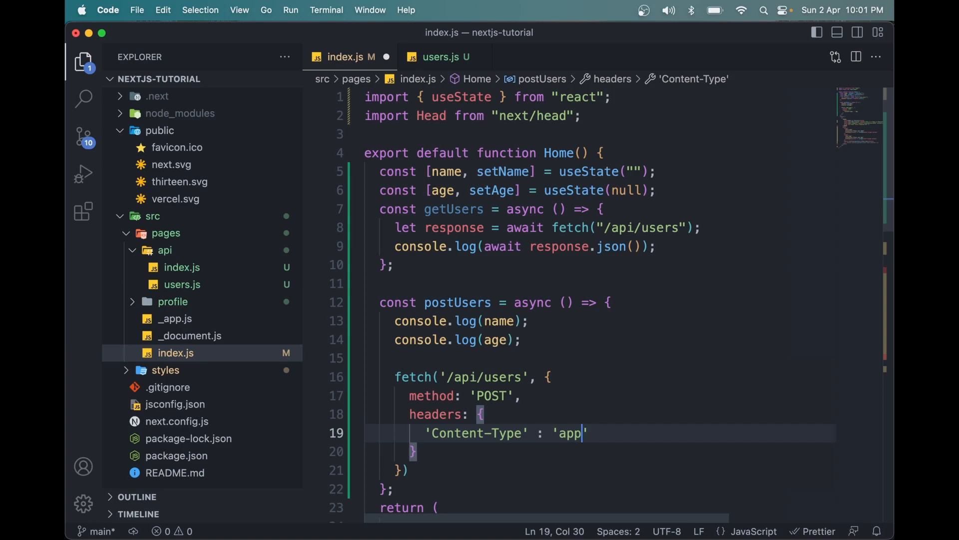
text(lica)
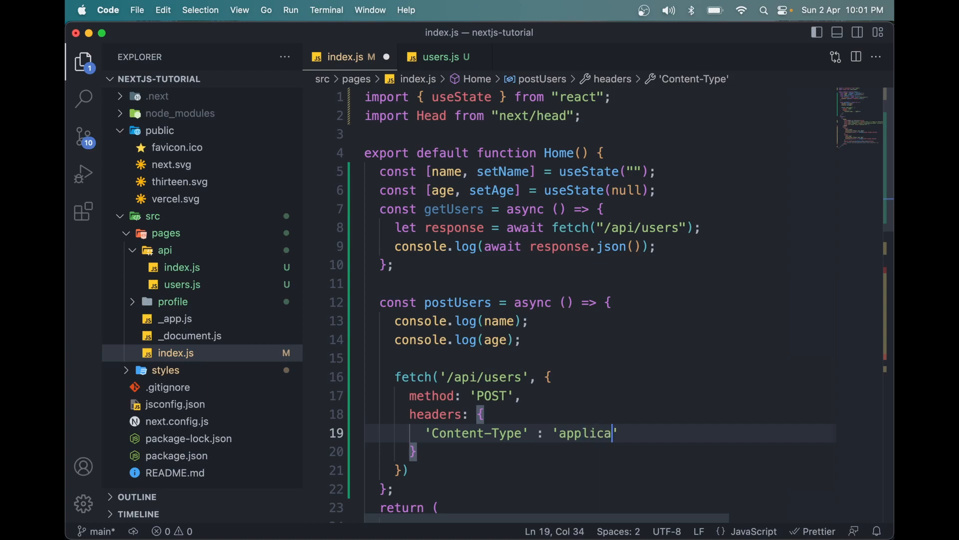
text(tion/jso)
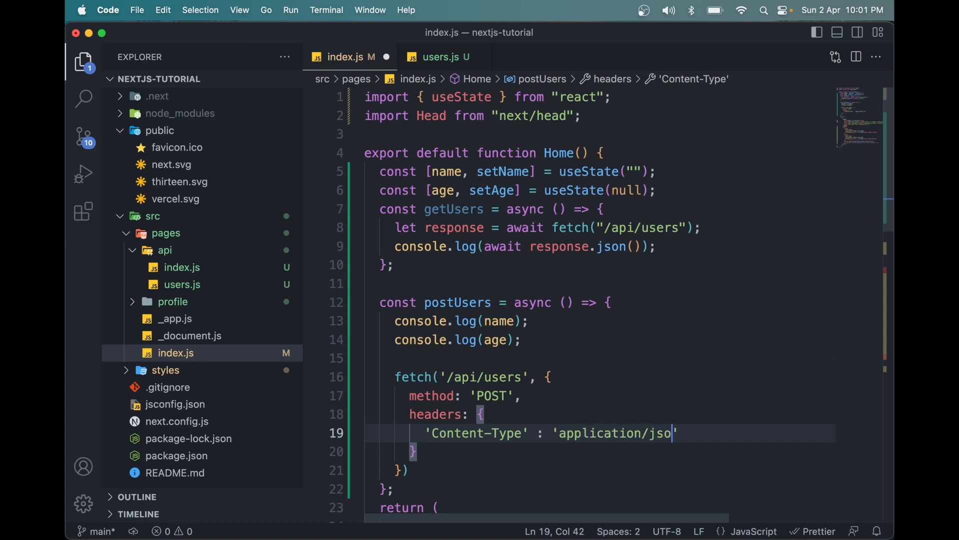
text(n)
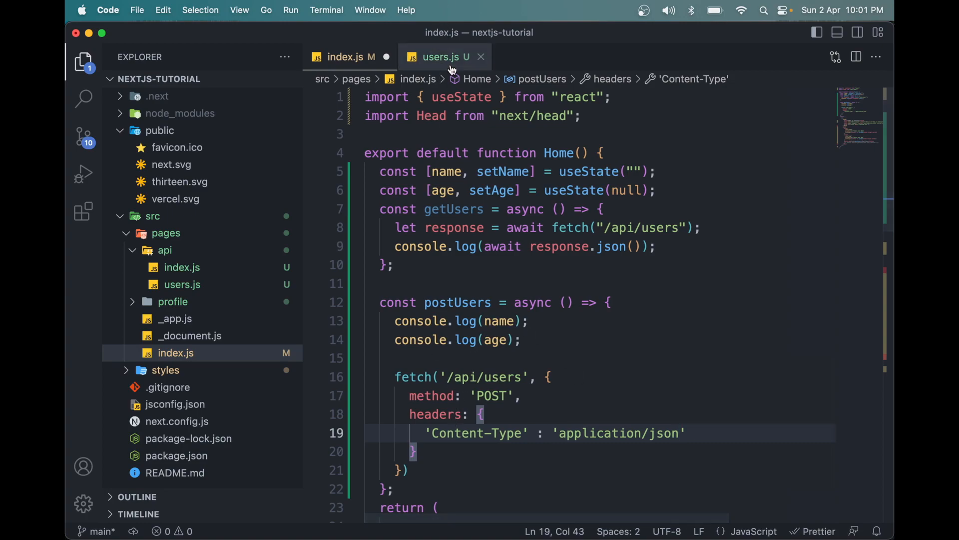
Step: Set the fetch body to { name, age }
click(439, 57)
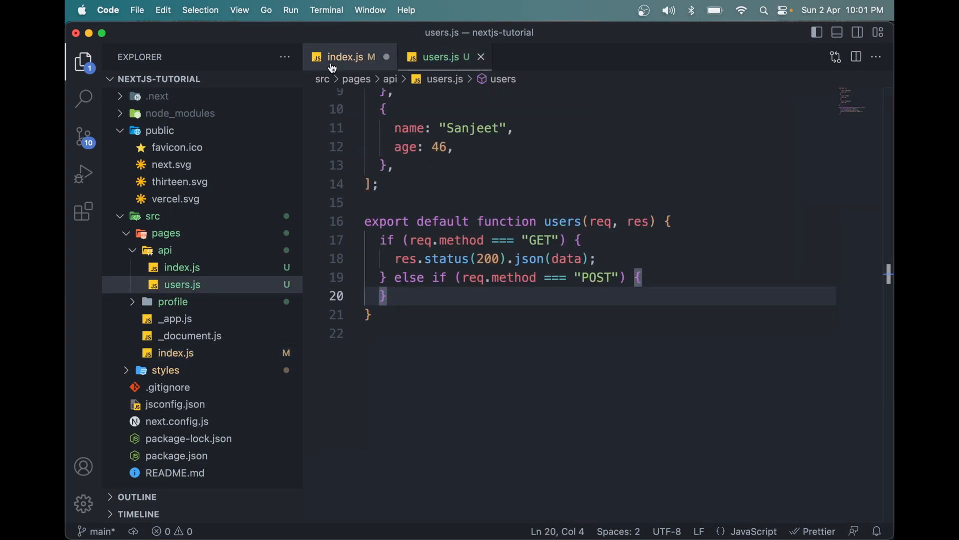
click(349, 57)
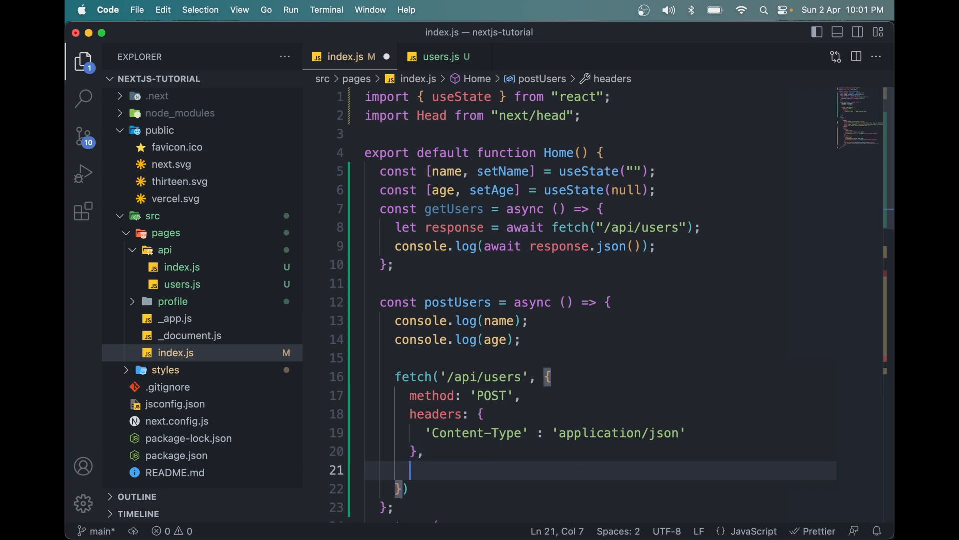
text(bod)
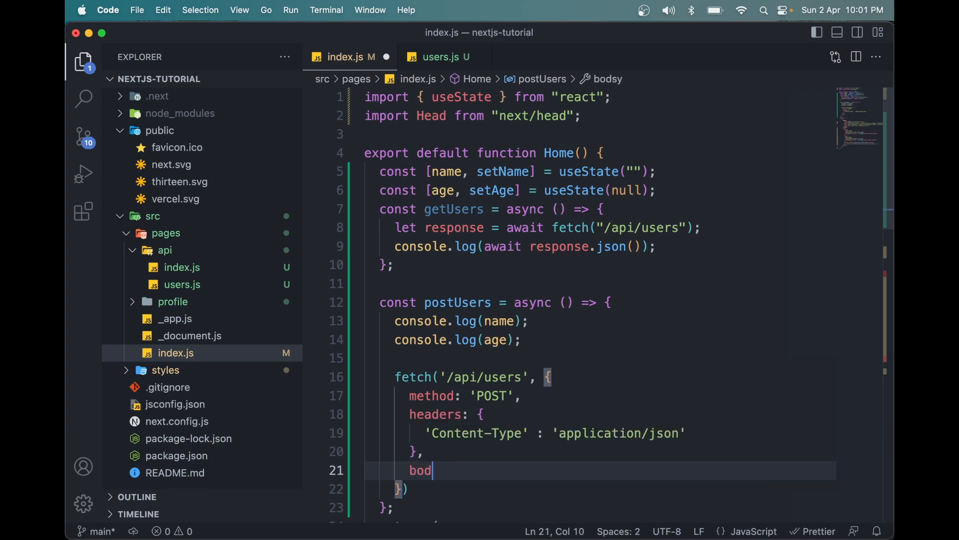
text(y:)
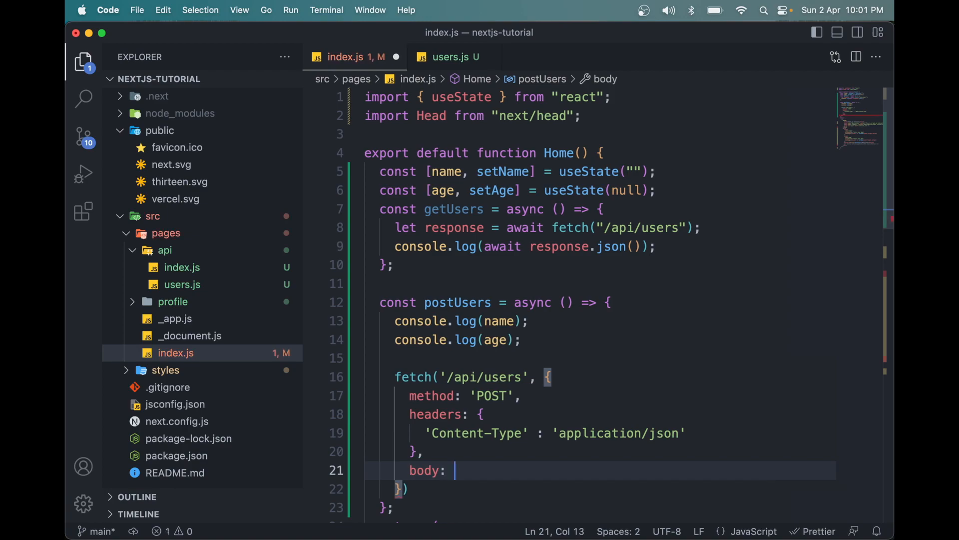
text({)
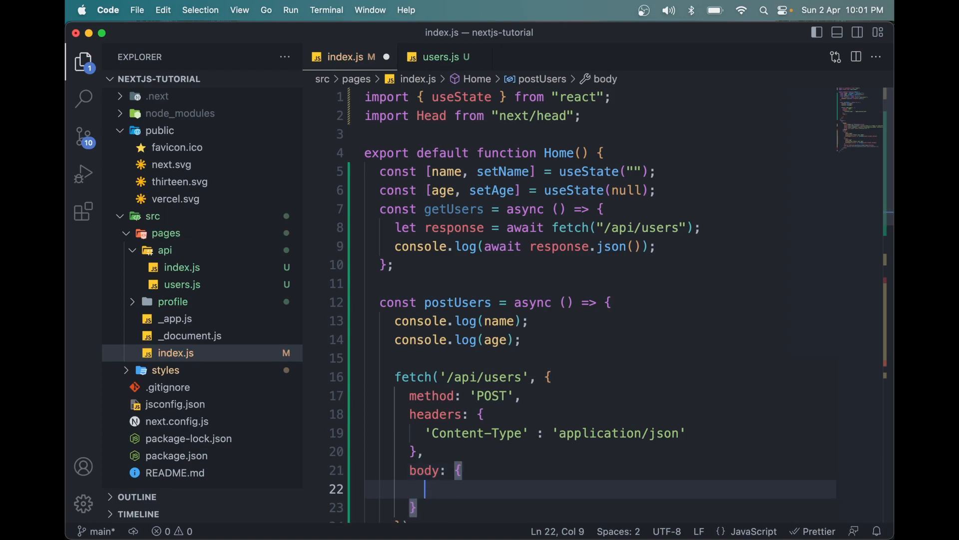
text(name, ag)
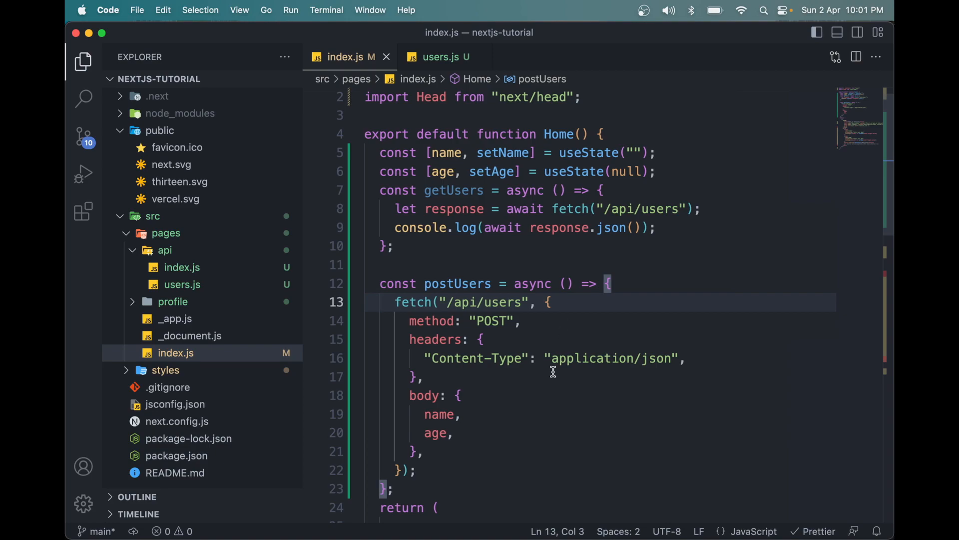
scroll(down, 3)
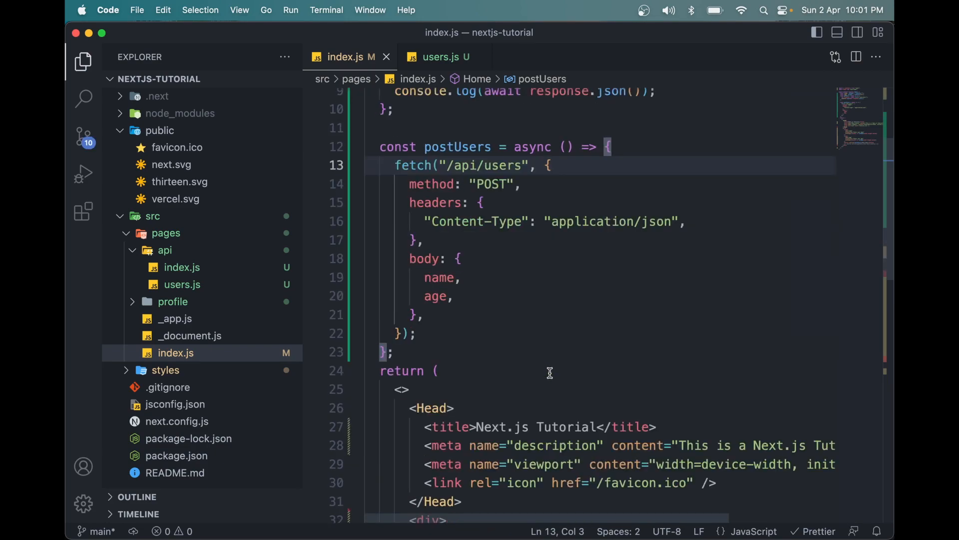
double_click(431, 183)
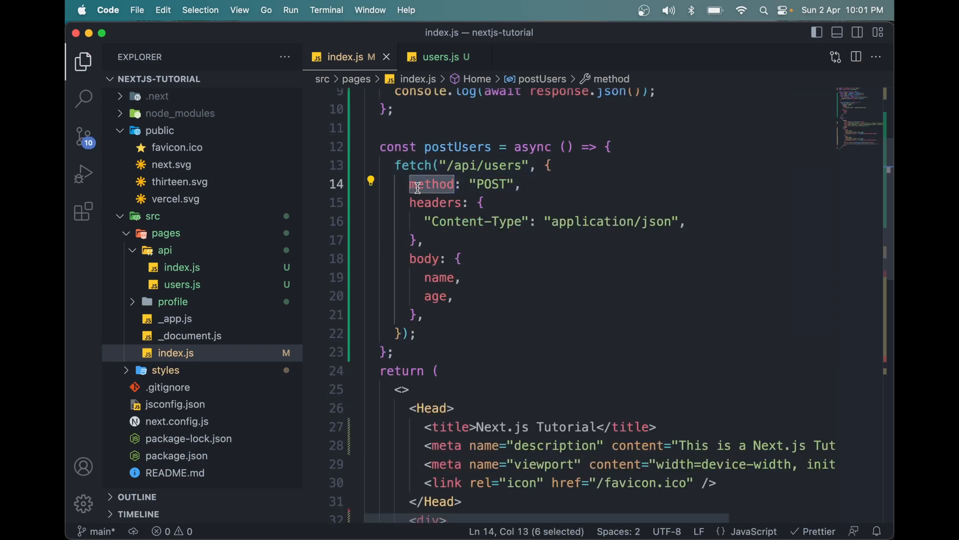
click(436, 203)
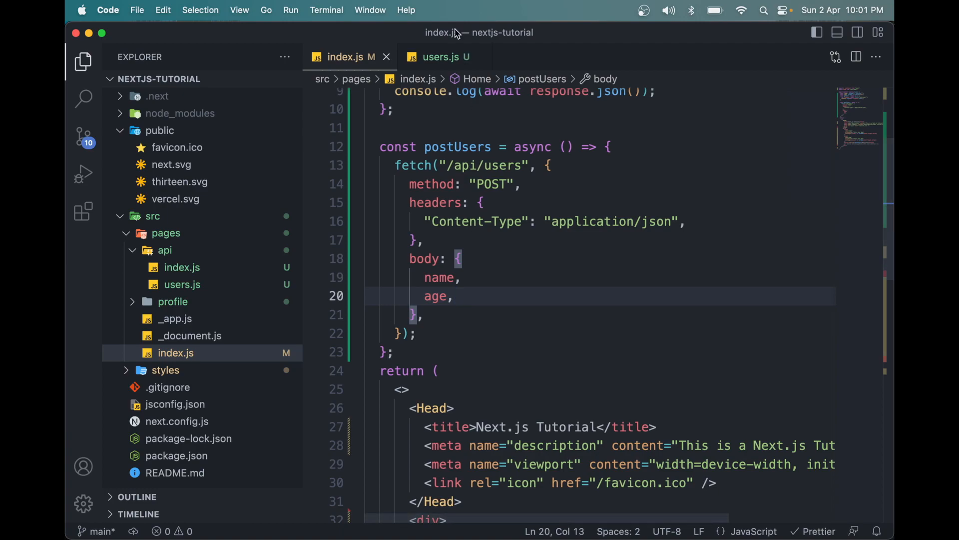
click(439, 57)
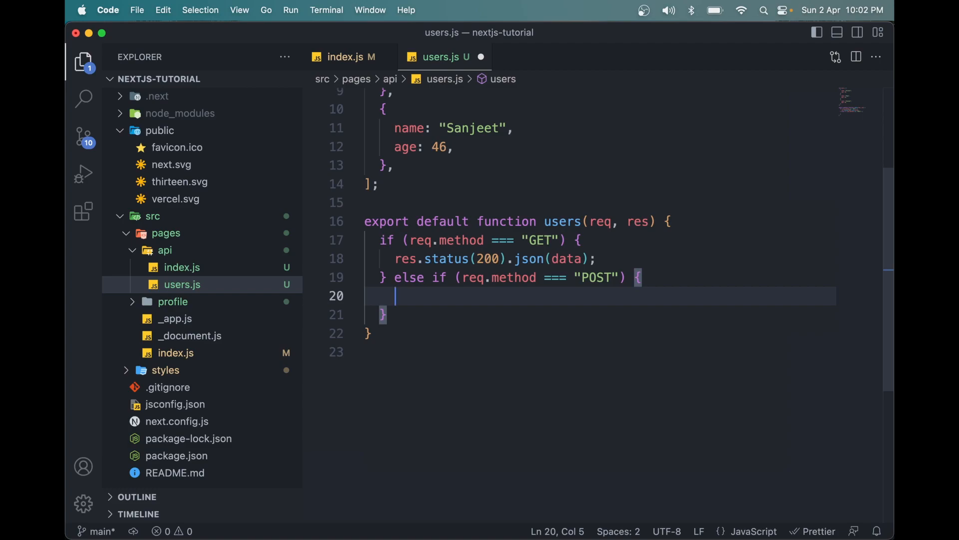
Step: Declare let name = req.body.name and let age = req.body.age in the POST branch
text(let name)
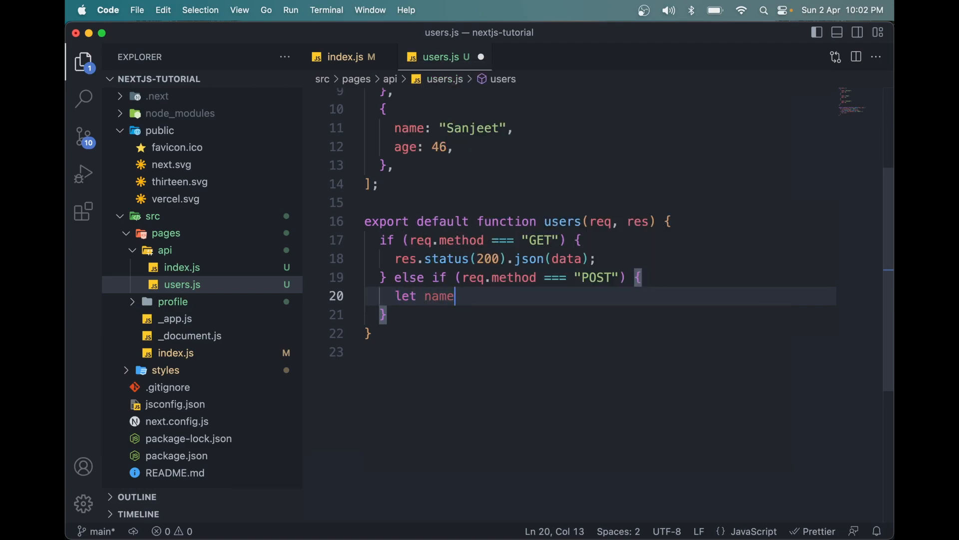
text(= req)
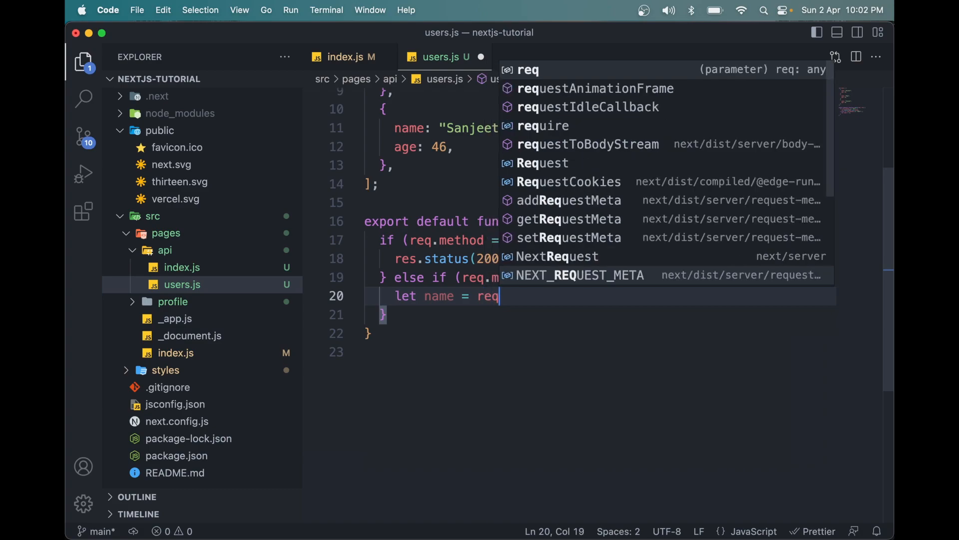
text(.bod)
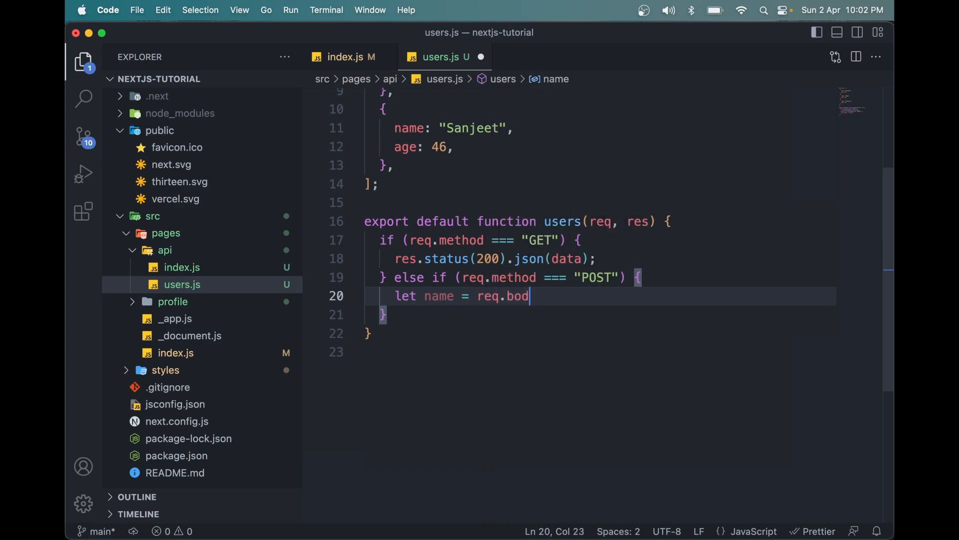
text(y.name)
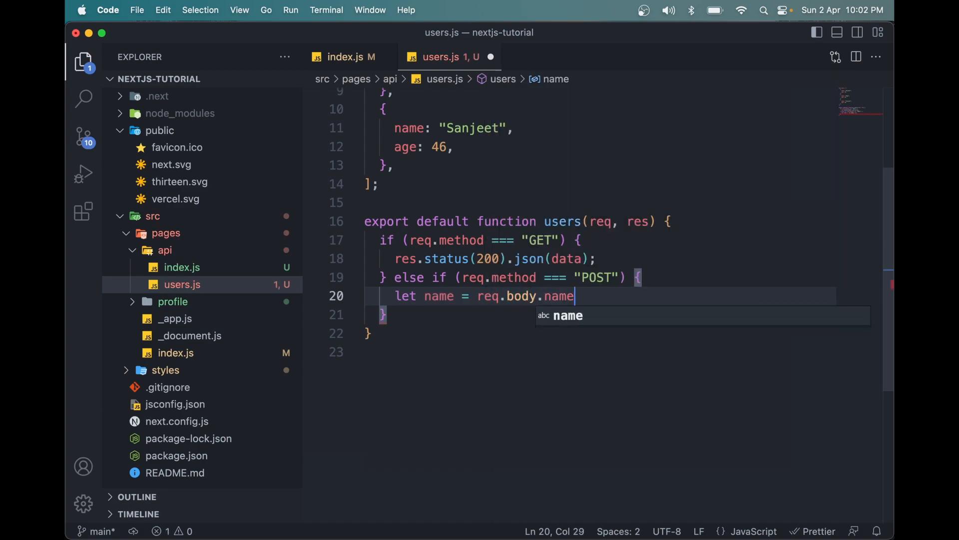
text(let)
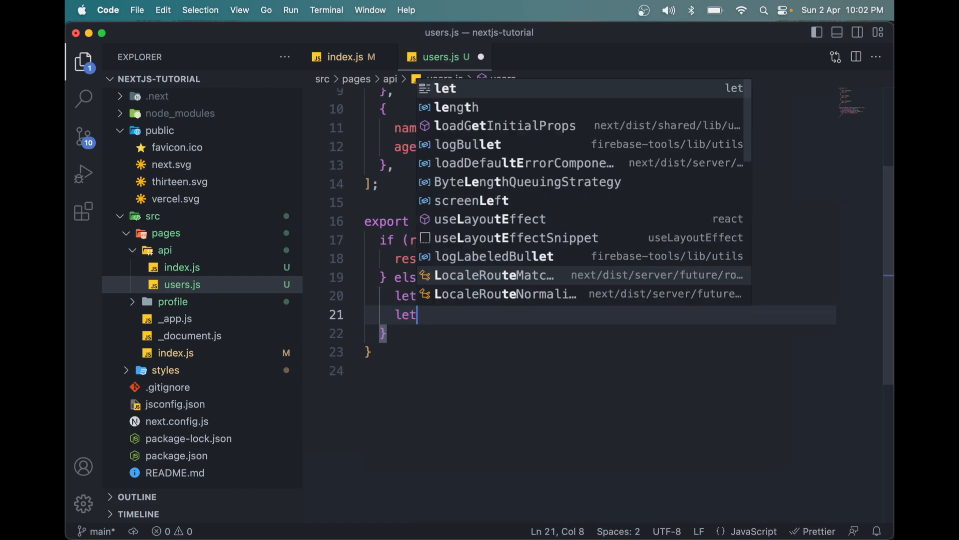
text(age = re)
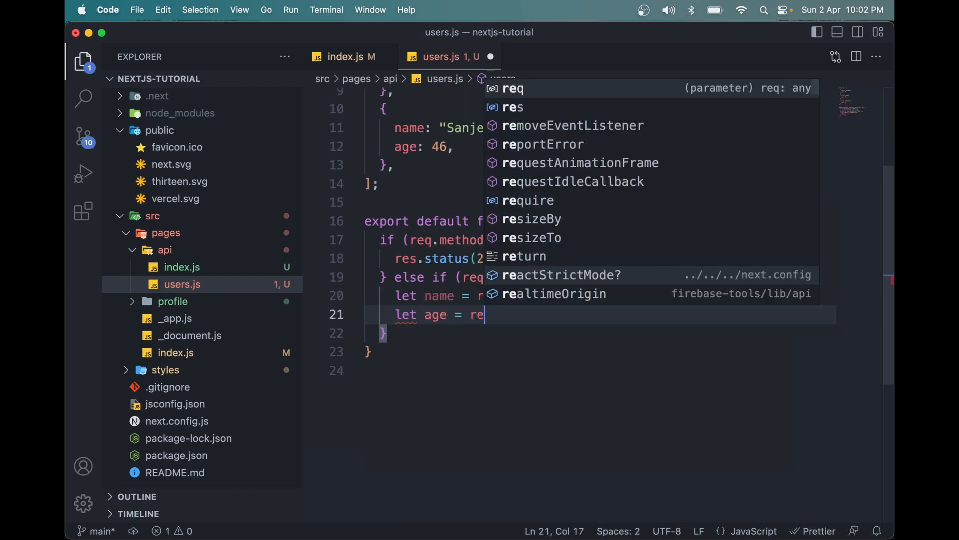
text(q.body)
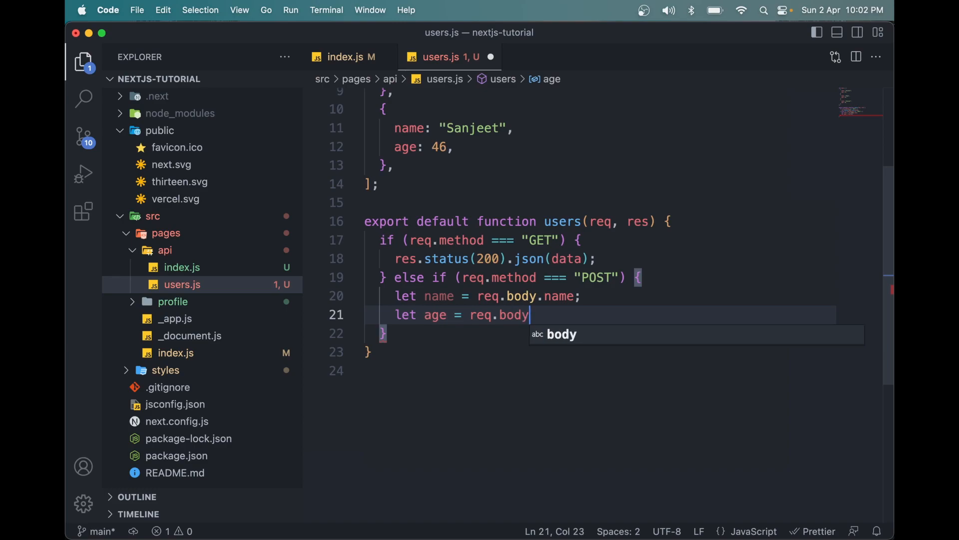
text(.age;)
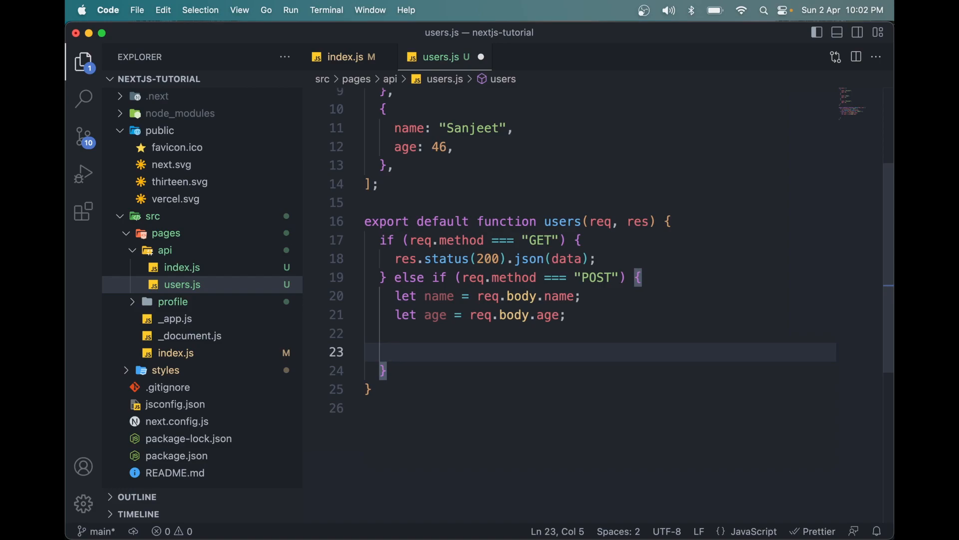
text(res)
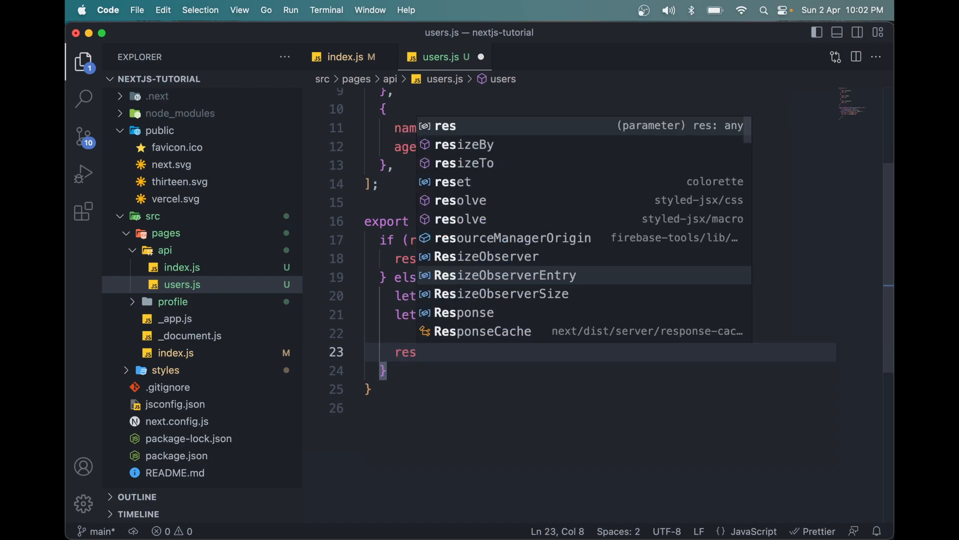
text(.)
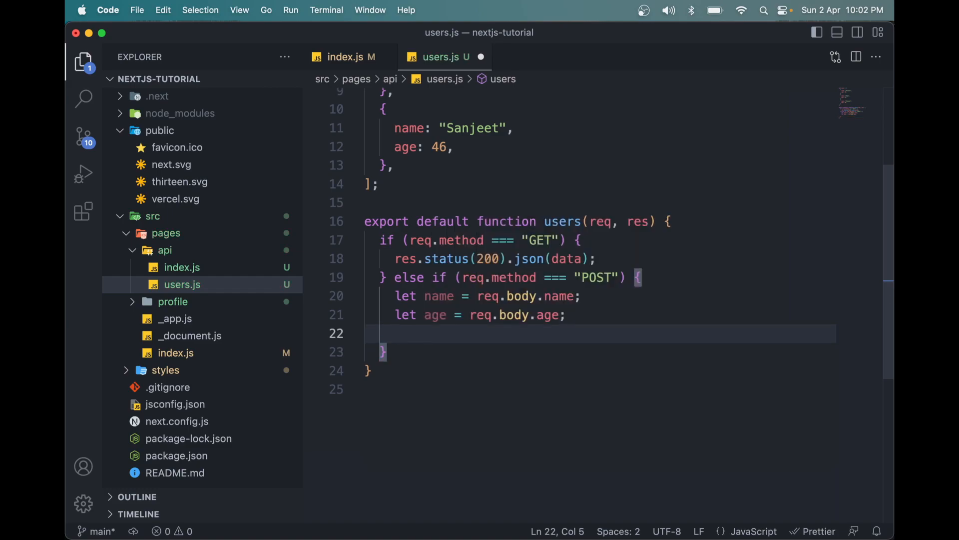
scroll(up, 3)
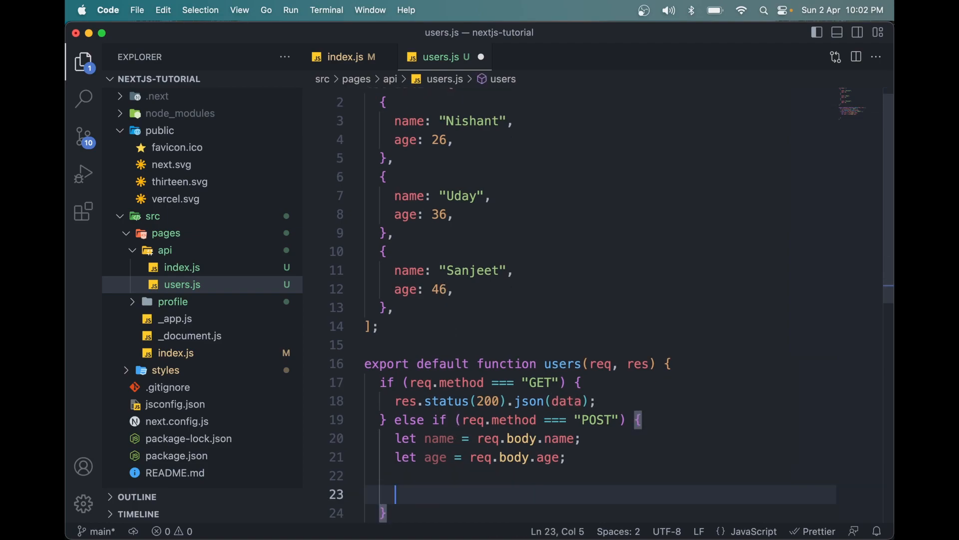
Step: Type let user = { name: name, age: age } below the age line
text(let)
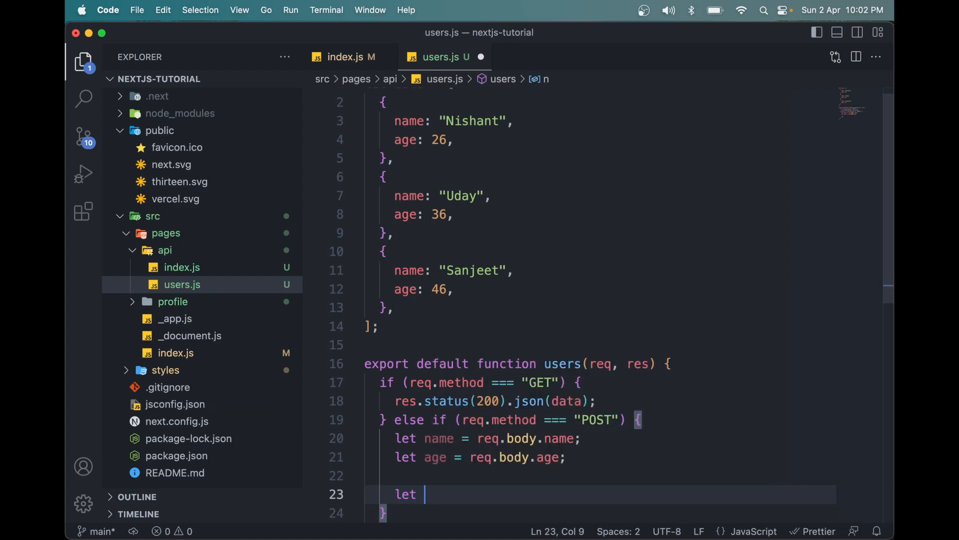
text(user)
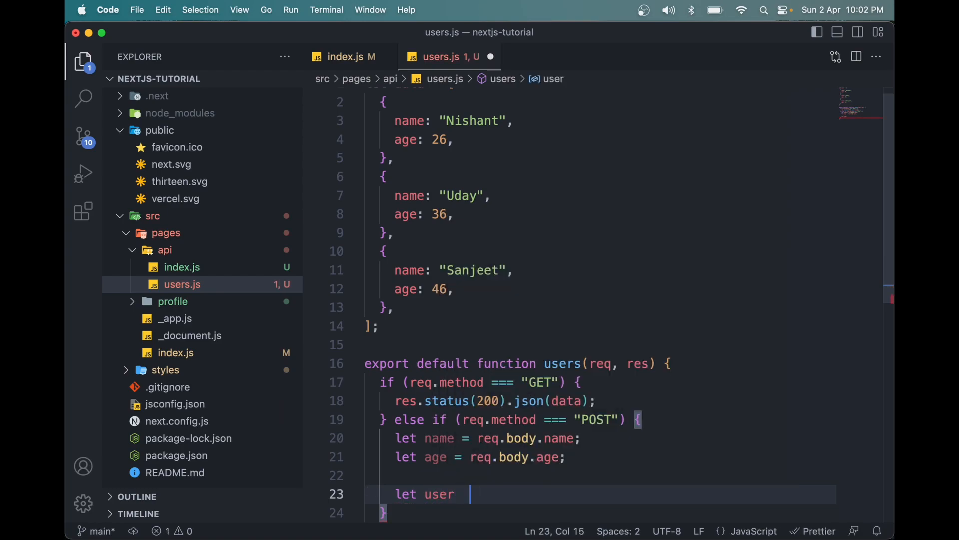
text(= {})
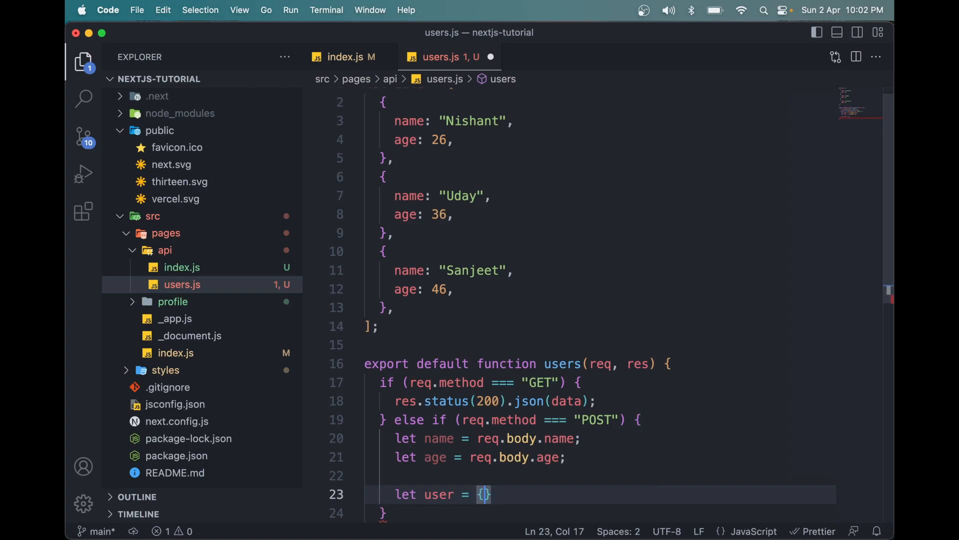
text(name: name,)
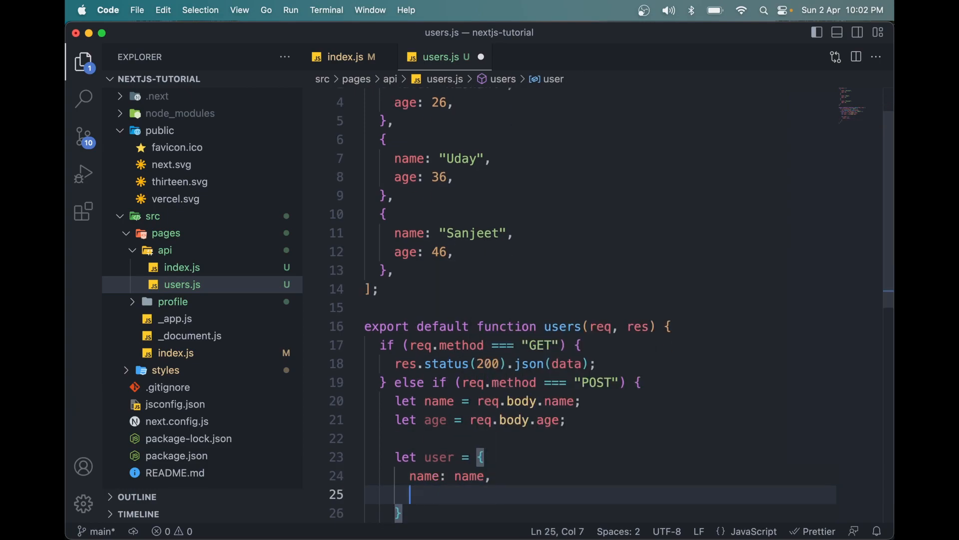
text(age: use)
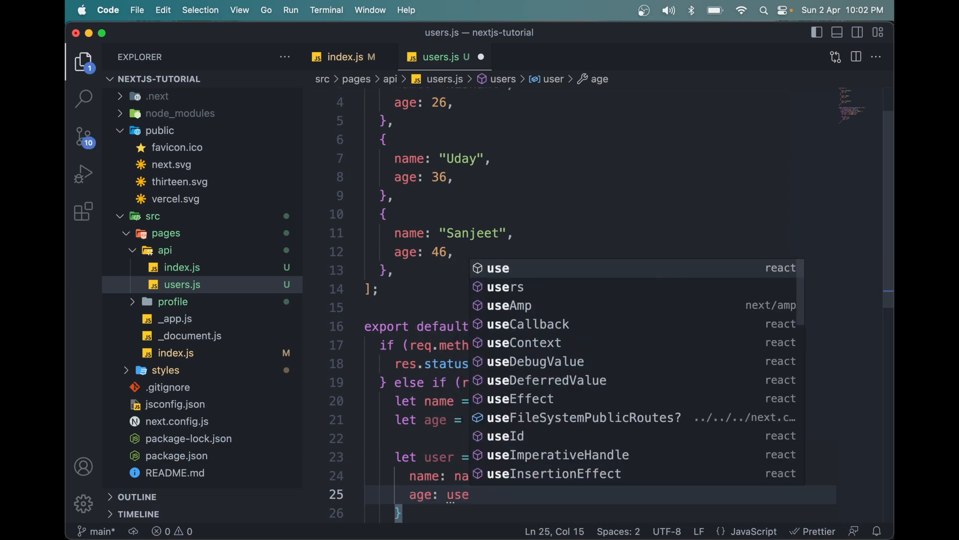
text(age)
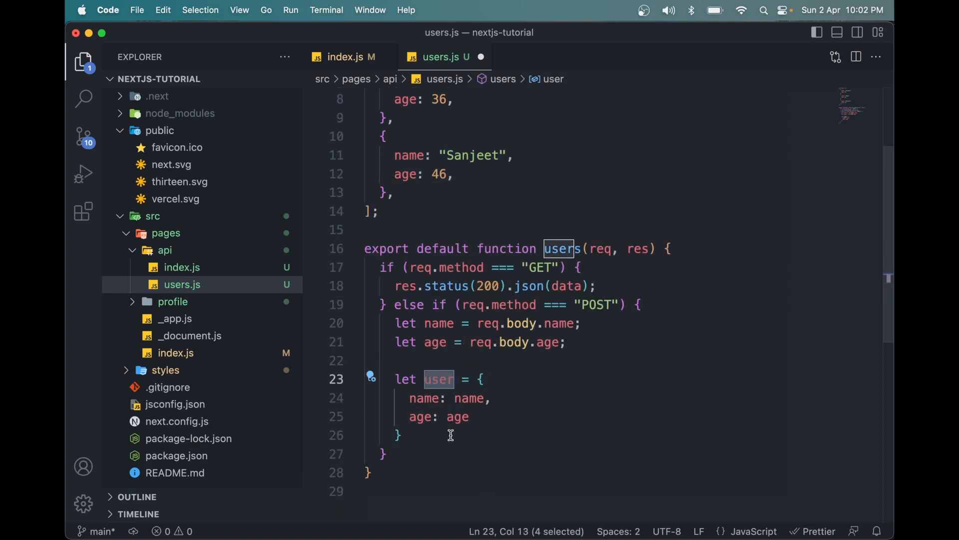
key(enter)
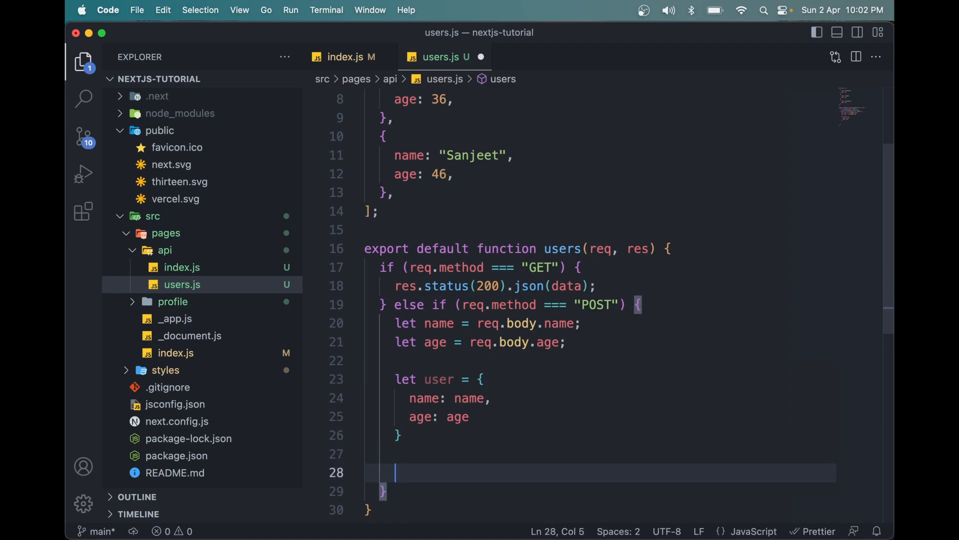
Step: Respond with res.status(201).json(user) in the POST branch
text(res)
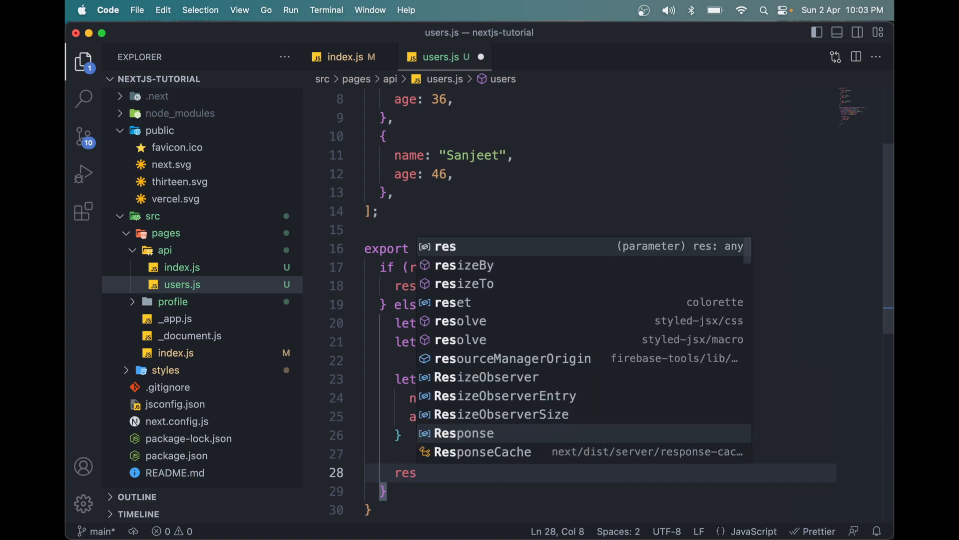
text(.status)
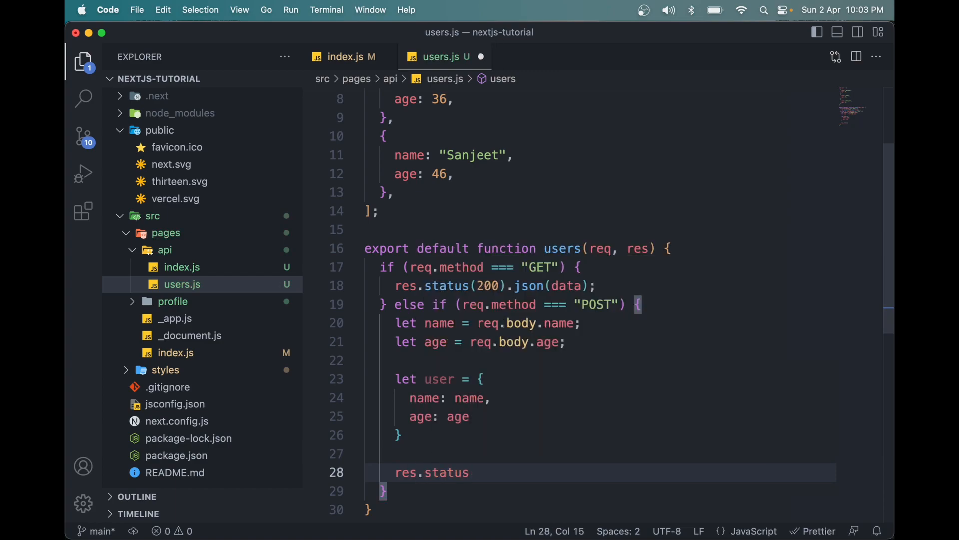
text((201).json()
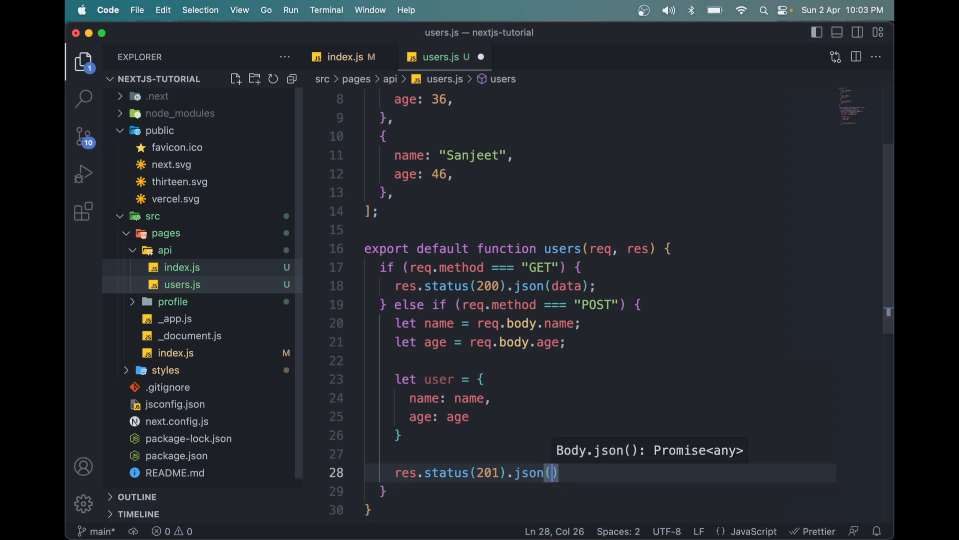
text(user)
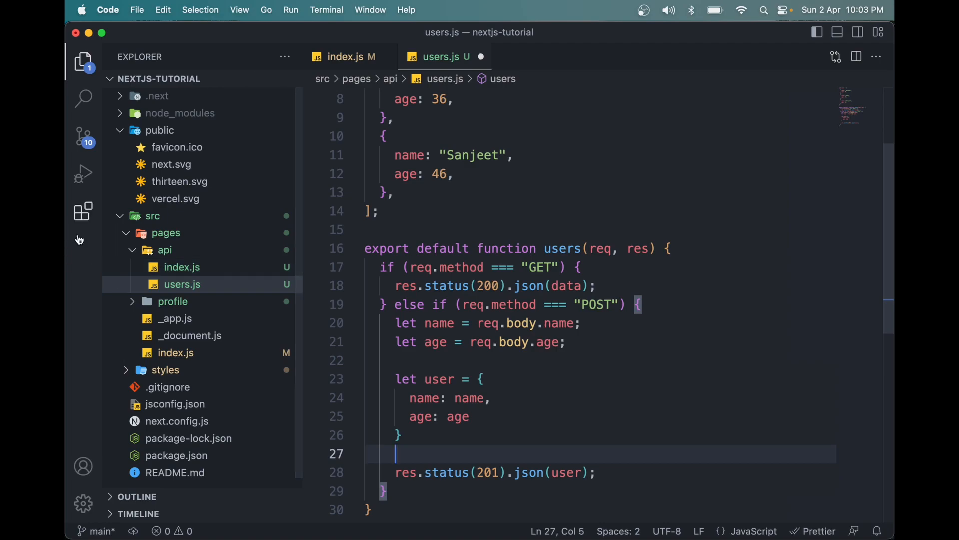
mouse_move(376, 280)
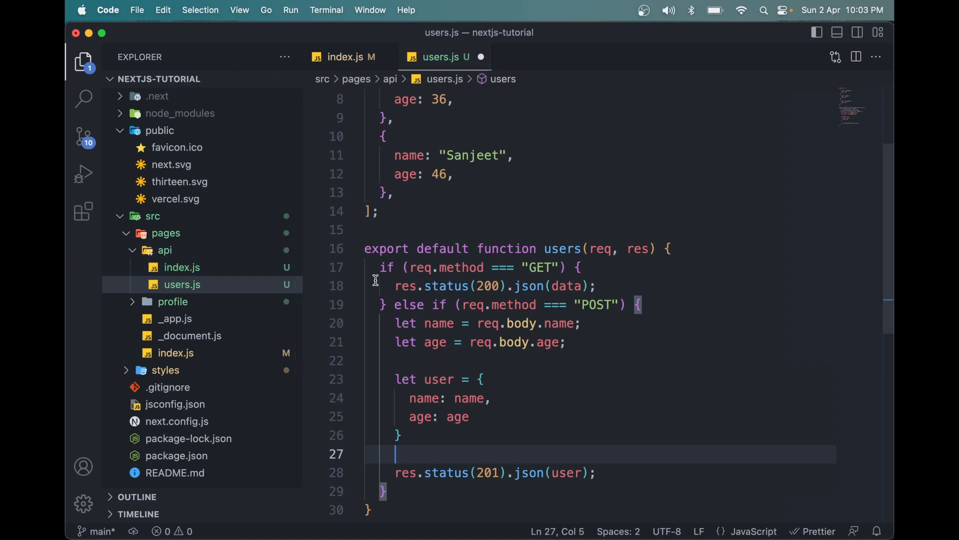
click(400, 435)
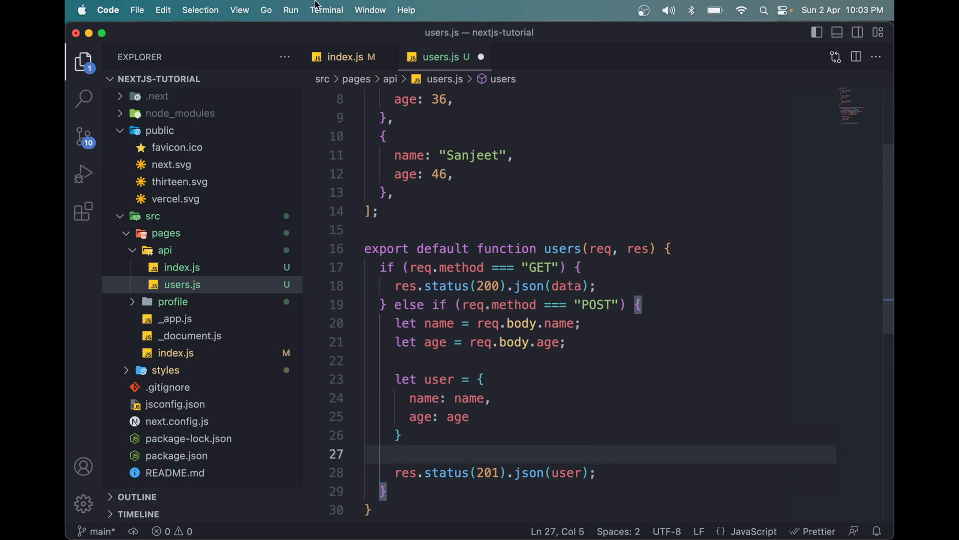
Step: Insert data.push(user) above the response after glancing at index.js
click(345, 57)
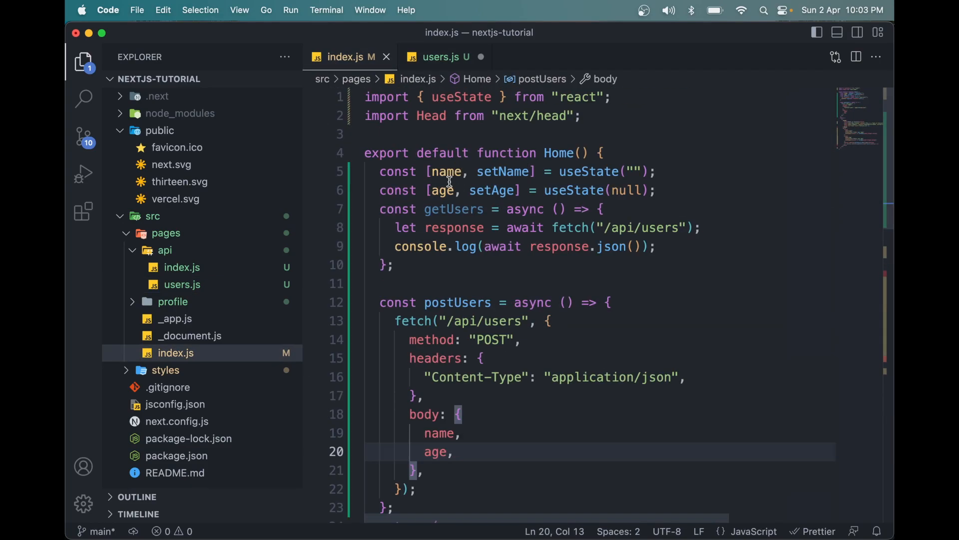
click(437, 57)
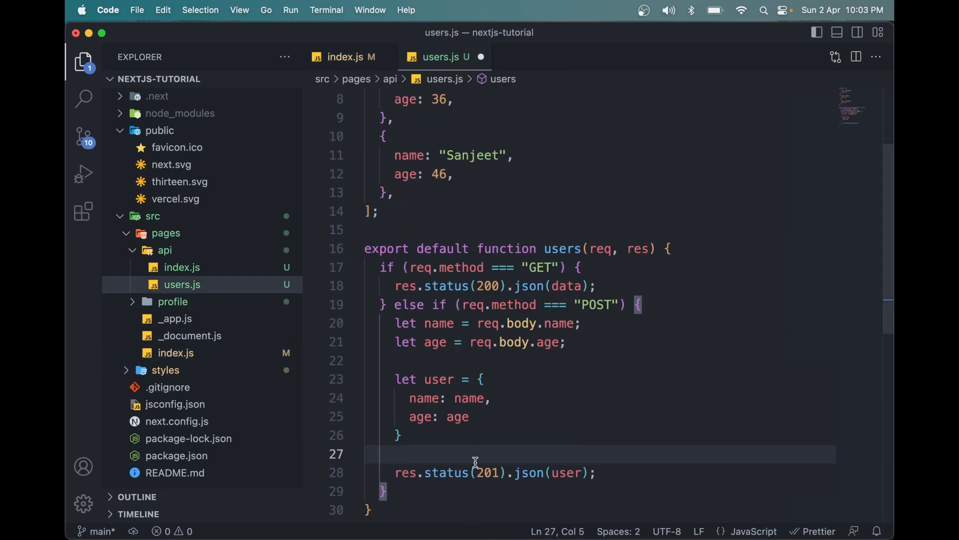
mouse_move(659, 449)
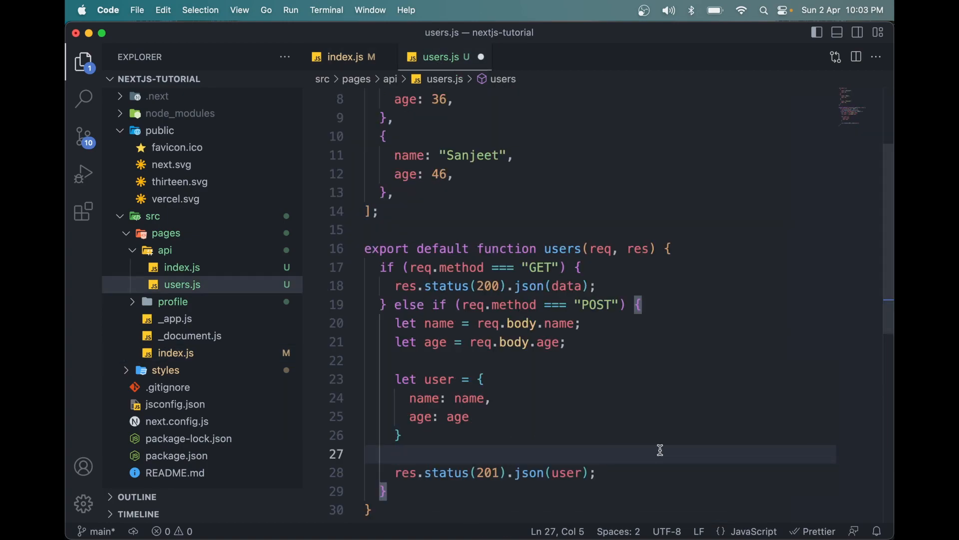
text(data)
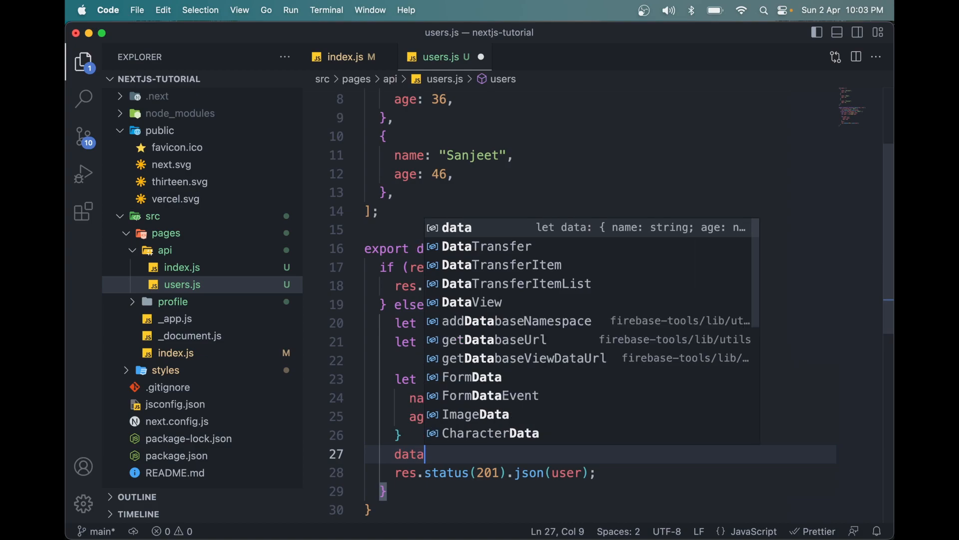
text(.push()
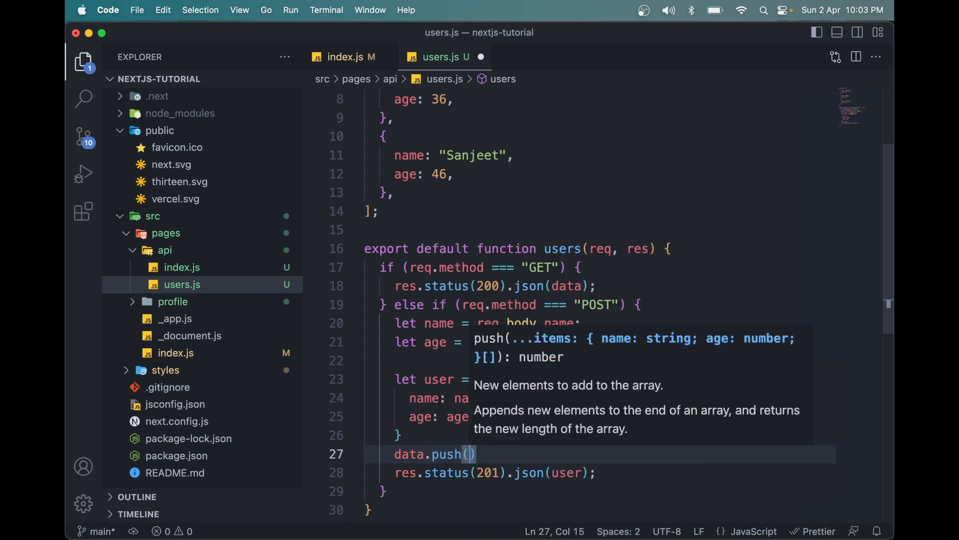
text(user)
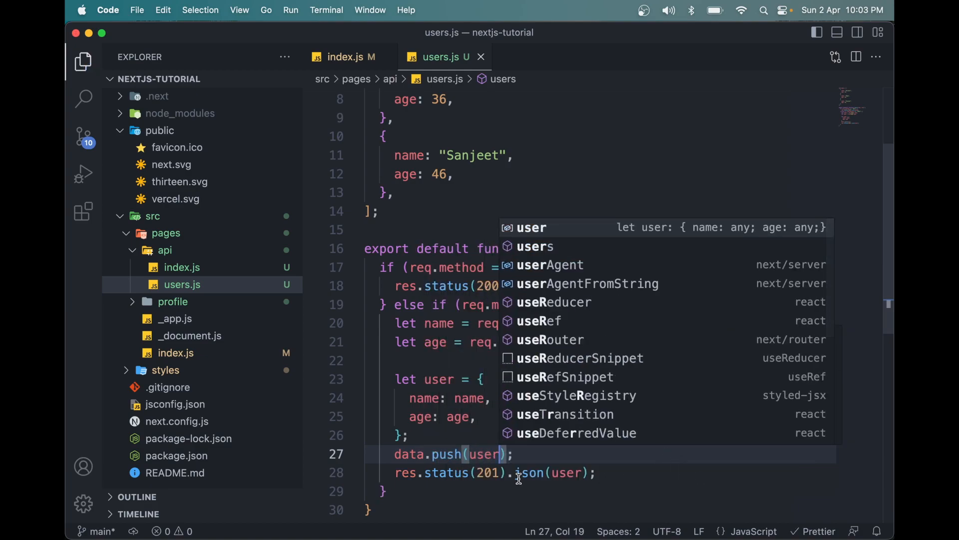
Step: With the Network log cleared, post name Nishant and age 26 from the form
click(344, 56)
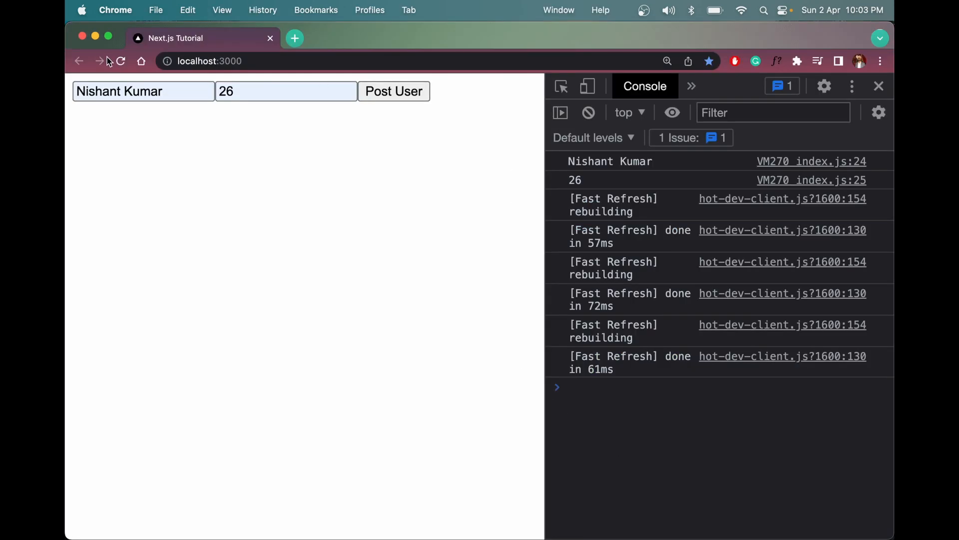
click(120, 61)
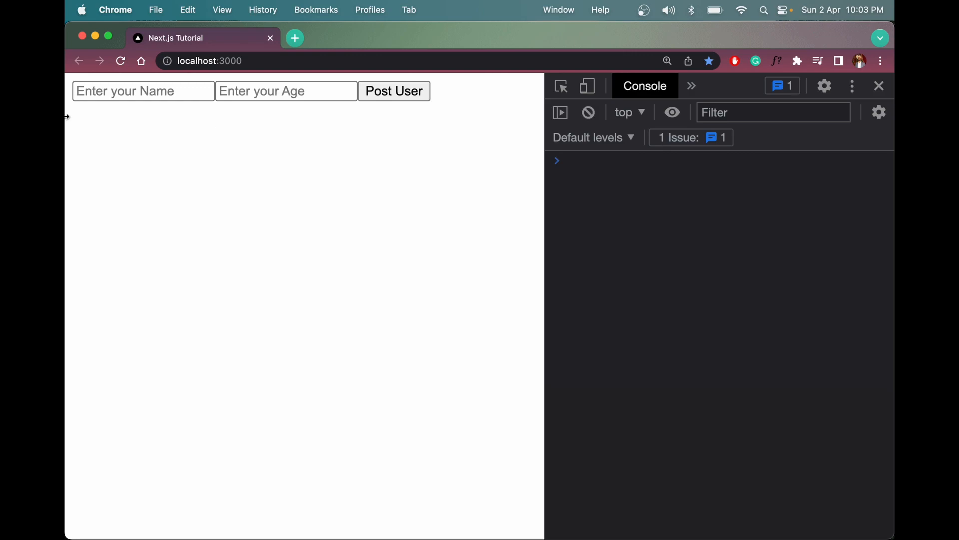
click(143, 91)
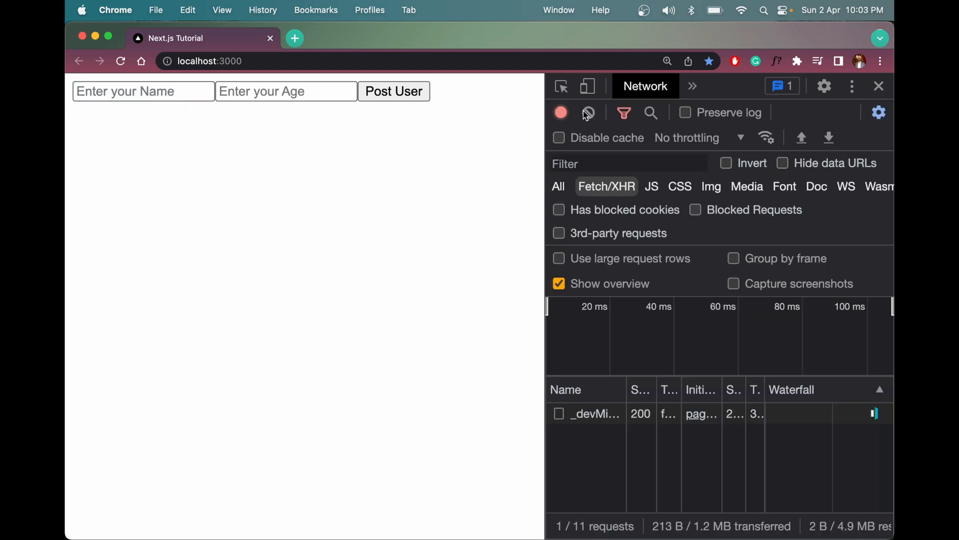
click(144, 91)
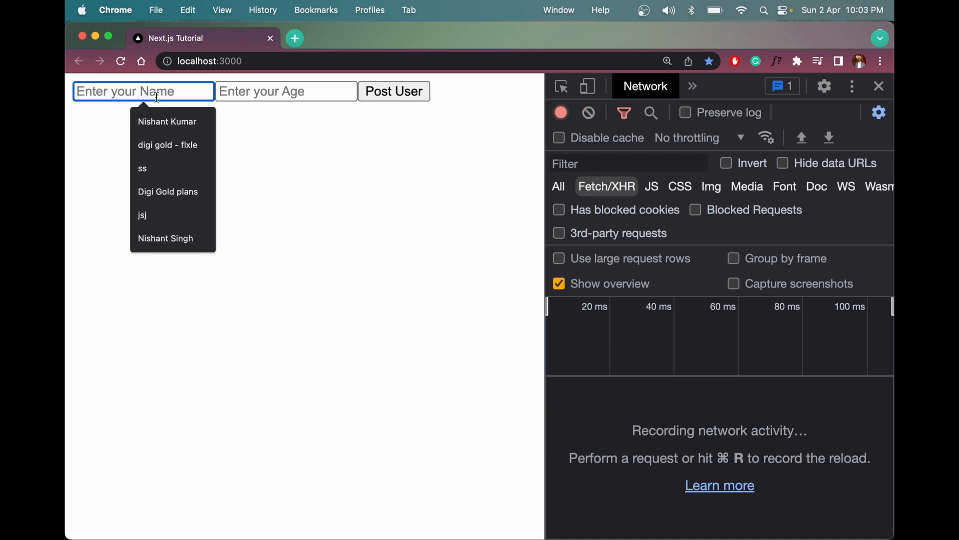
text(Shaikes)
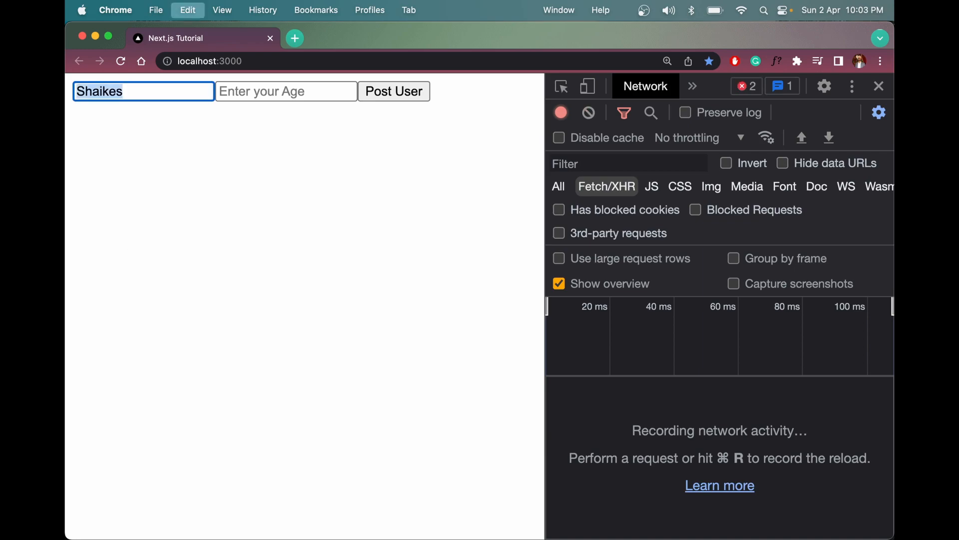
text(Nishna)
click(287, 91)
text(2)
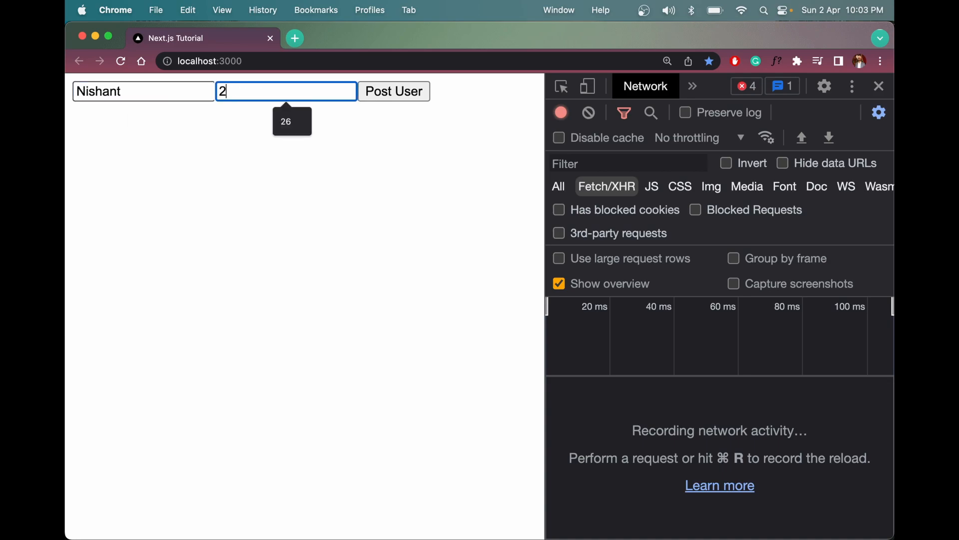
text(6)
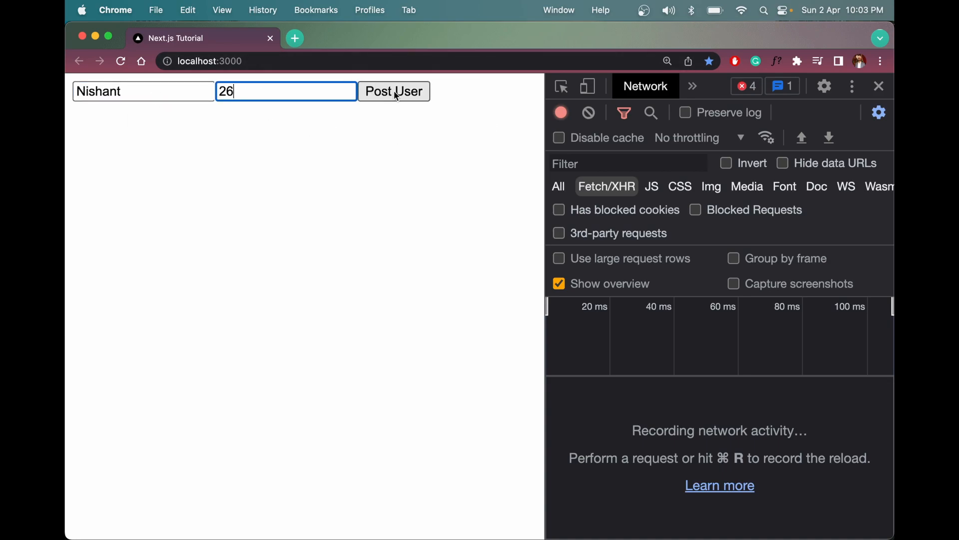
click(395, 91)
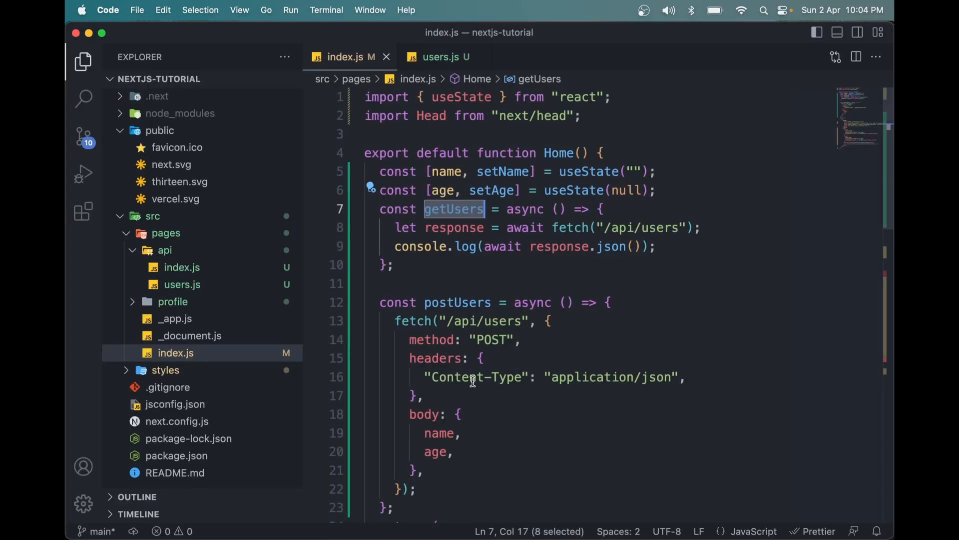
mouse_move(460, 412)
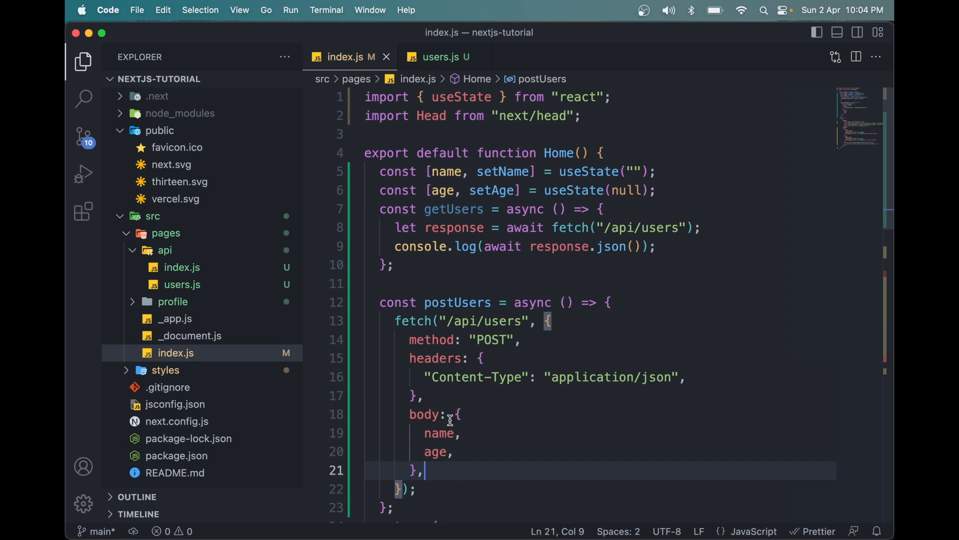
Step: Replace body { name, age } with JSON.stringify({ name, age }) in postUsers
drag(456, 413, 418, 470)
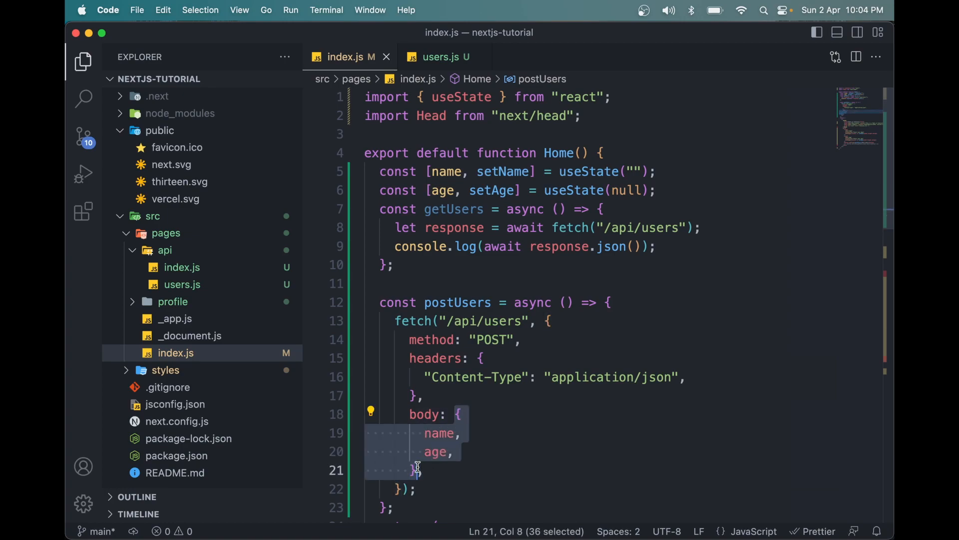
text(JSON,stri,)
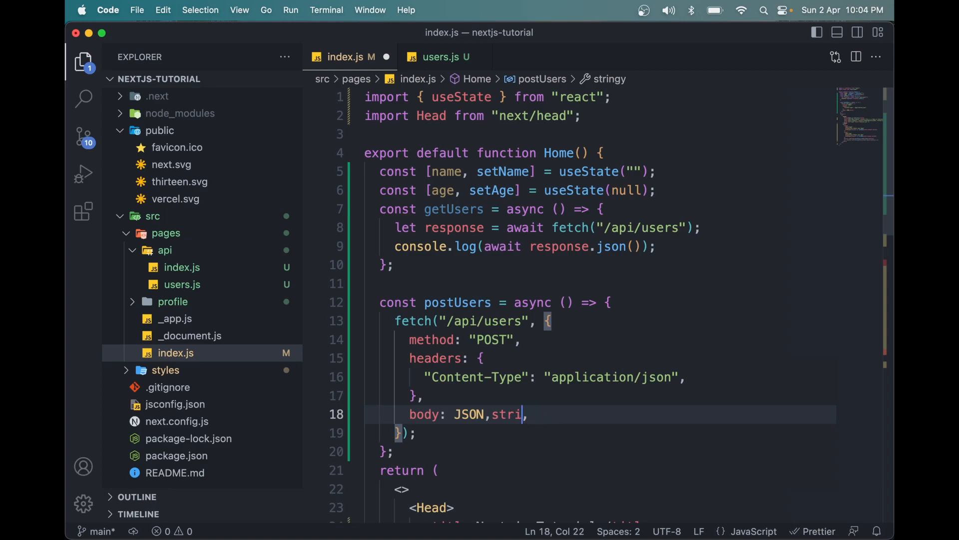
text(ngify,)
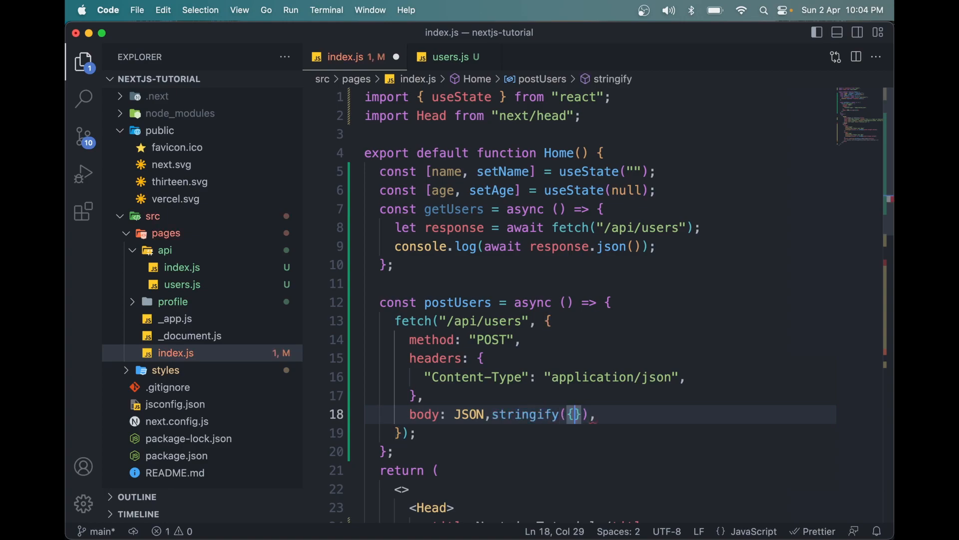
text(name, age)
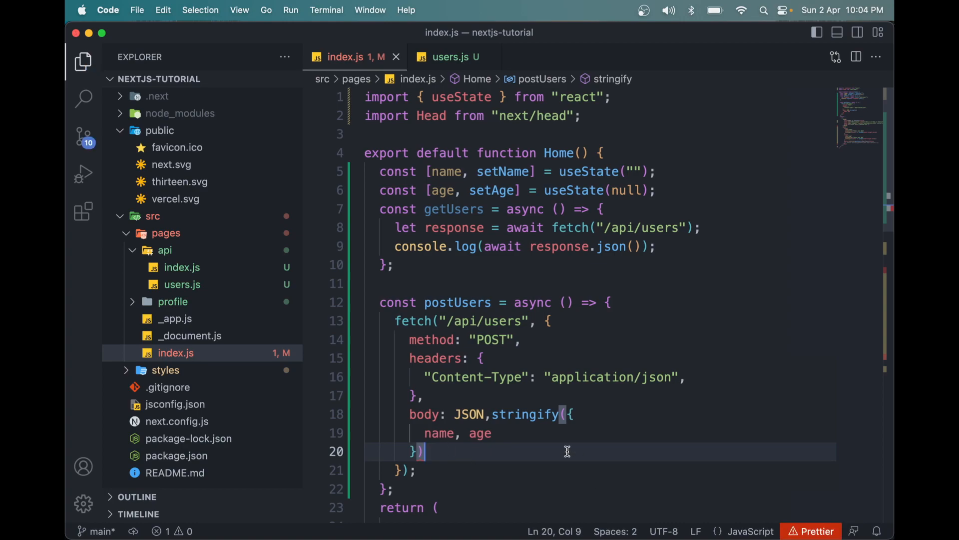
text(,)
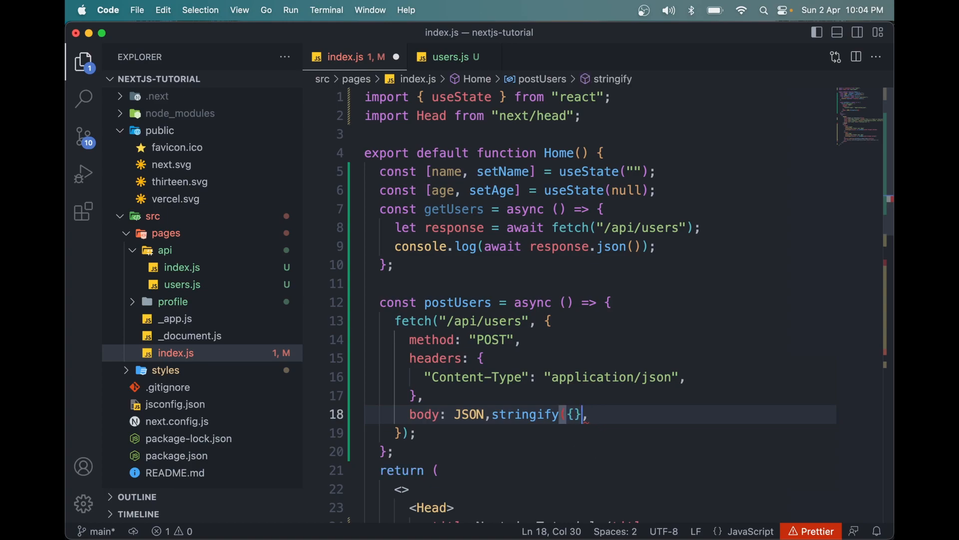
key(Backspace)
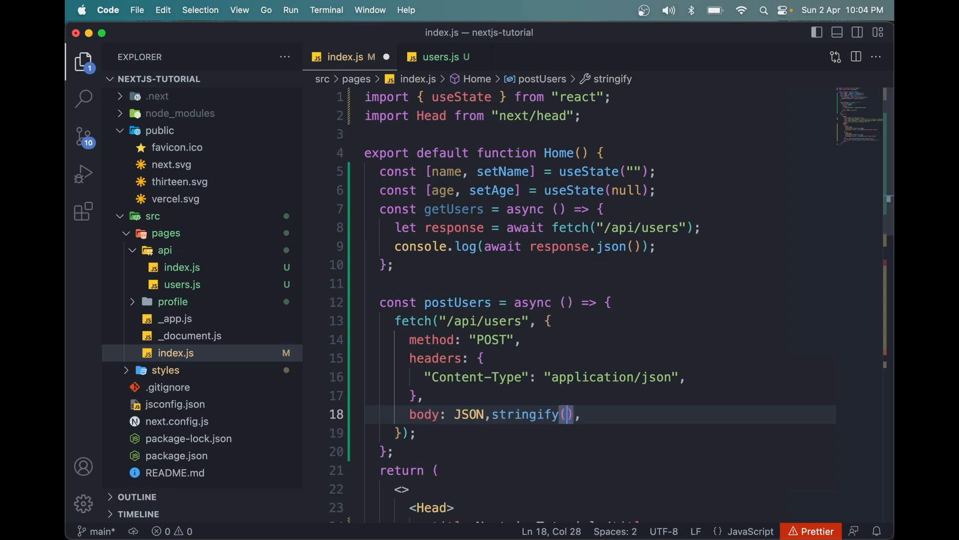
text({})
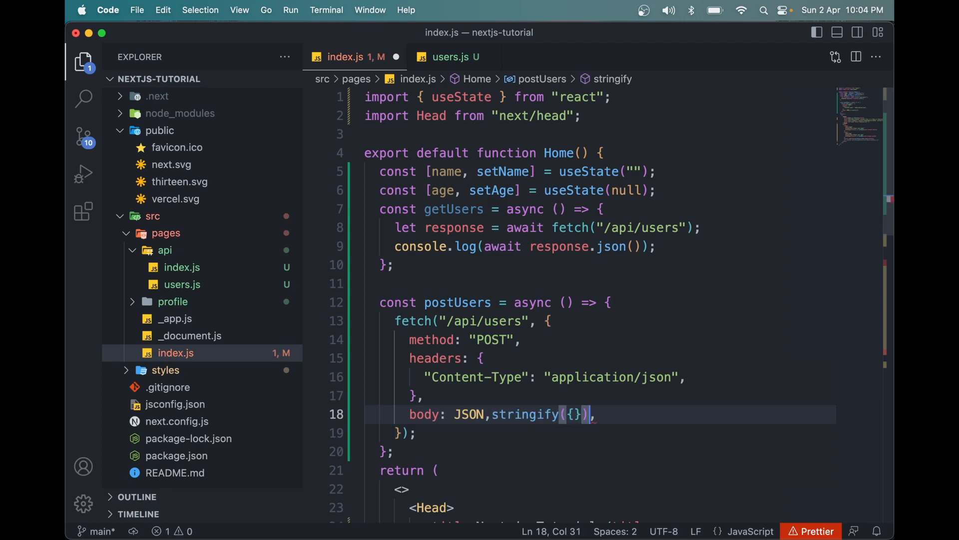
key(Backspace)
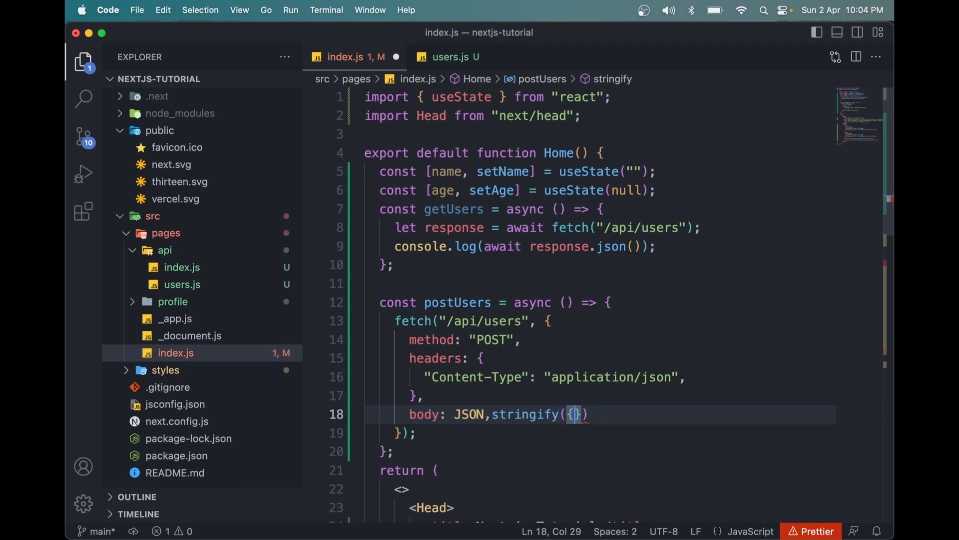
key(Backspace)
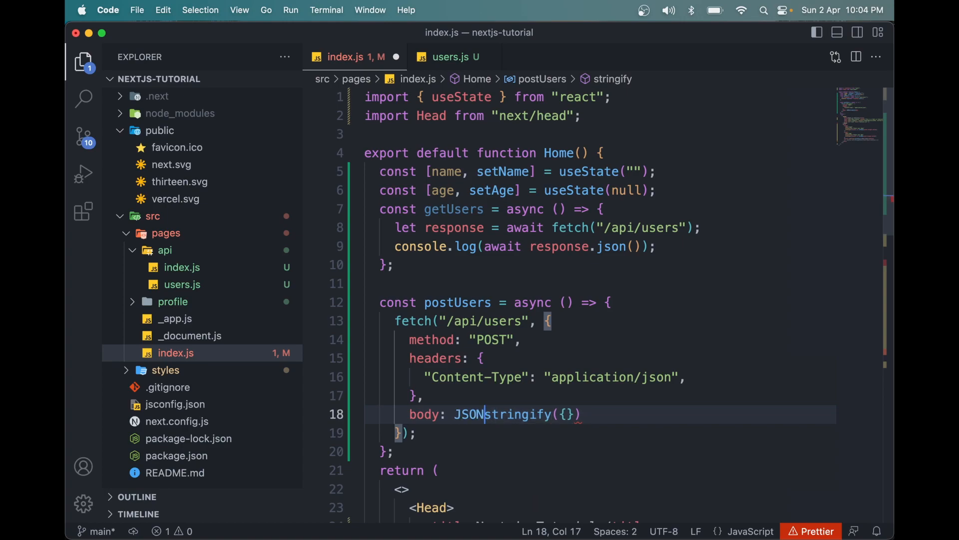
text(.)
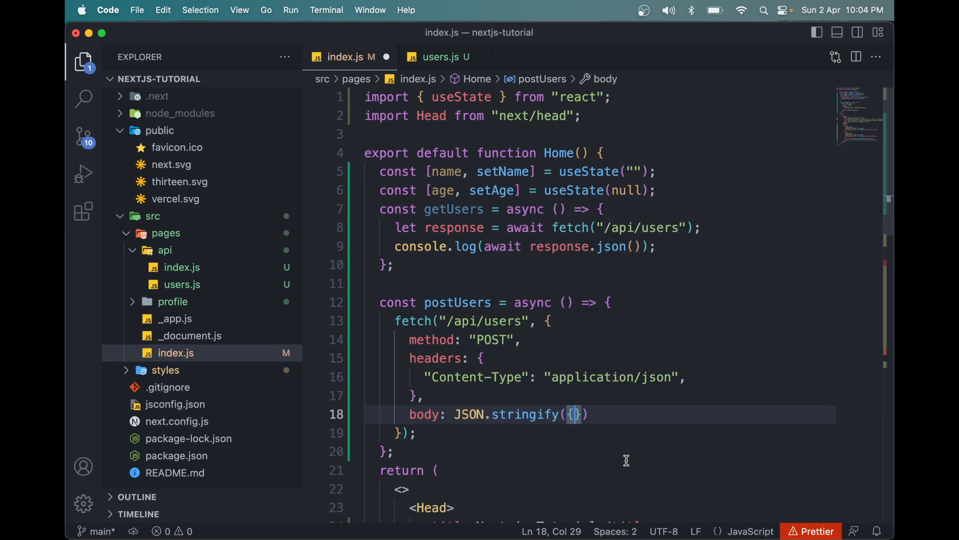
text(name, age)
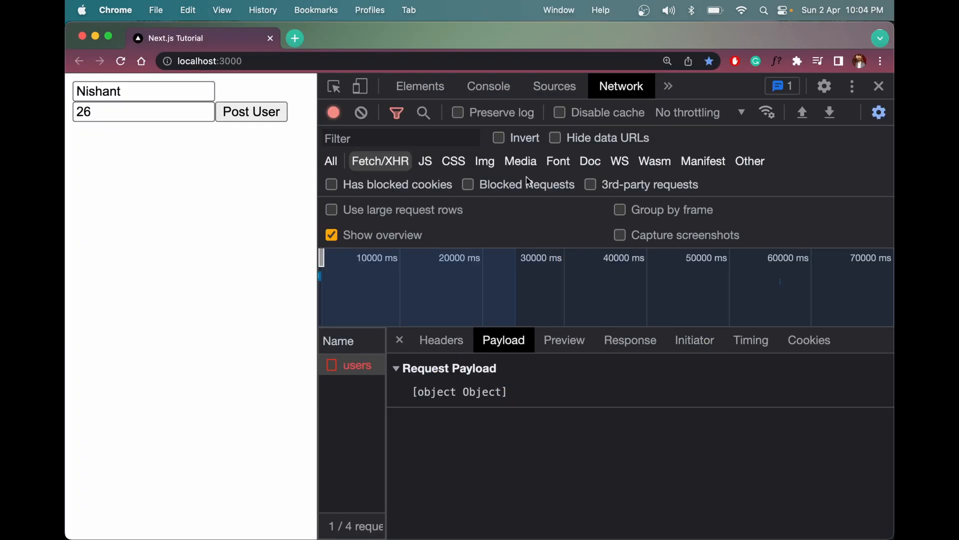
Step: Repost the user, check its Payload and Preview, then select the commented Get Users line
click(251, 111)
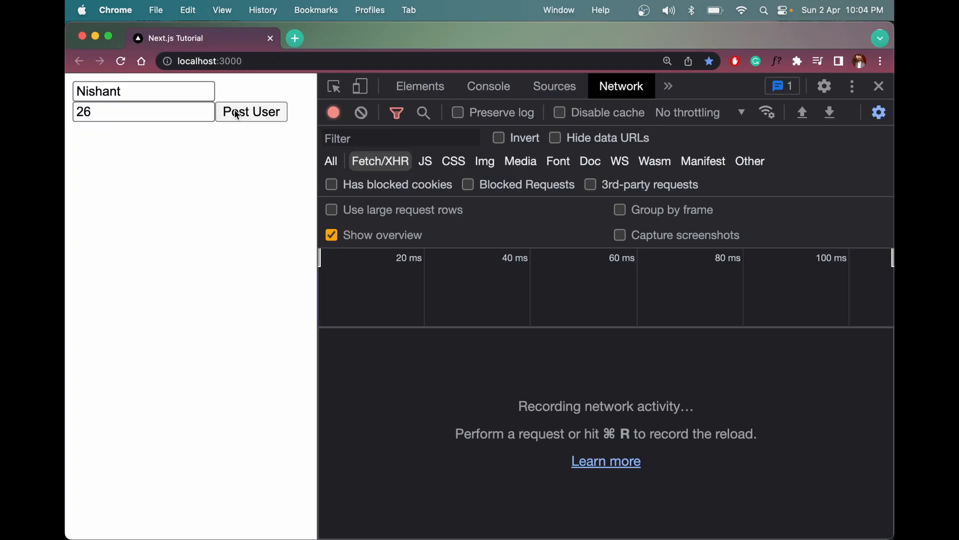
click(250, 111)
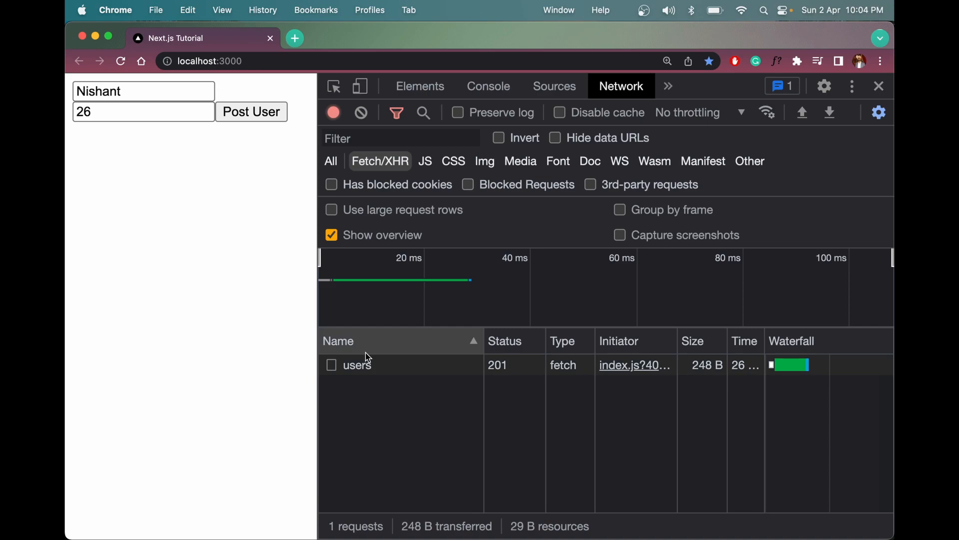
click(357, 365)
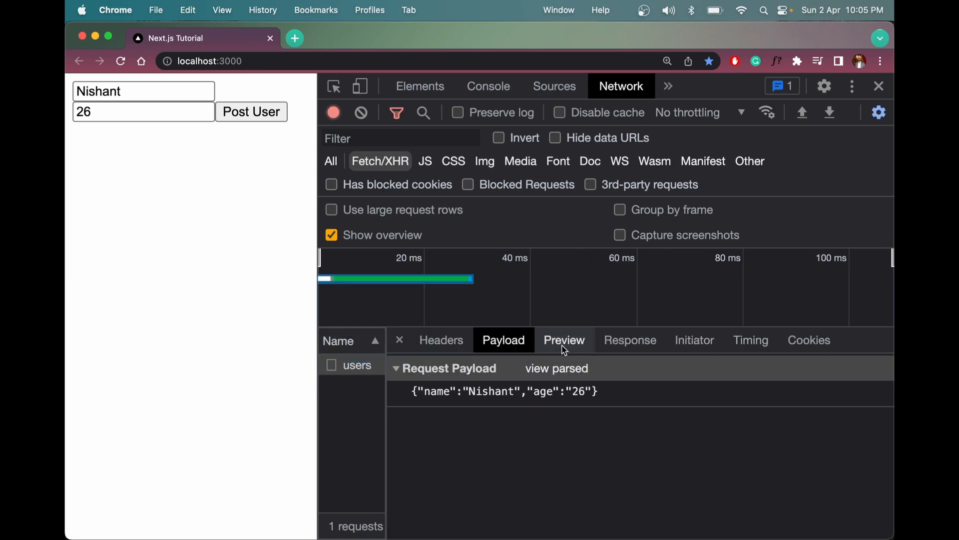
click(563, 340)
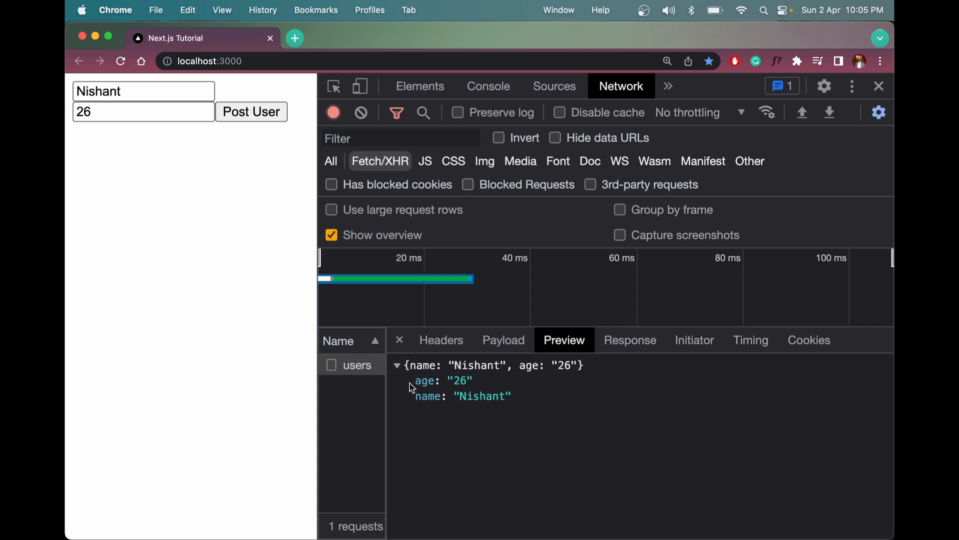
key(cmd+tab)
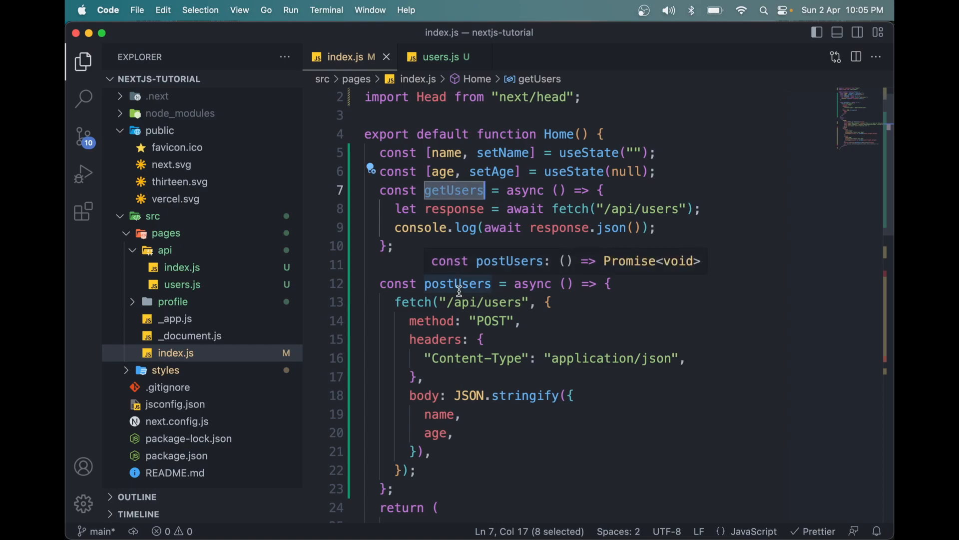
scroll(down, 3)
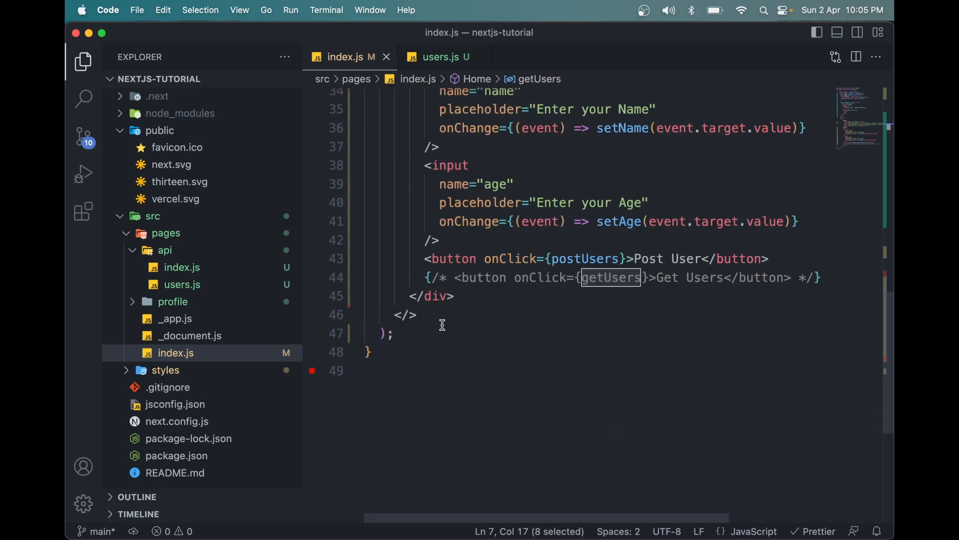
triple_click(612, 277)
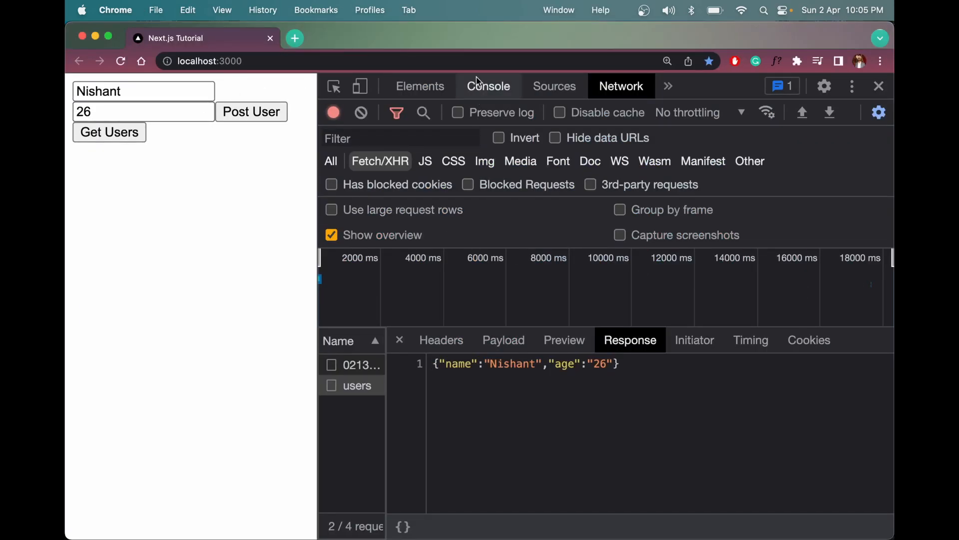
Step: Reload the page, post Nishant aged 26, and log the fetched users in the console
click(488, 85)
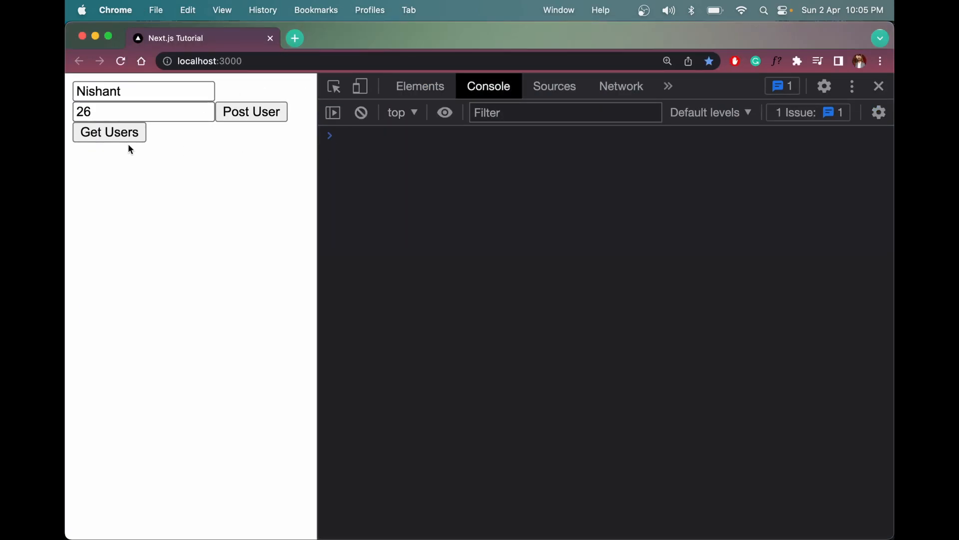
click(109, 131)
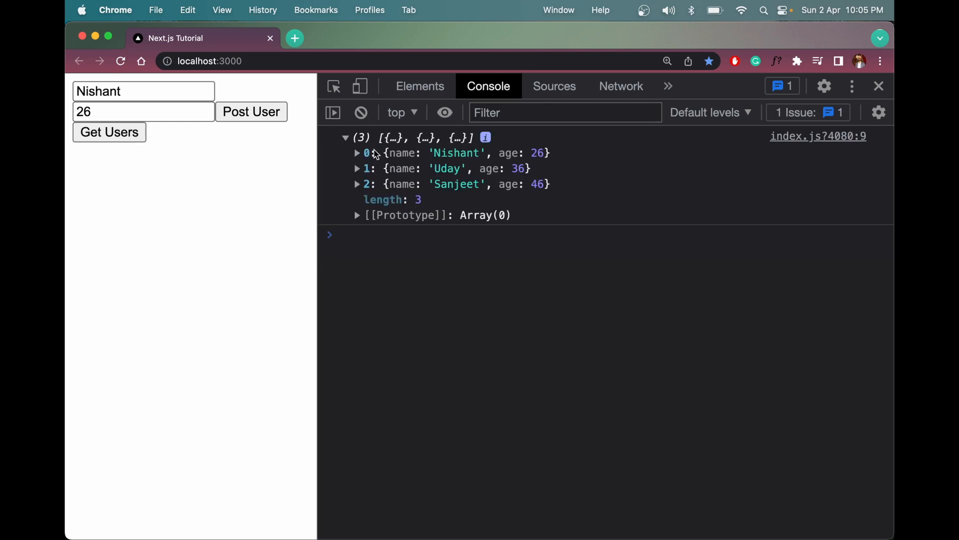
click(121, 60)
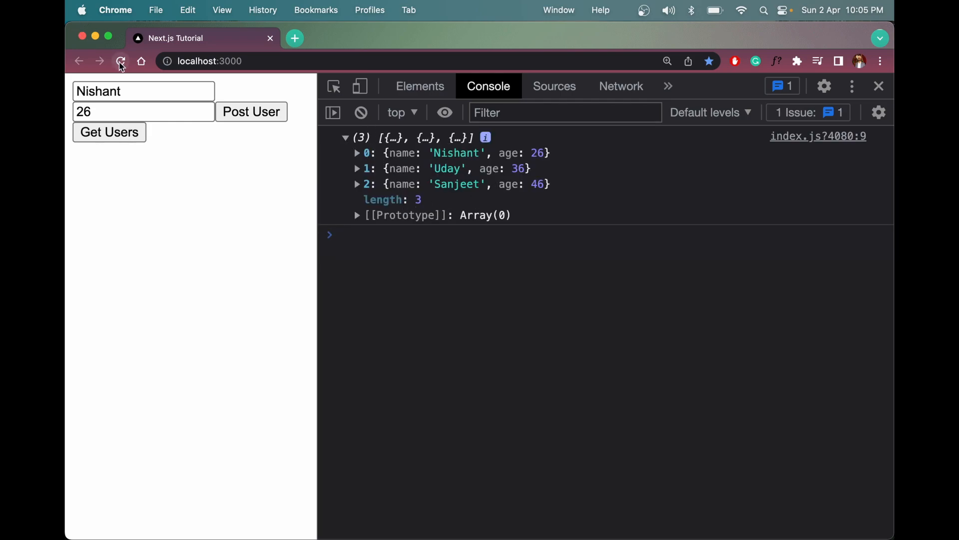
click(250, 112)
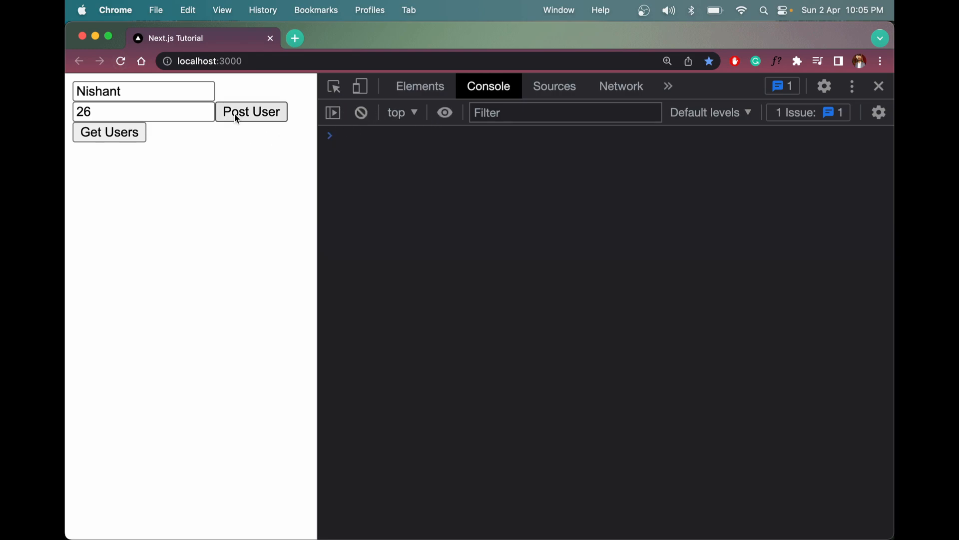
click(109, 131)
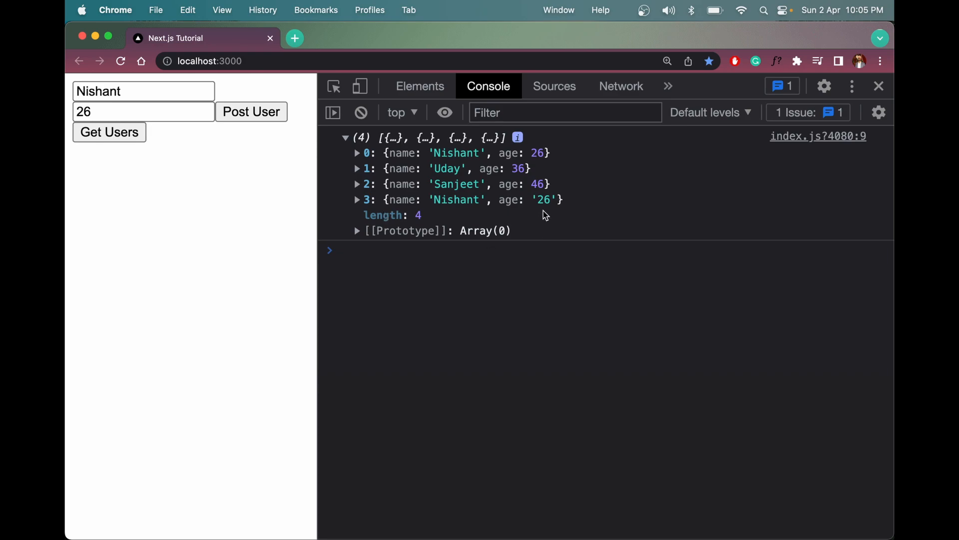
mouse_move(536, 204)
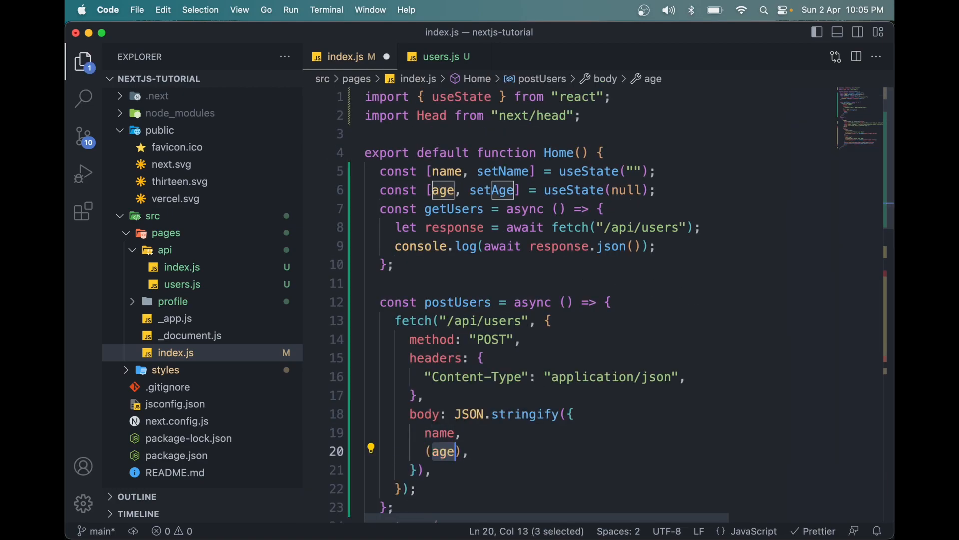
Step: Wrap event.target.value in setAge's onChange with Number(...) in index.js
text(Number)
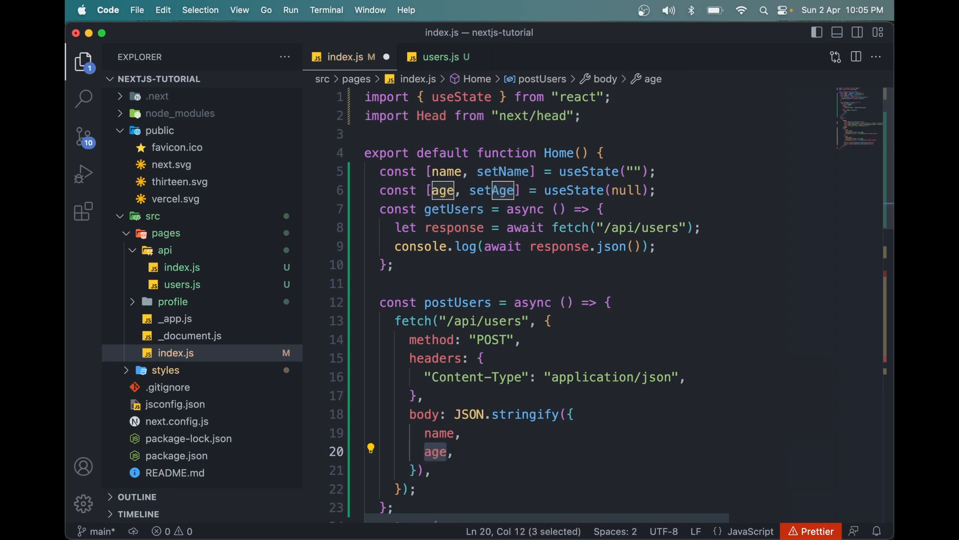
scroll(down, 3)
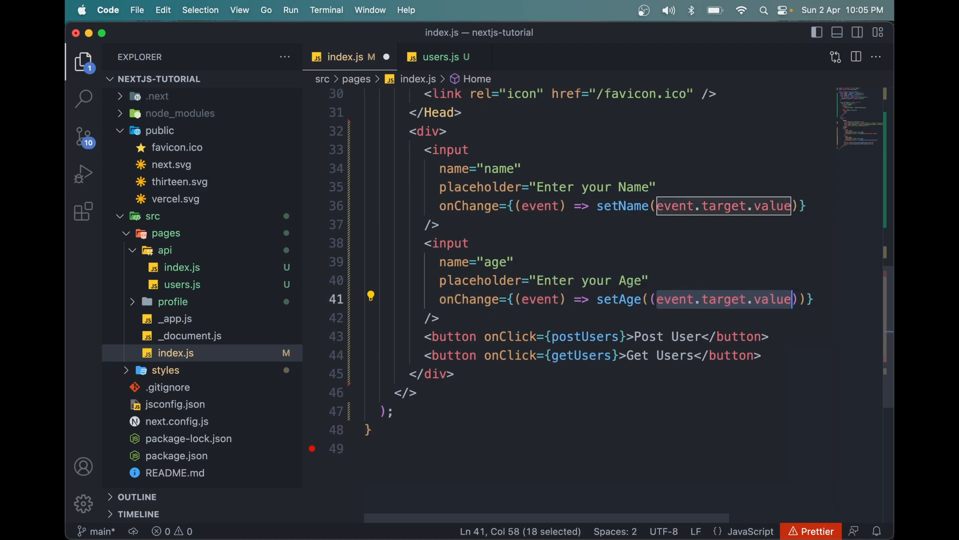
text(NUmbe()
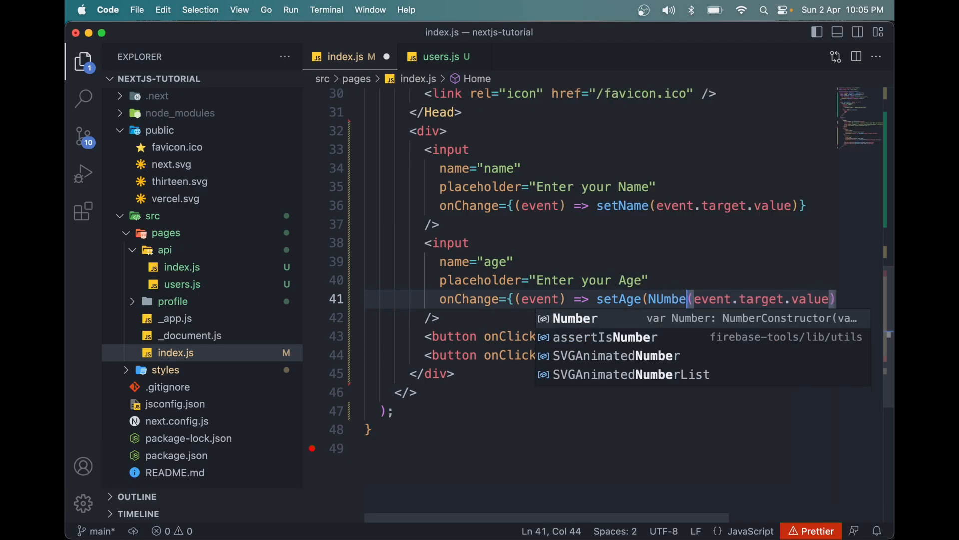
key(cmd+tab)
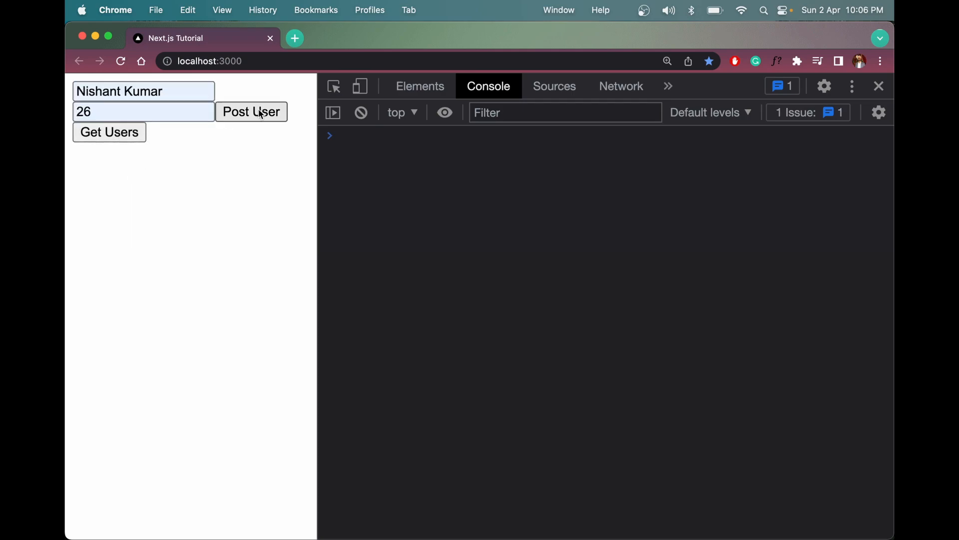
click(621, 85)
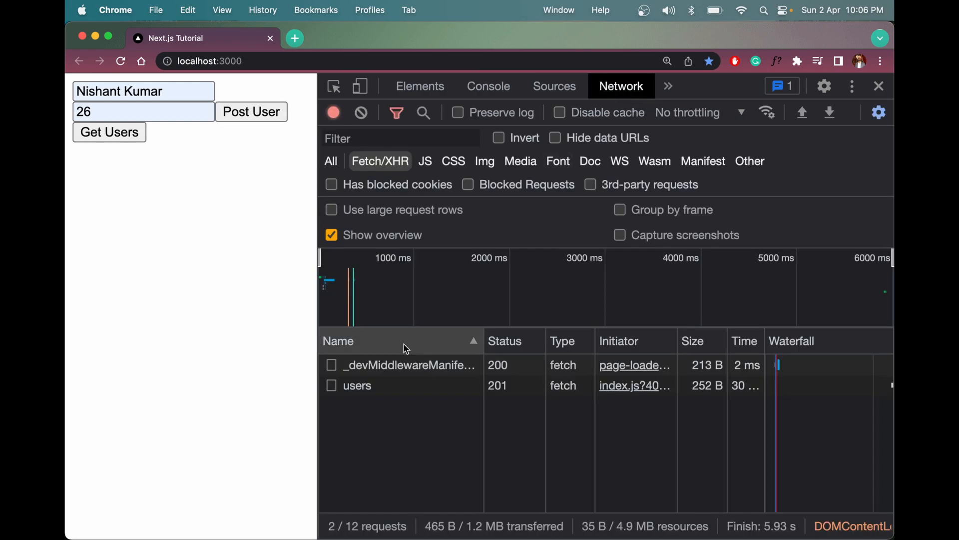
click(408, 364)
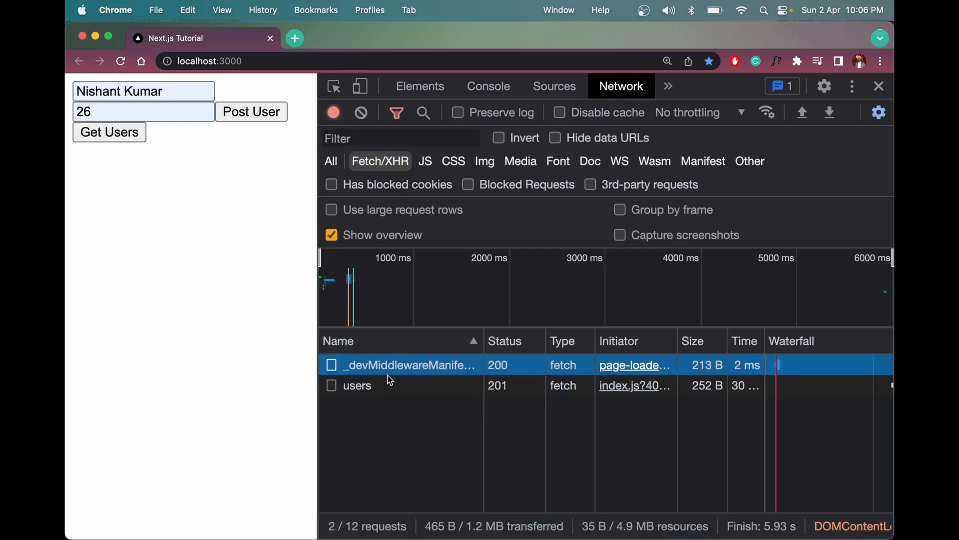
click(357, 385)
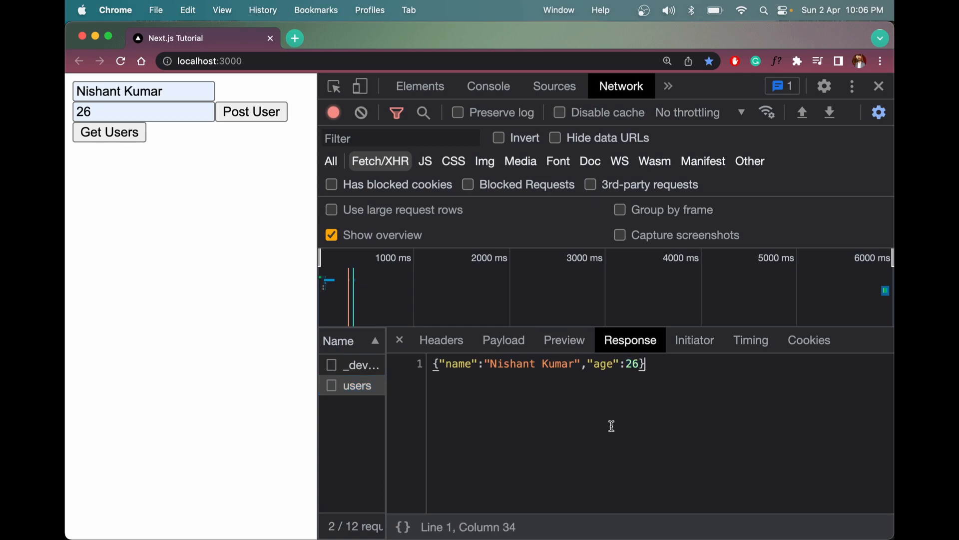
mouse_move(492, 360)
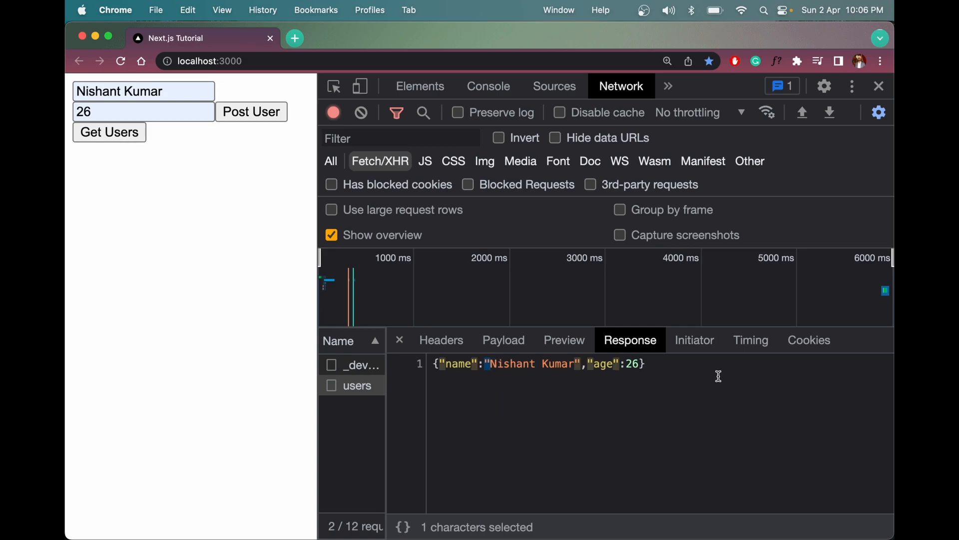
click(489, 85)
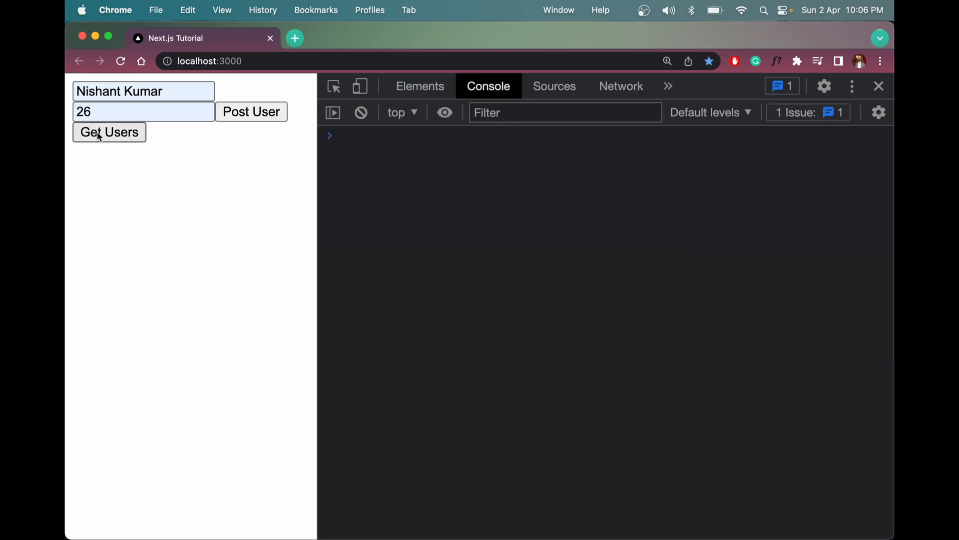
click(109, 131)
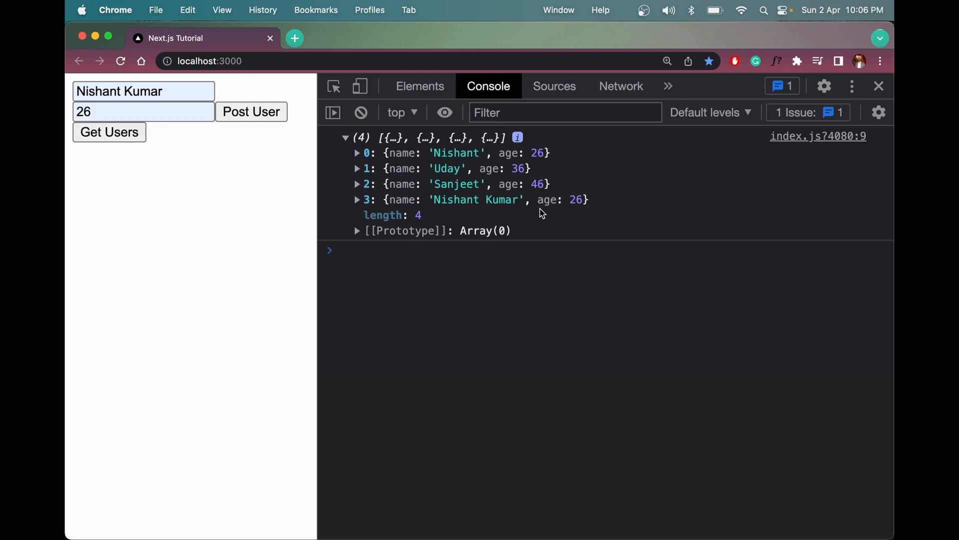
click(357, 199)
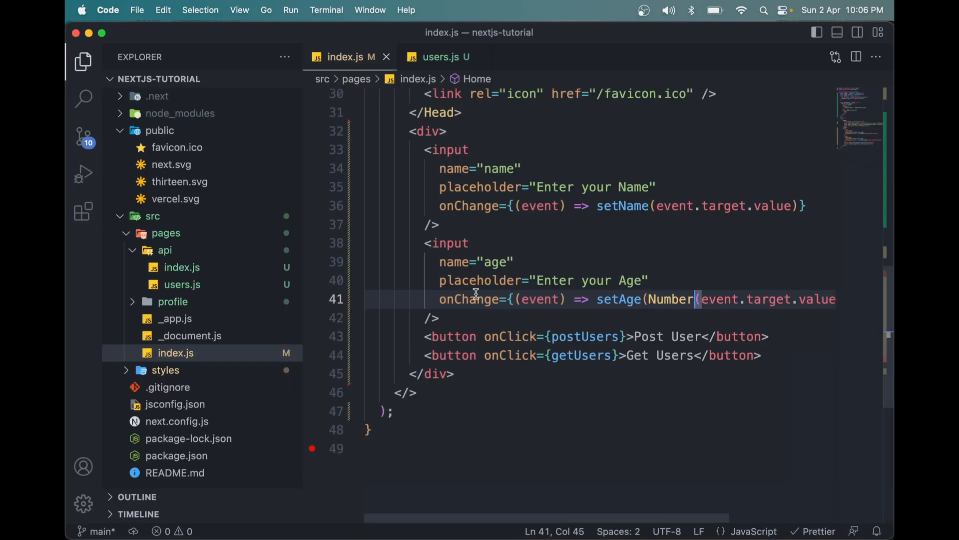
Step: Declare const [user, setUser] = useState([]) below the age state in index.js
scroll(up, 3)
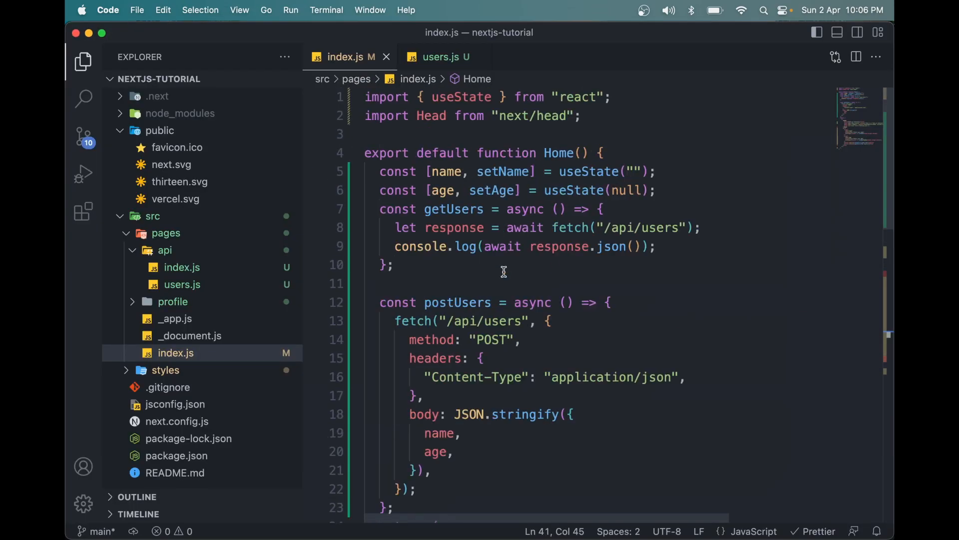
key(Enter)
text(const [use)
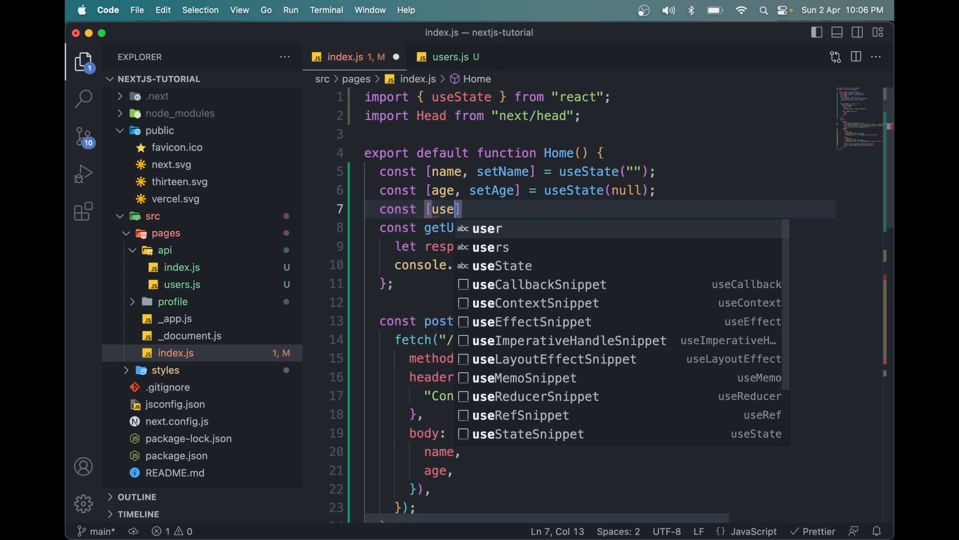
text(r, setzu)
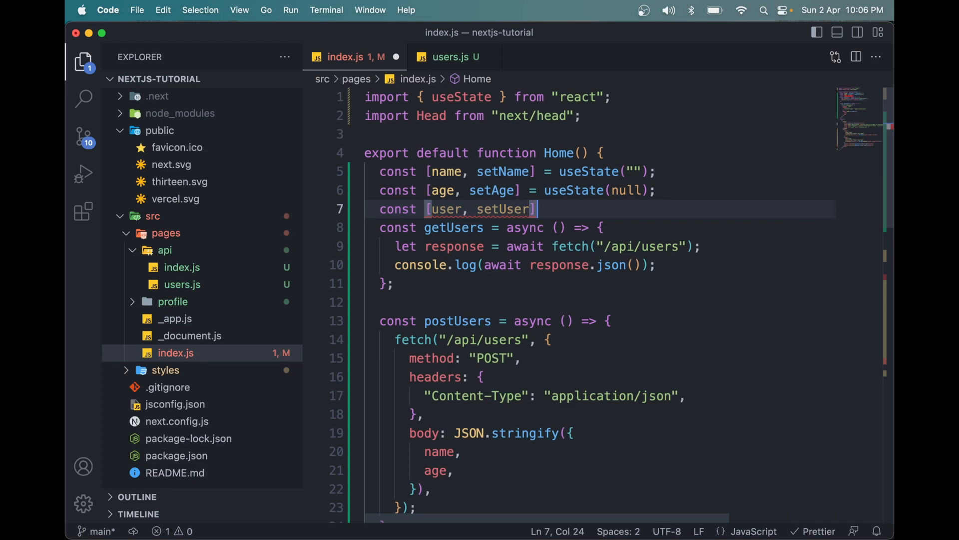
text(= useState([)
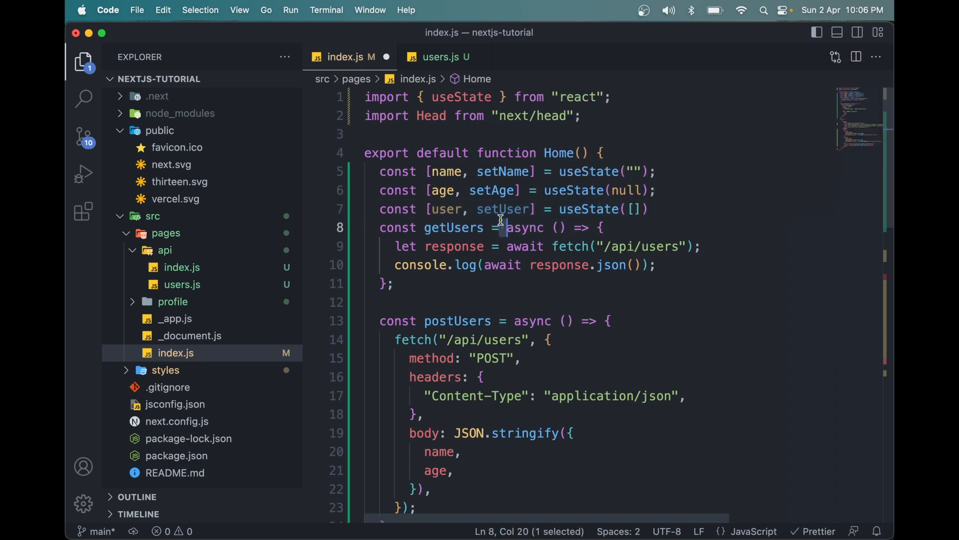
scroll(down, 3)
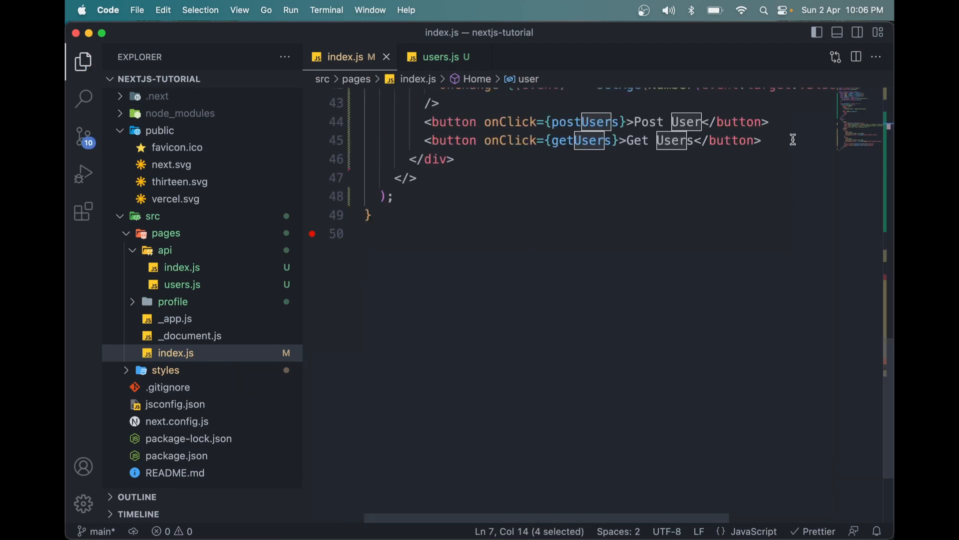
Step: Add a user.map callback in the JSX that returns a div
text({user})
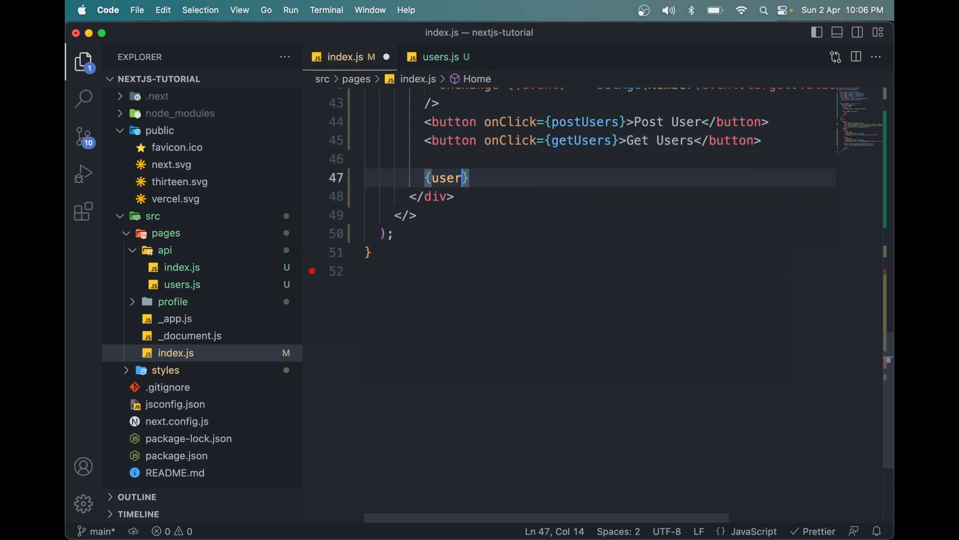
text(.map)
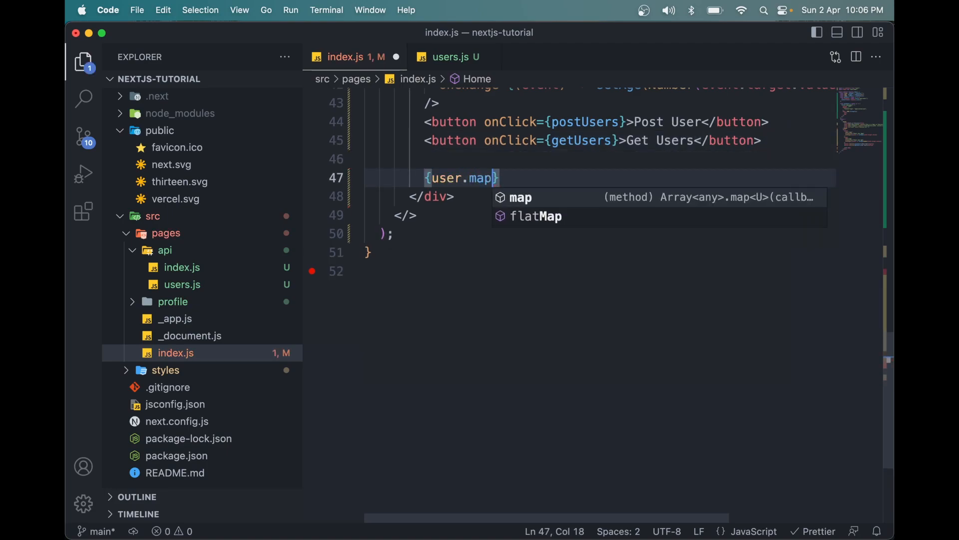
text(((data) =)
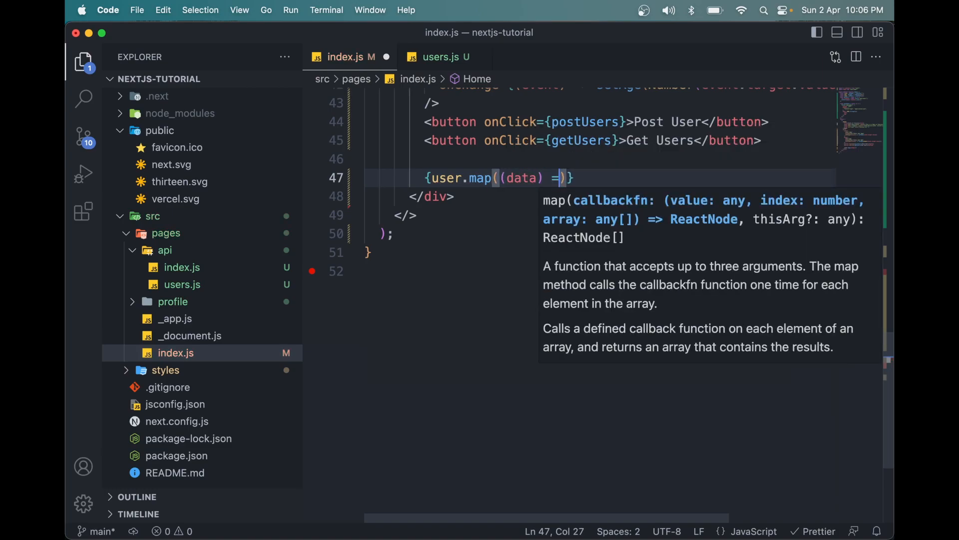
text({)
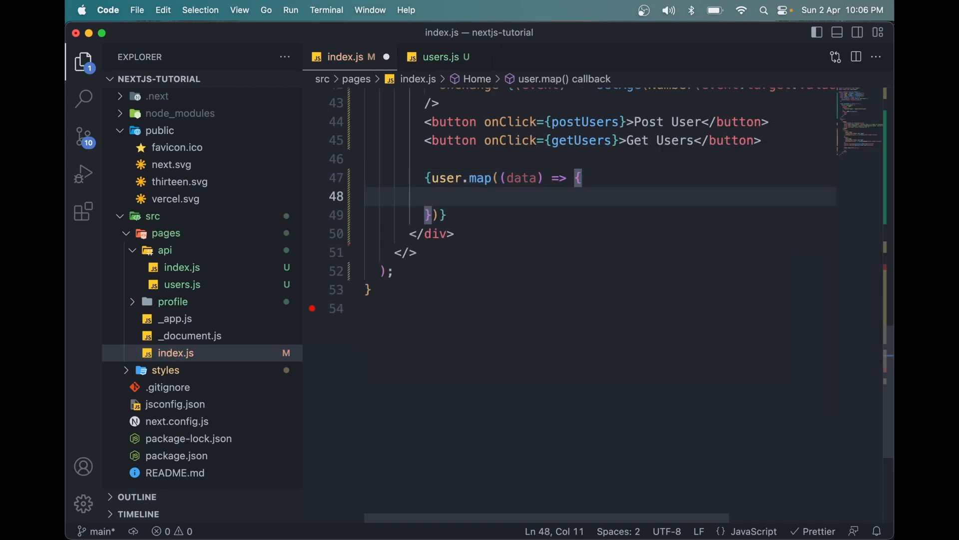
text(return ()
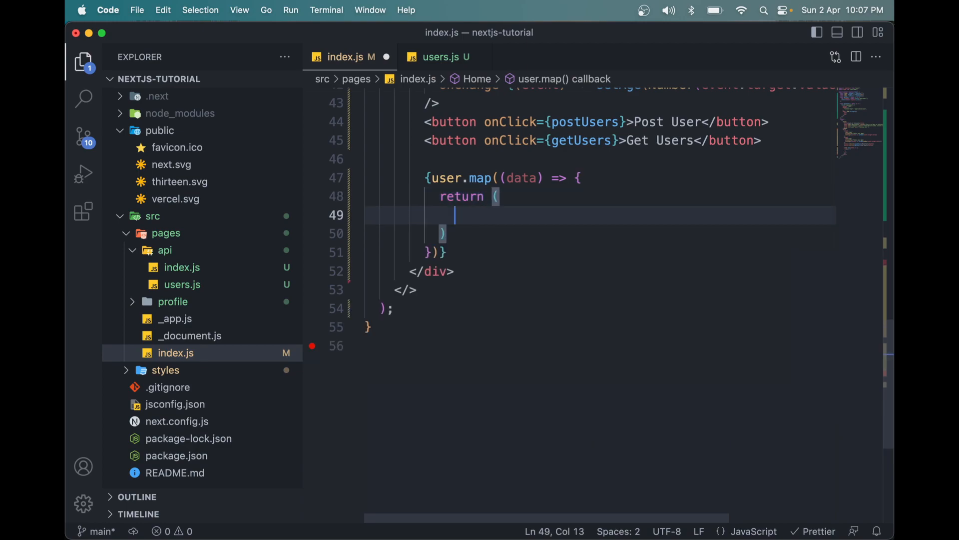
text(<)
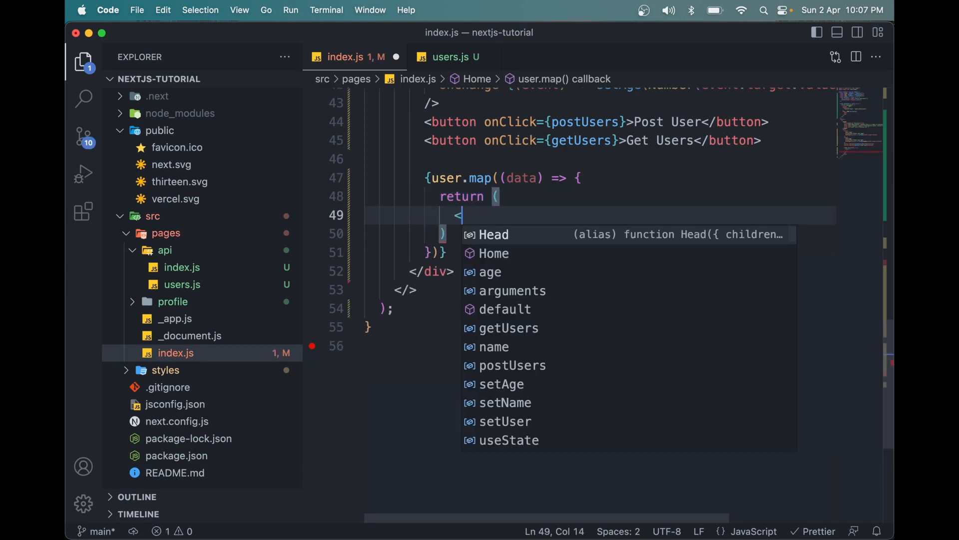
text(div></div>)
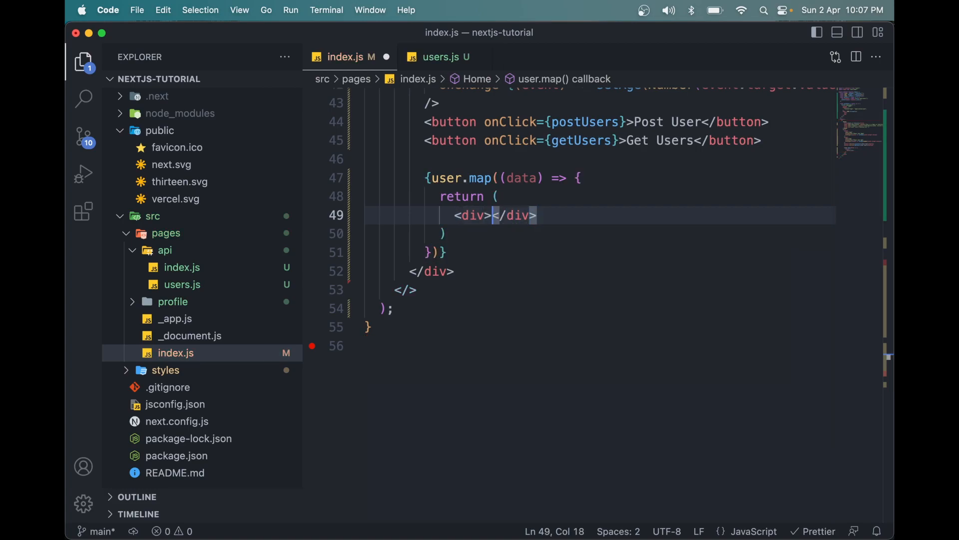
Step: Fill the div with {data.name} is {data.age} years old!
text({})
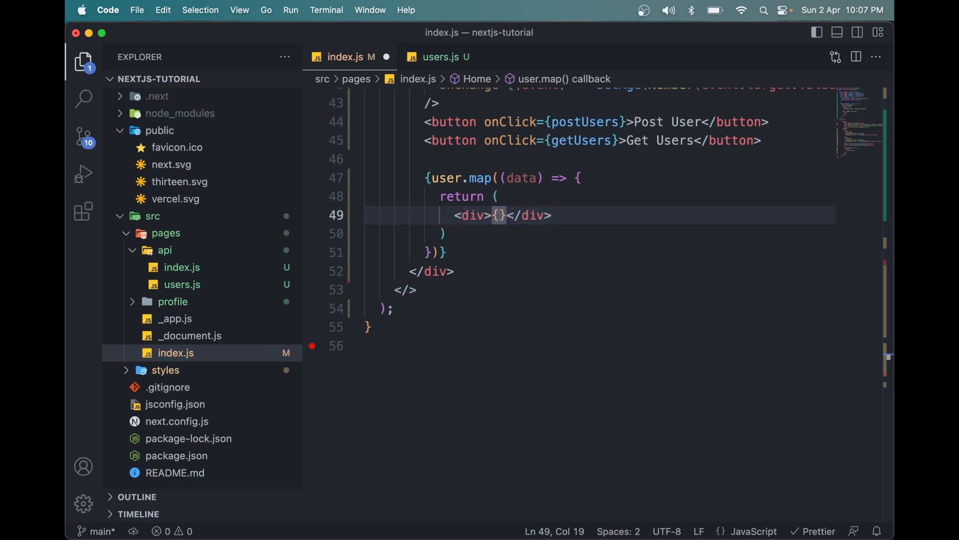
text(data.n)
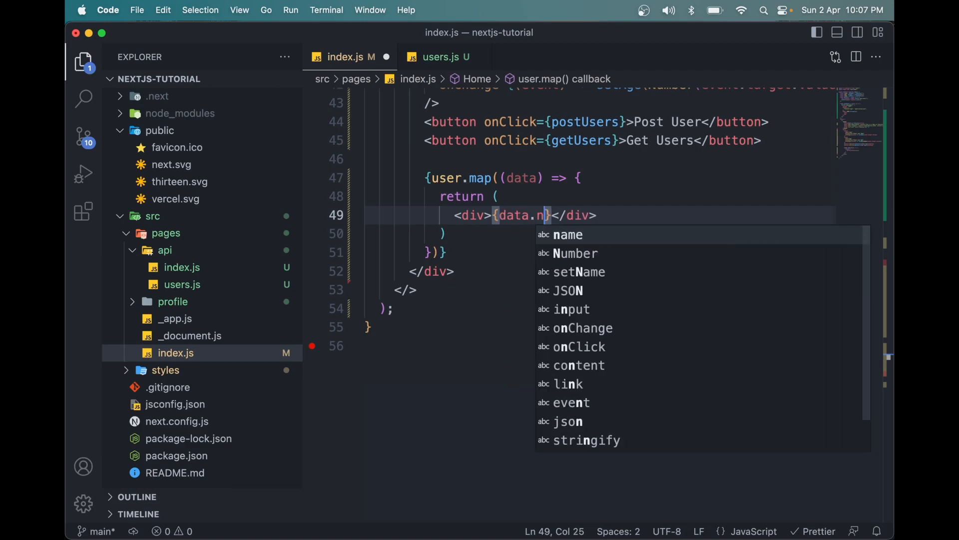
text(ame} is {)
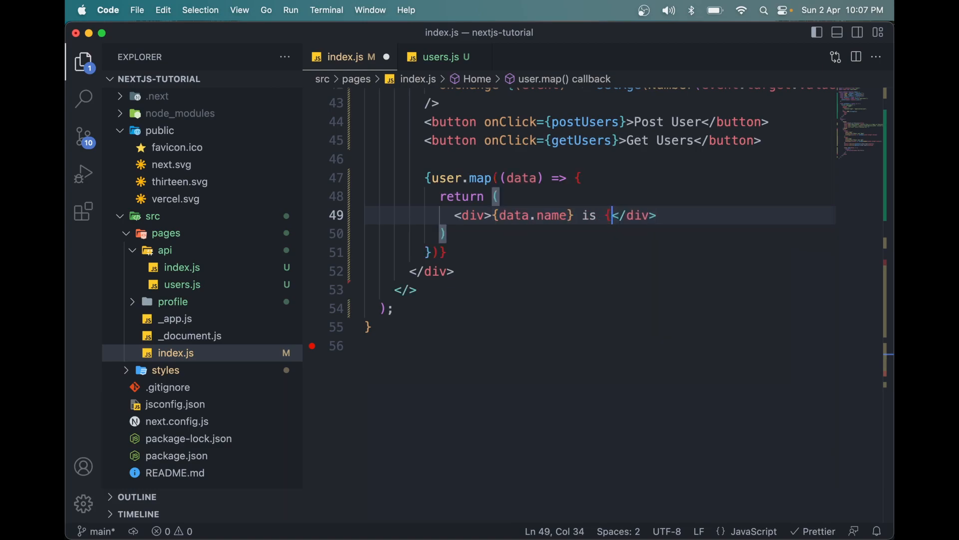
text({data.)
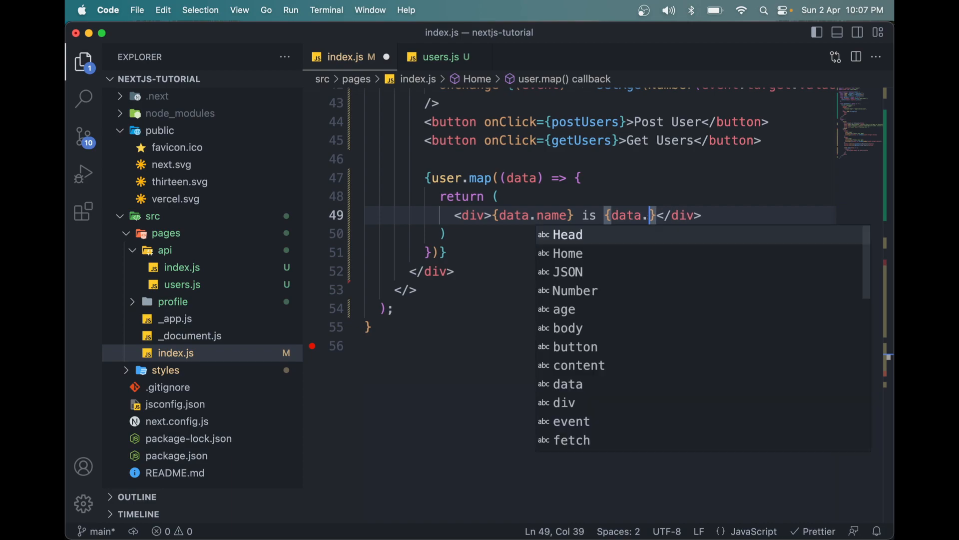
text(age} years)
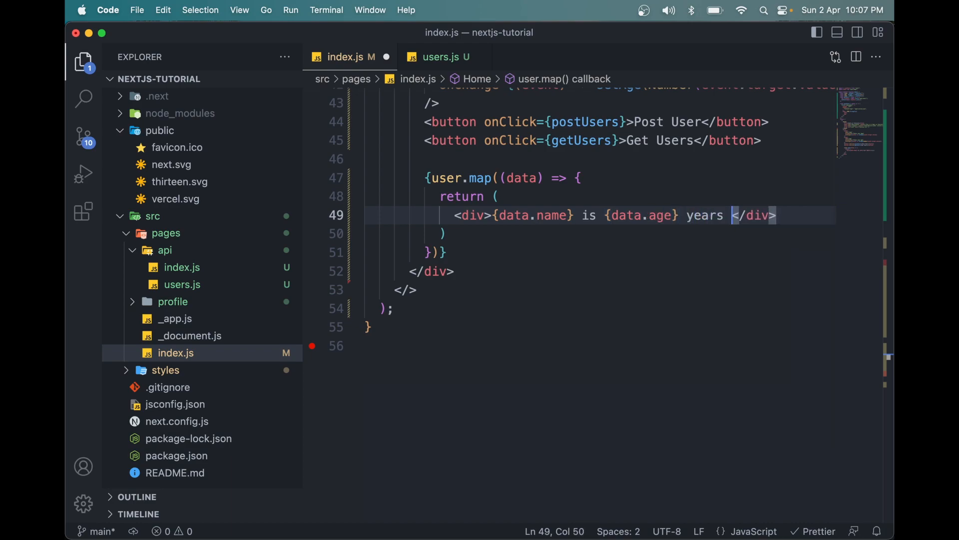
text(old!)
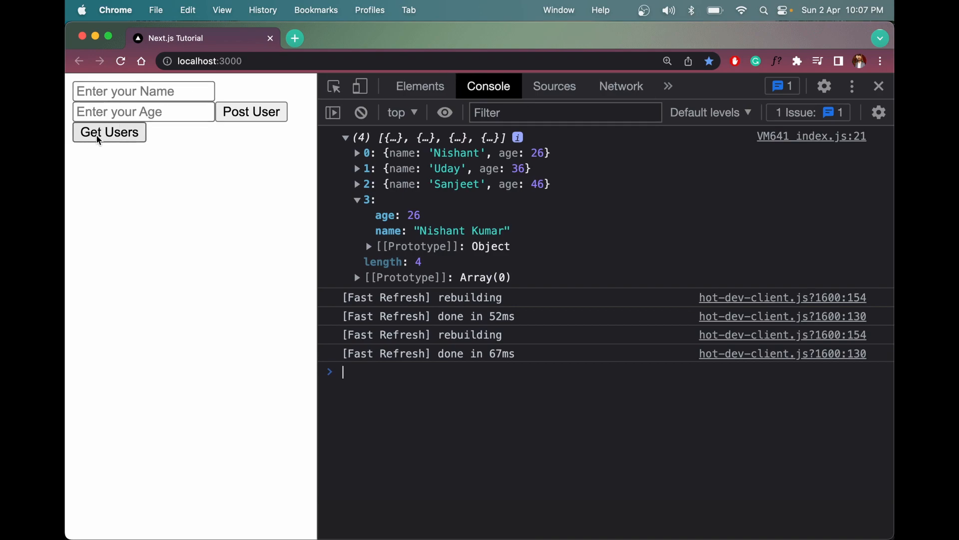
Step: Close DevTools and fetch the users so they appear on the page
click(109, 132)
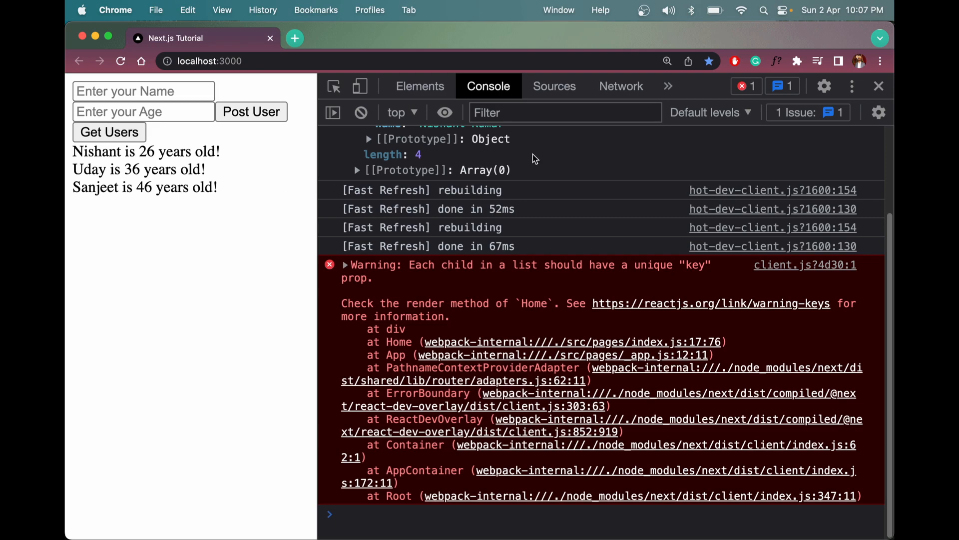
mouse_move(876, 89)
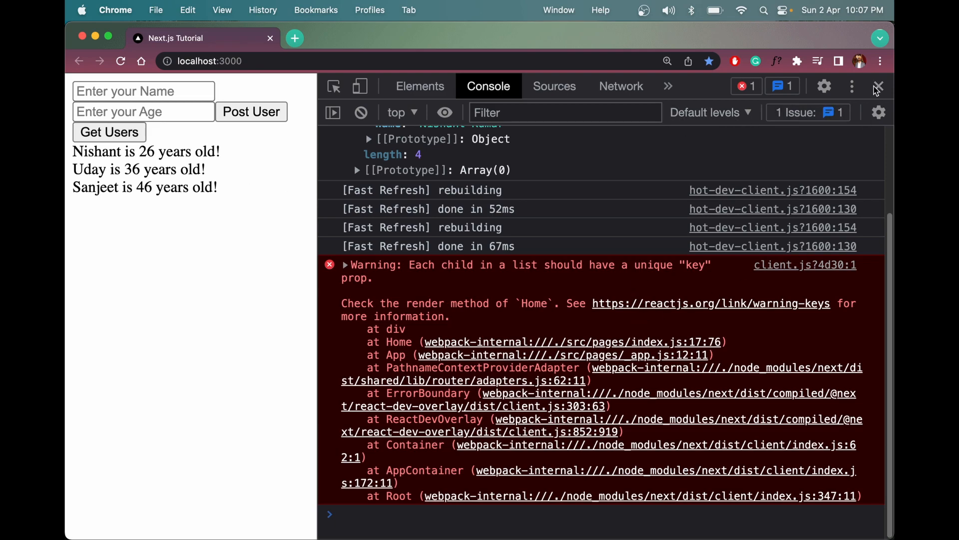
click(878, 85)
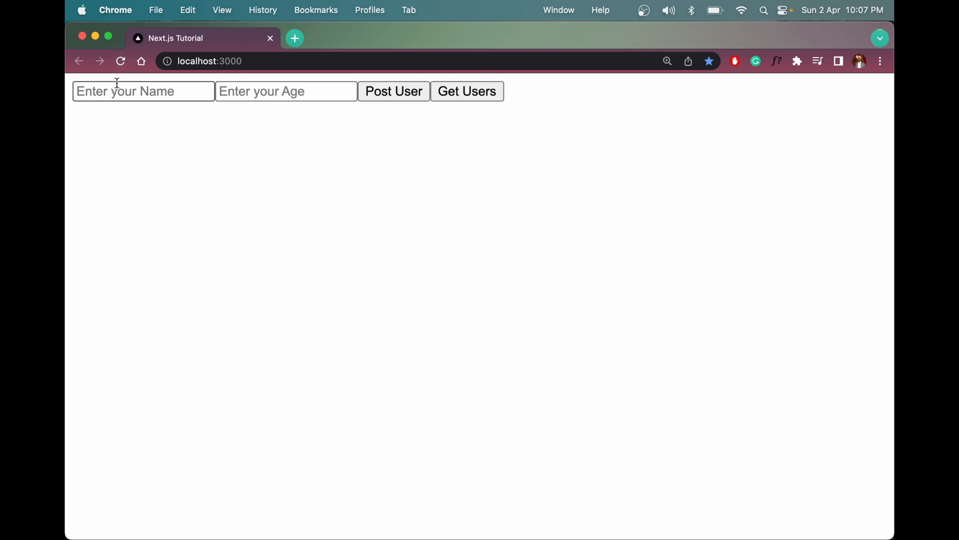
click(466, 91)
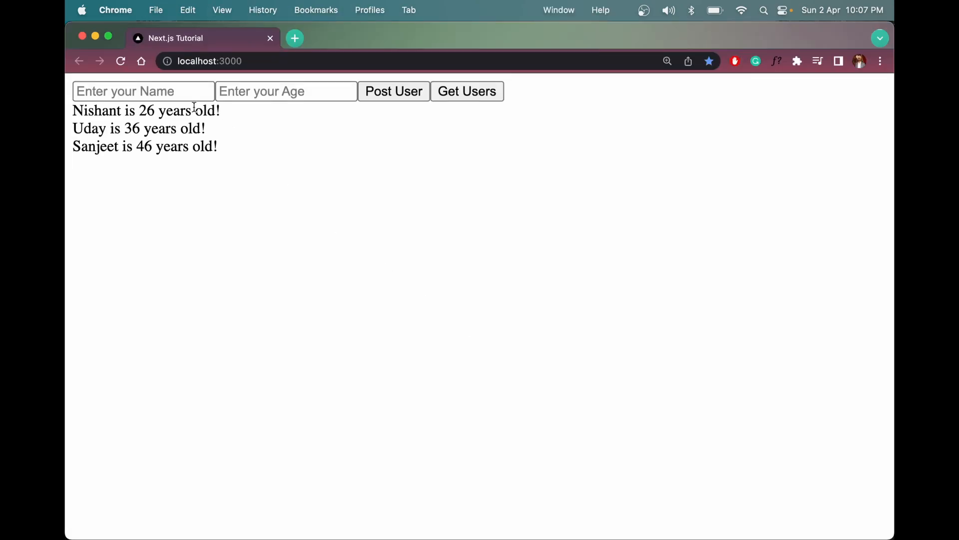
Step: Post a new user named Shailesh aged 28
text(Shai)
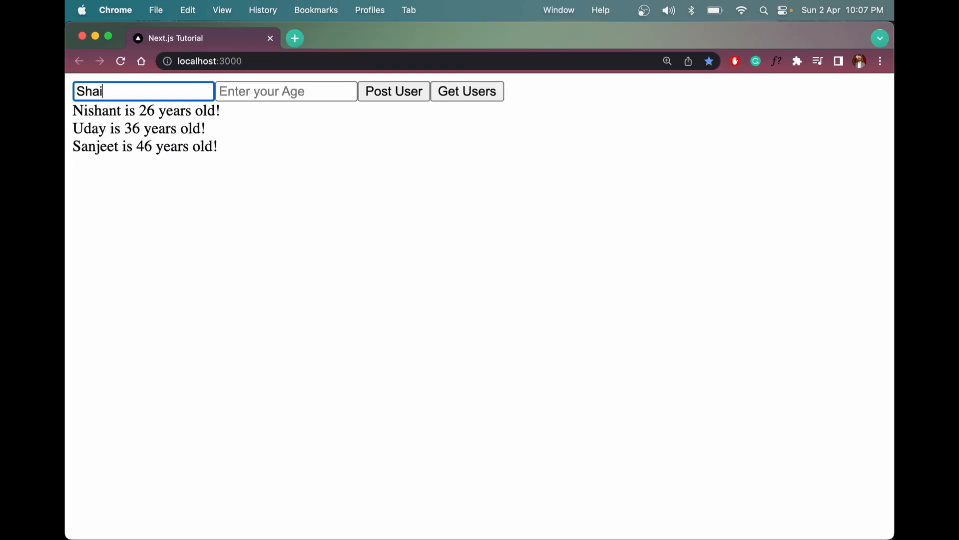
text(kk)
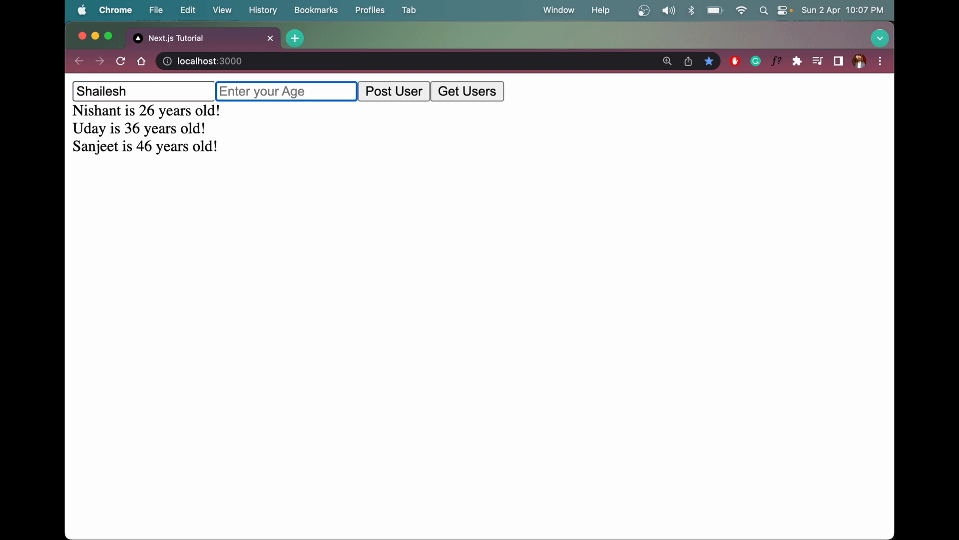
text(28)
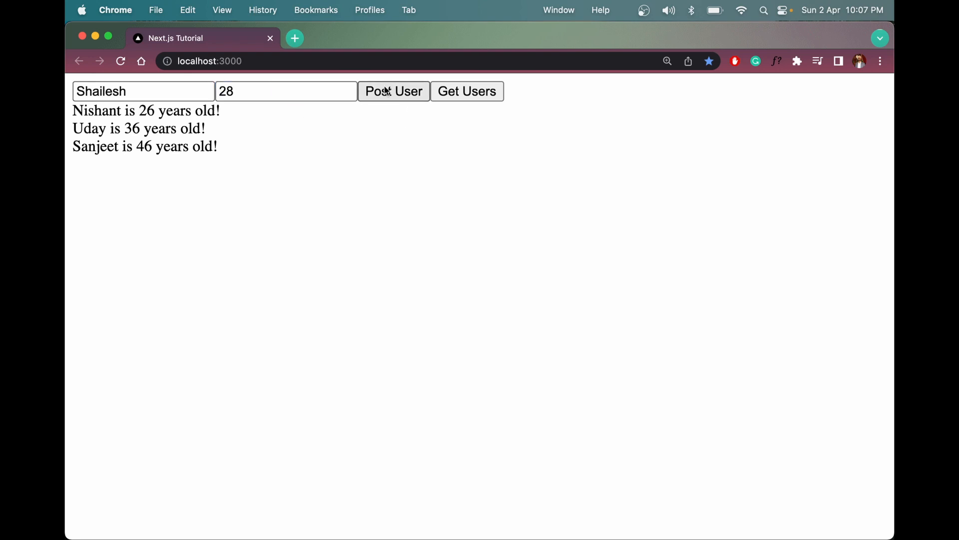
click(466, 91)
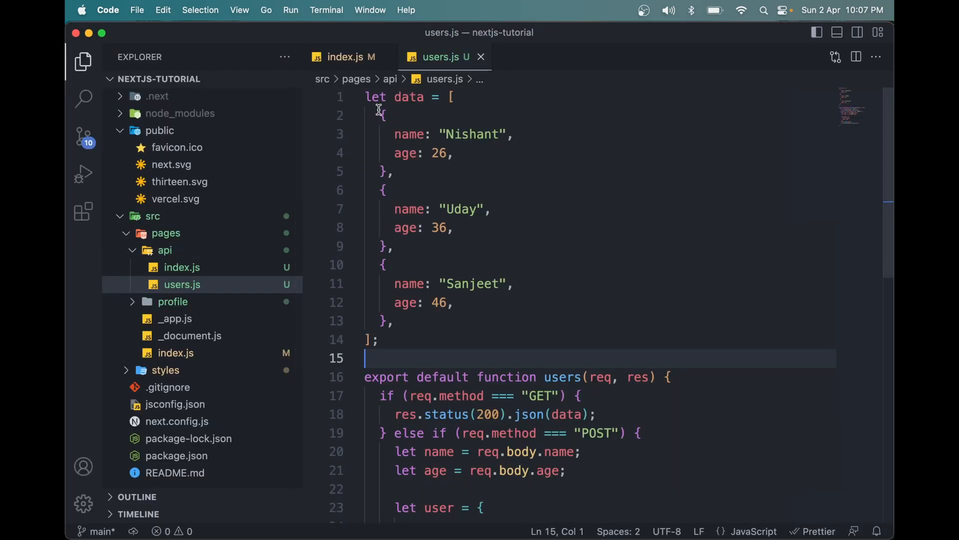
click(397, 320)
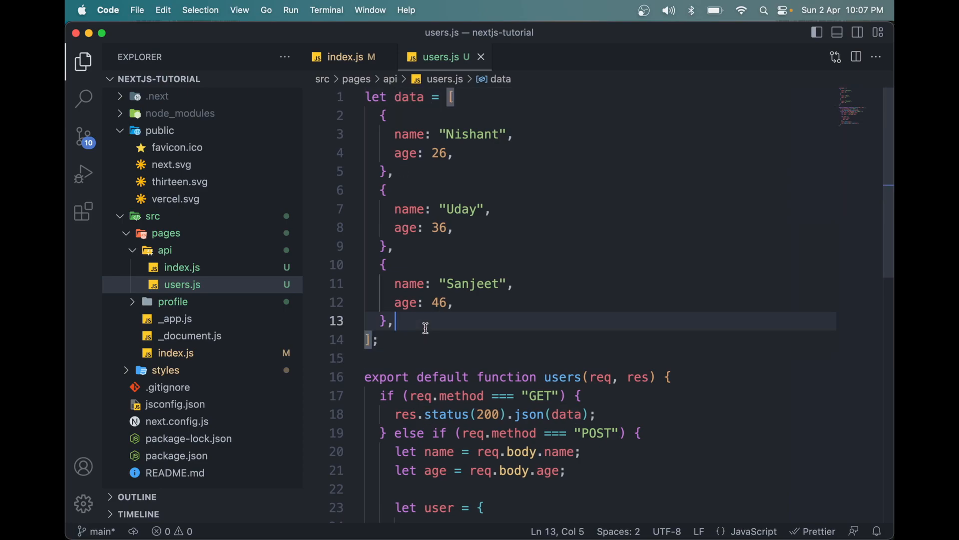
scroll(down, 3)
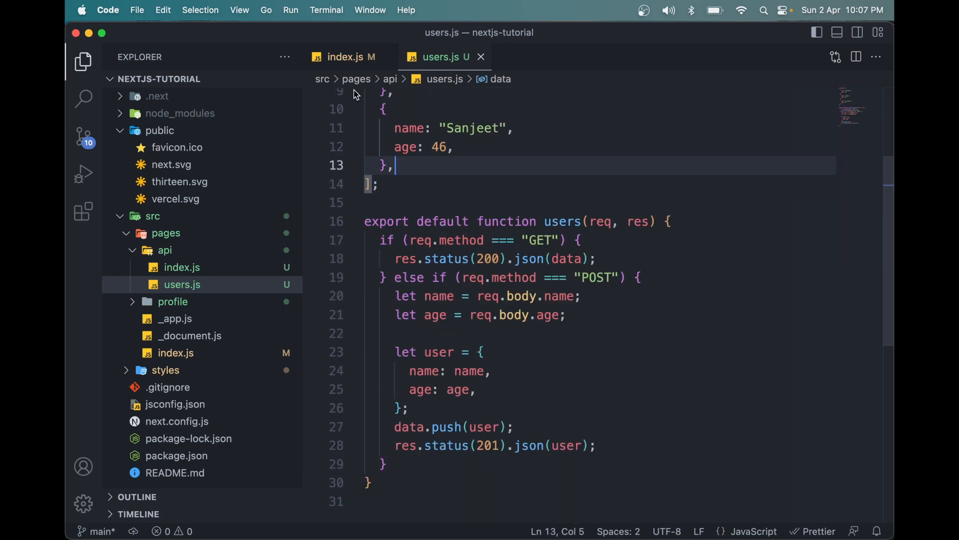
mouse_move(678, 281)
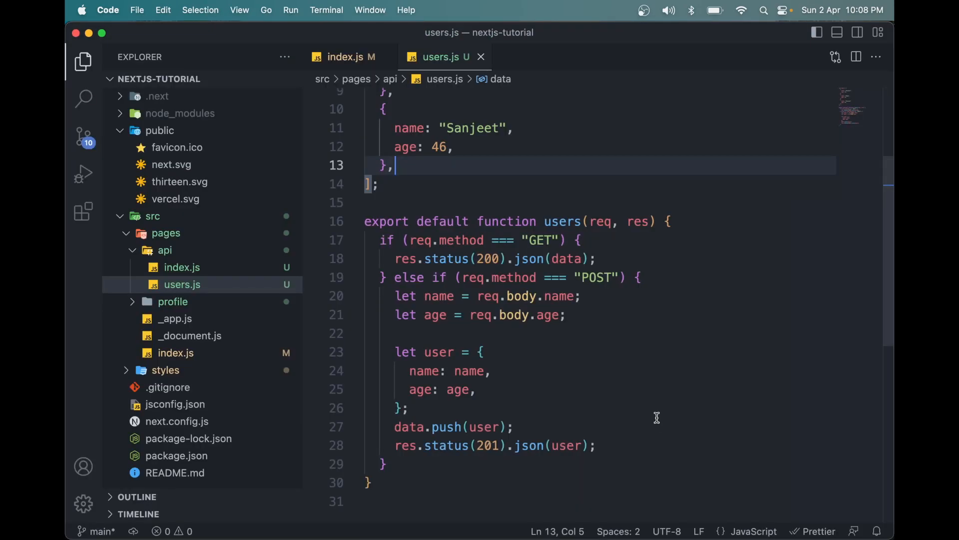
mouse_move(389, 290)
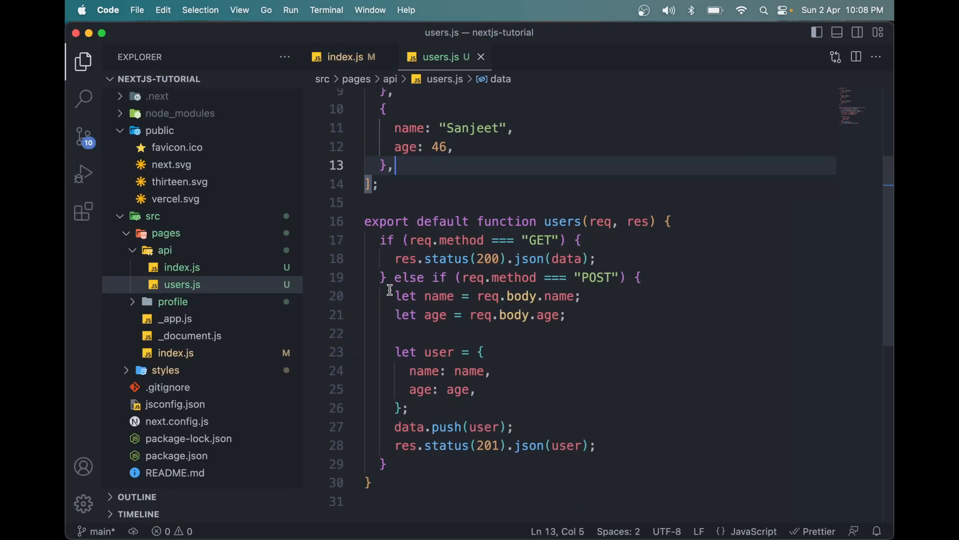
drag(396, 295, 565, 314)
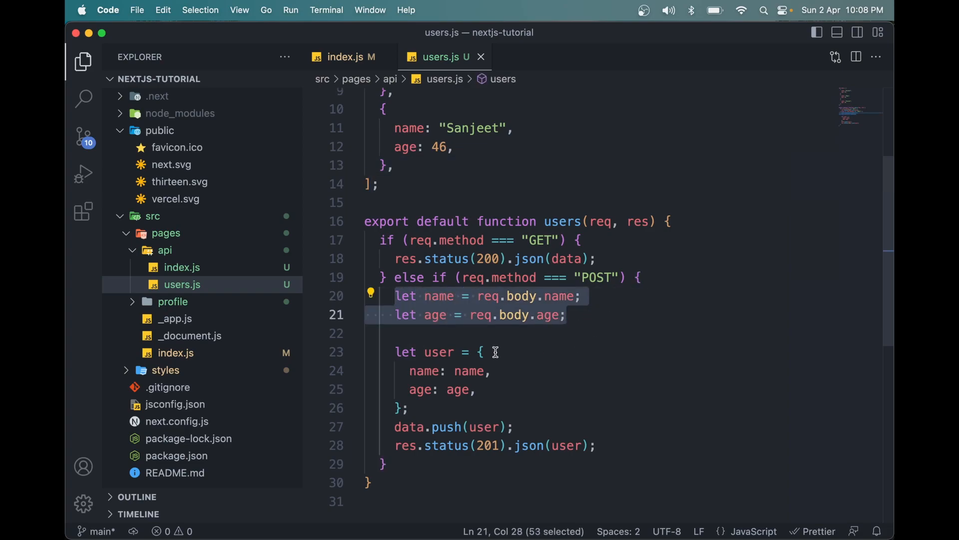
click(436, 314)
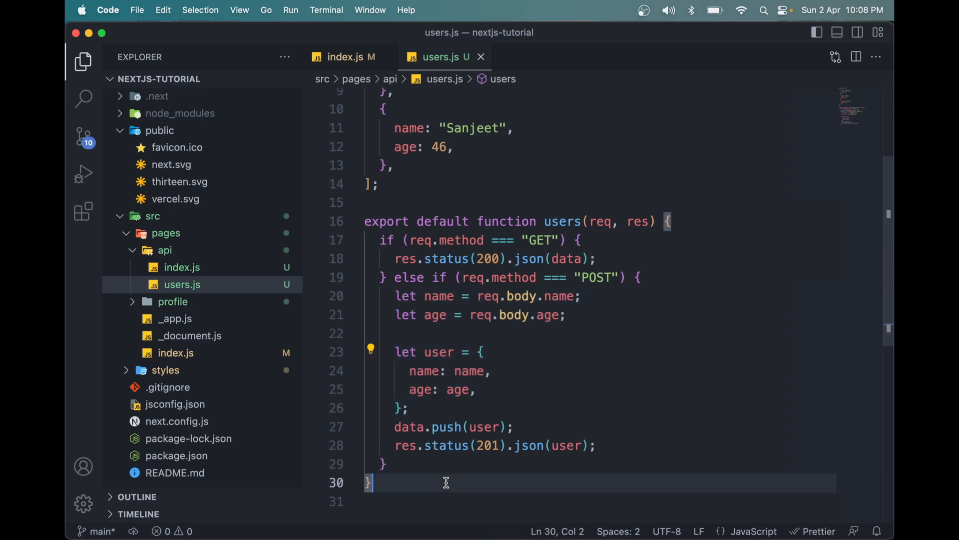
double_click(439, 351)
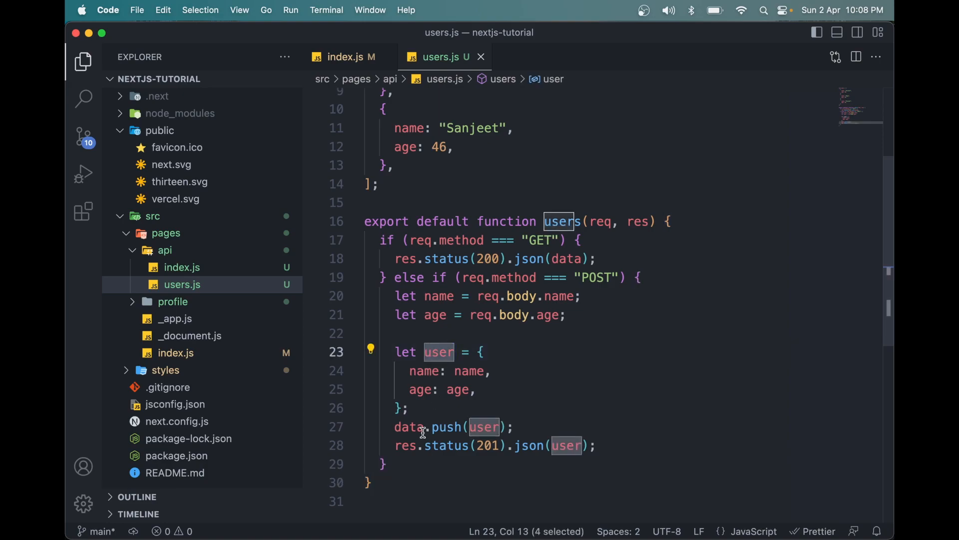
scroll(down, 3)
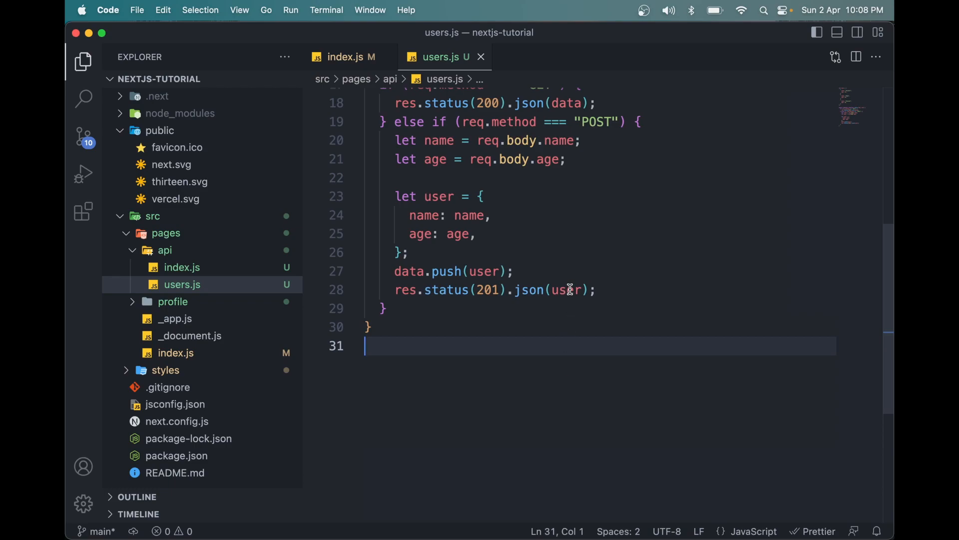
double_click(439, 196)
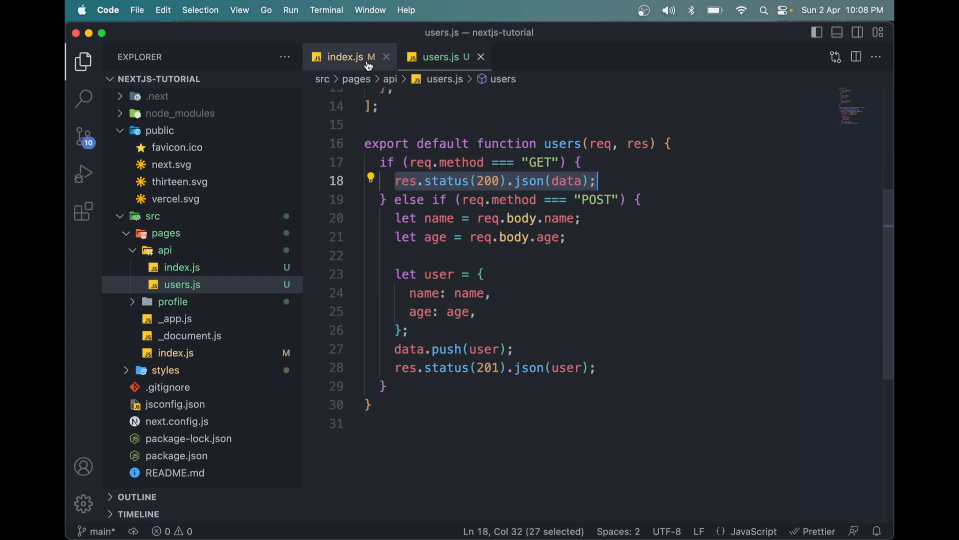
click(346, 57)
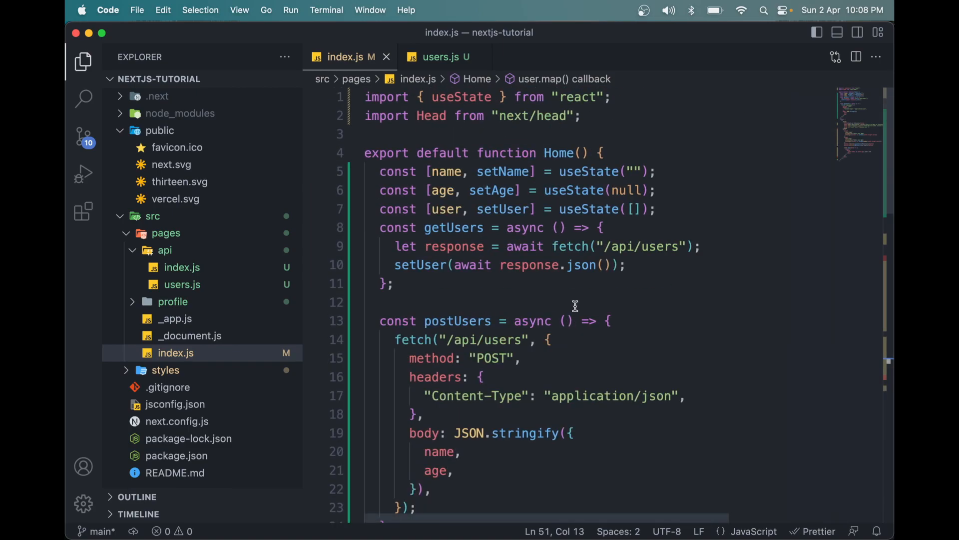
click(440, 56)
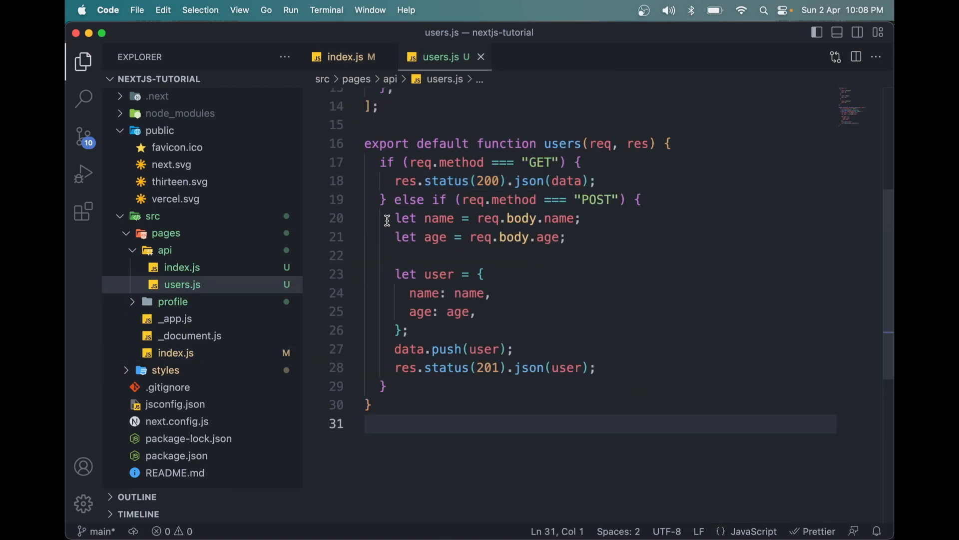